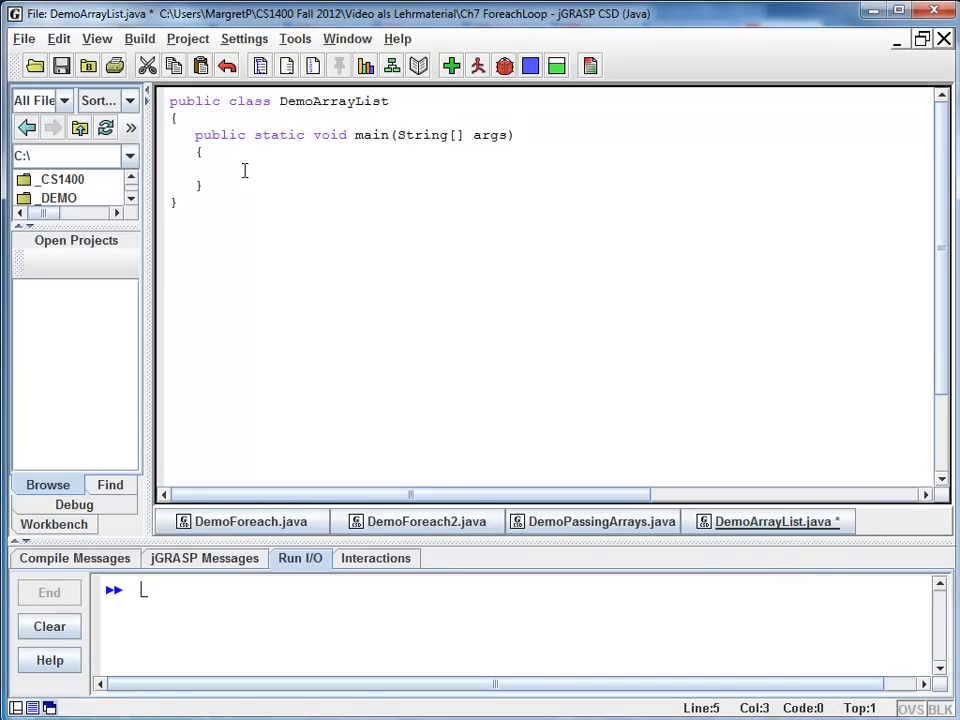
Type the declaration ArrayList<String> fruit; inside the main method.
type("ArrayList<")
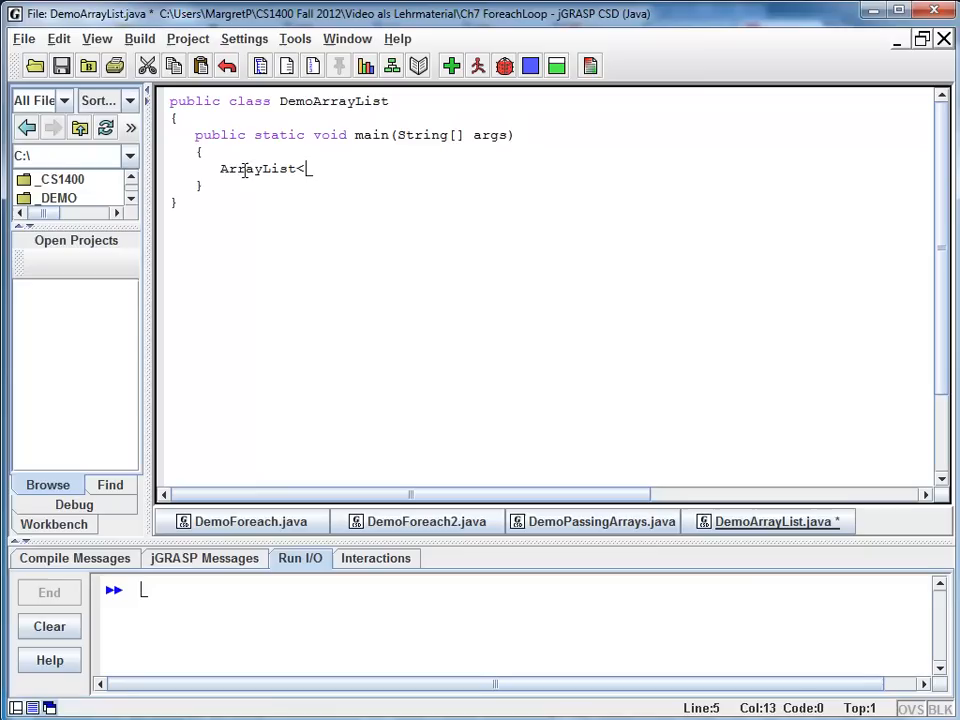
type("String>")
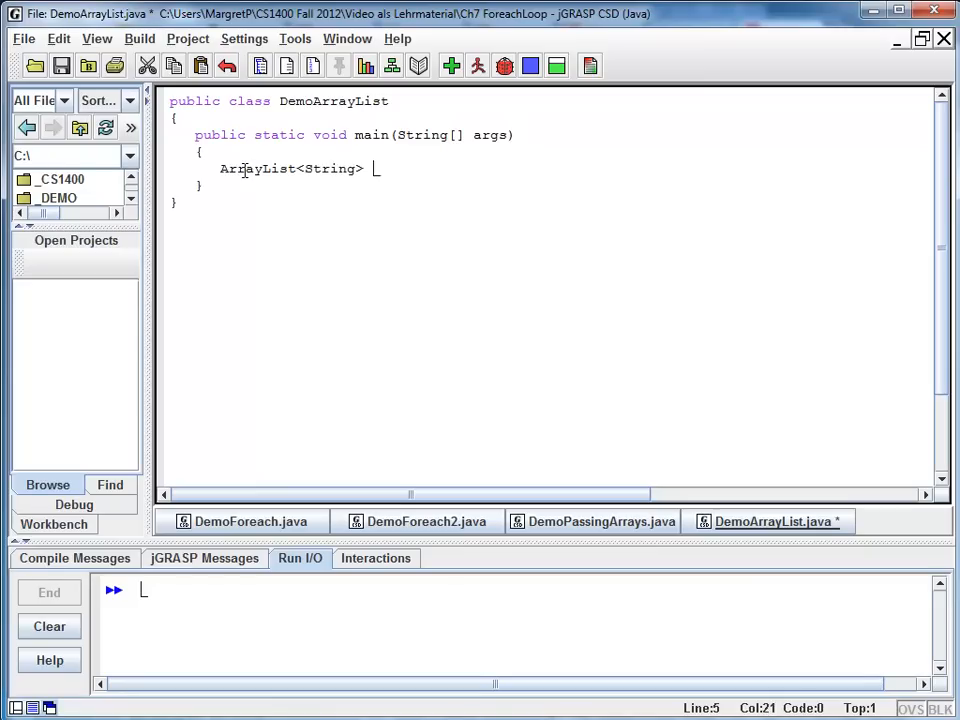
type("fruit;")
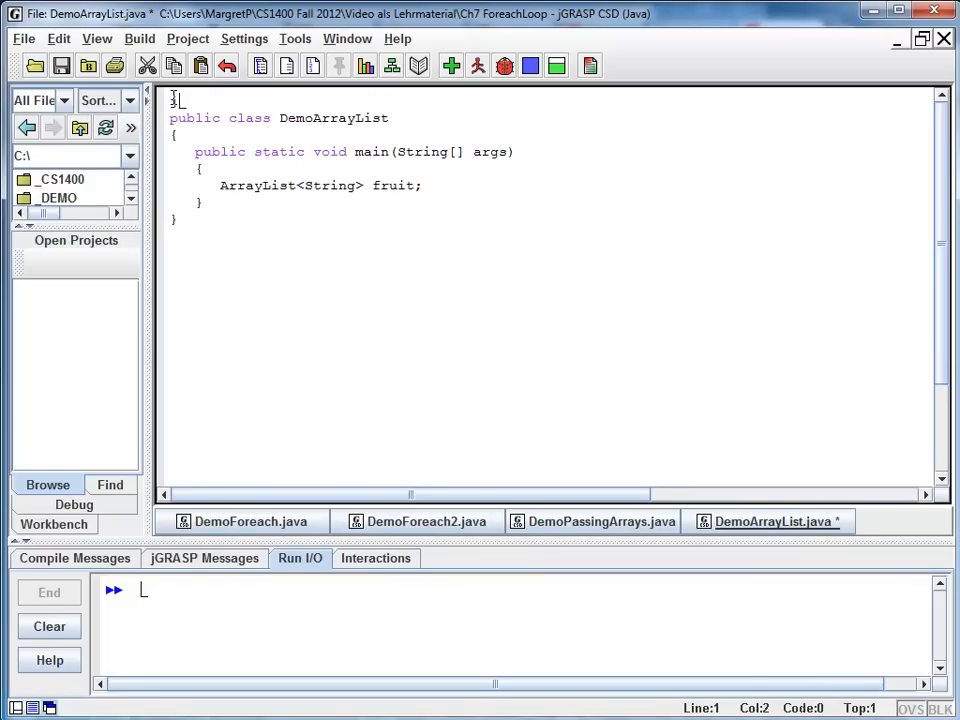
Add import java.util.ArrayList; above the class and compile without errors.
type("import java.util.ArrayList;")
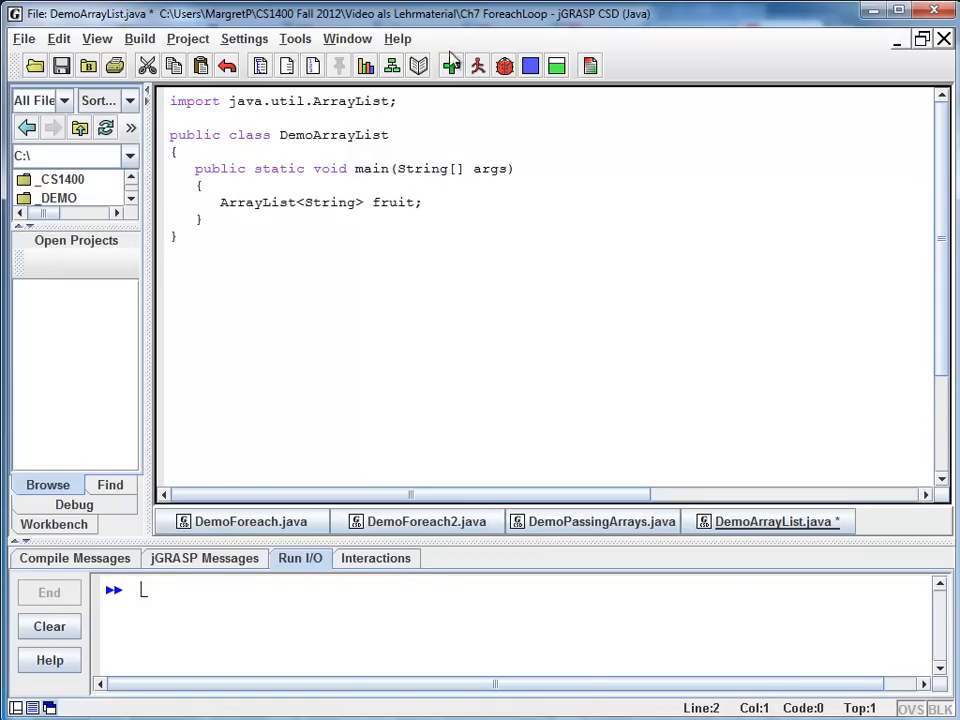
left_click(452, 65)
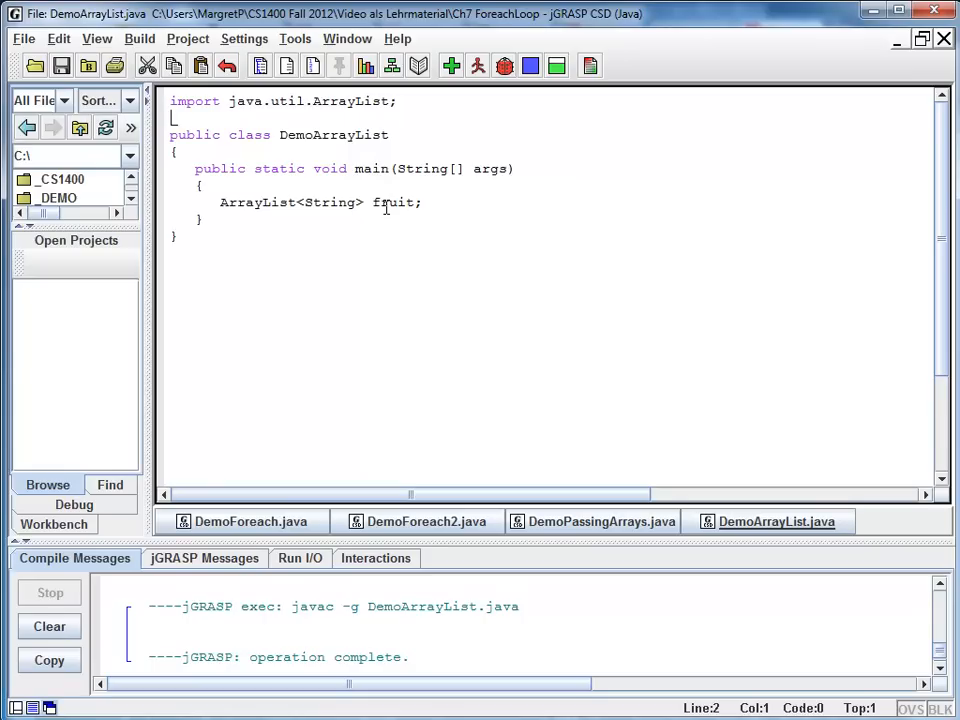
left_click(442, 202)
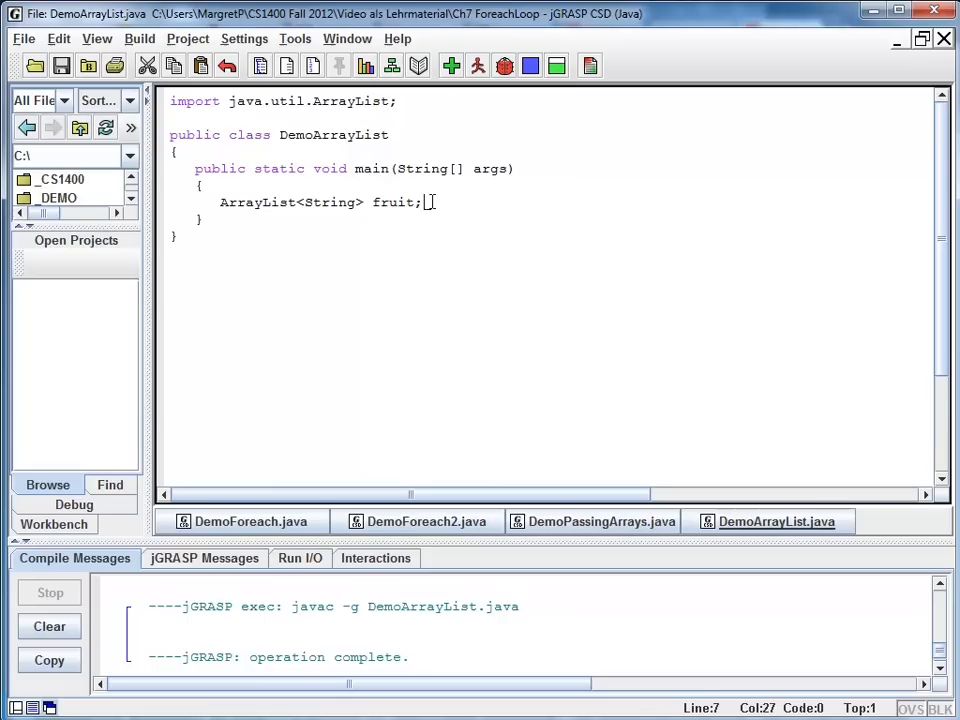
Change the fruit declaration to end with = new ArrayList<String>();.
key("BackSpace")
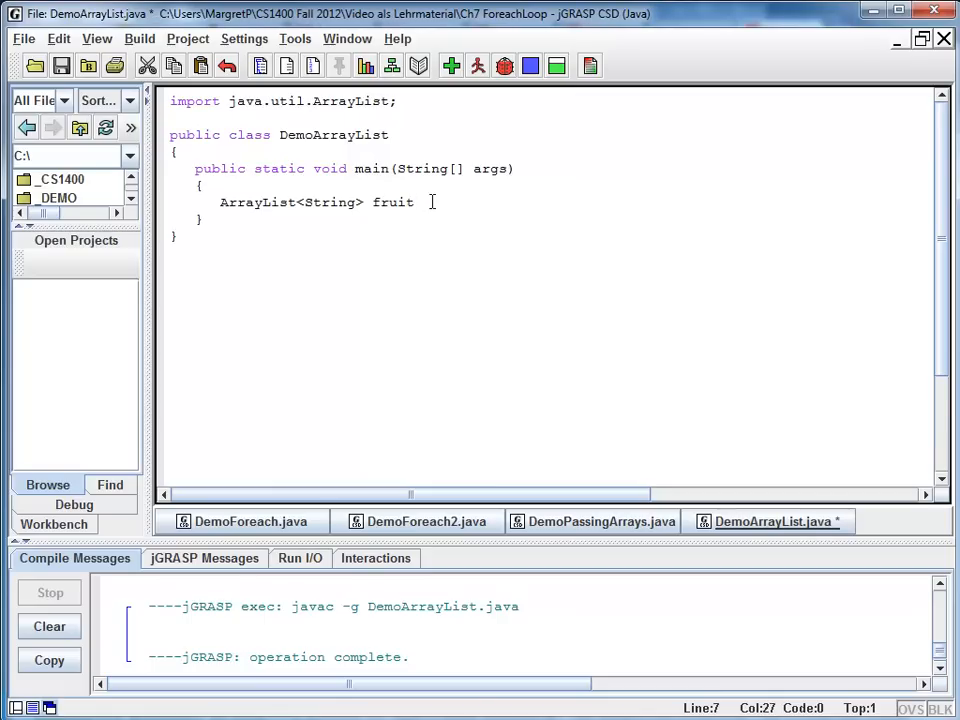
type("= new A")
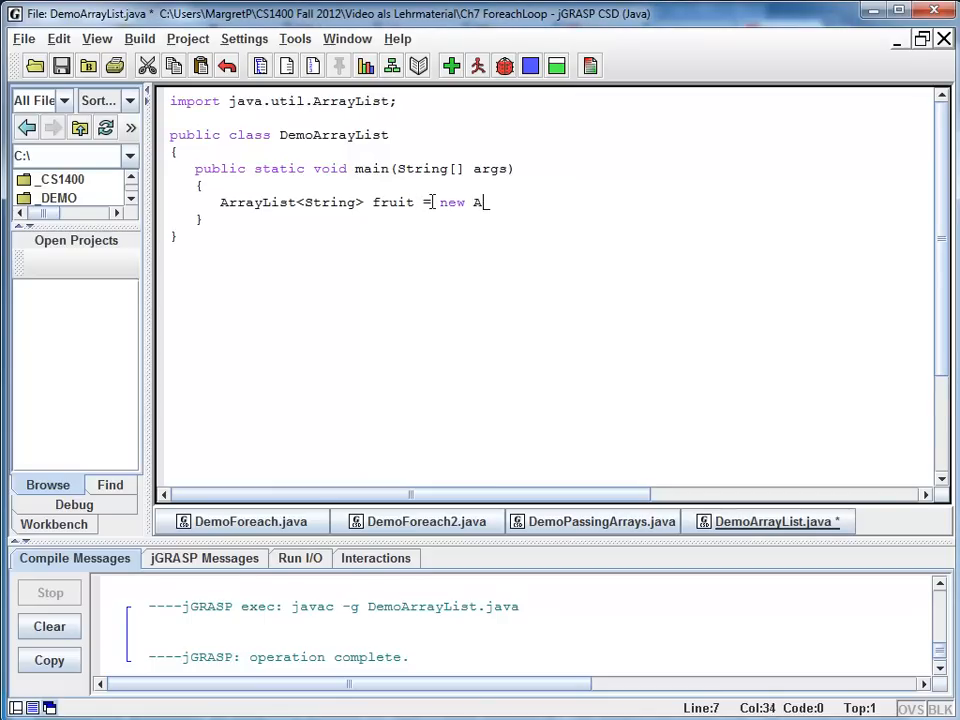
type("rrayList>")
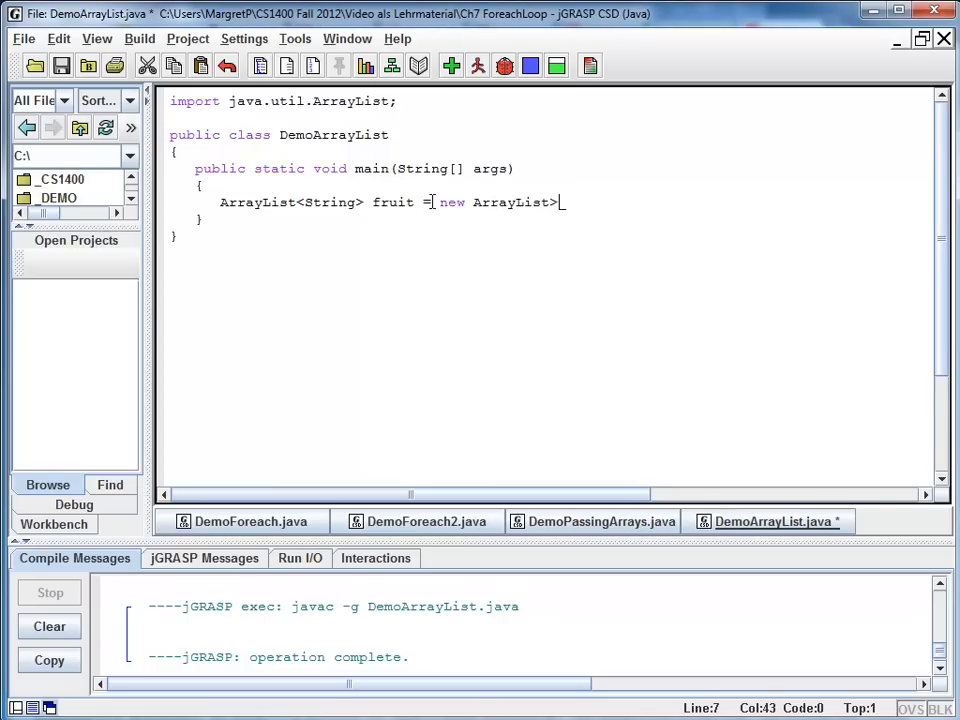
key("BackSpace")
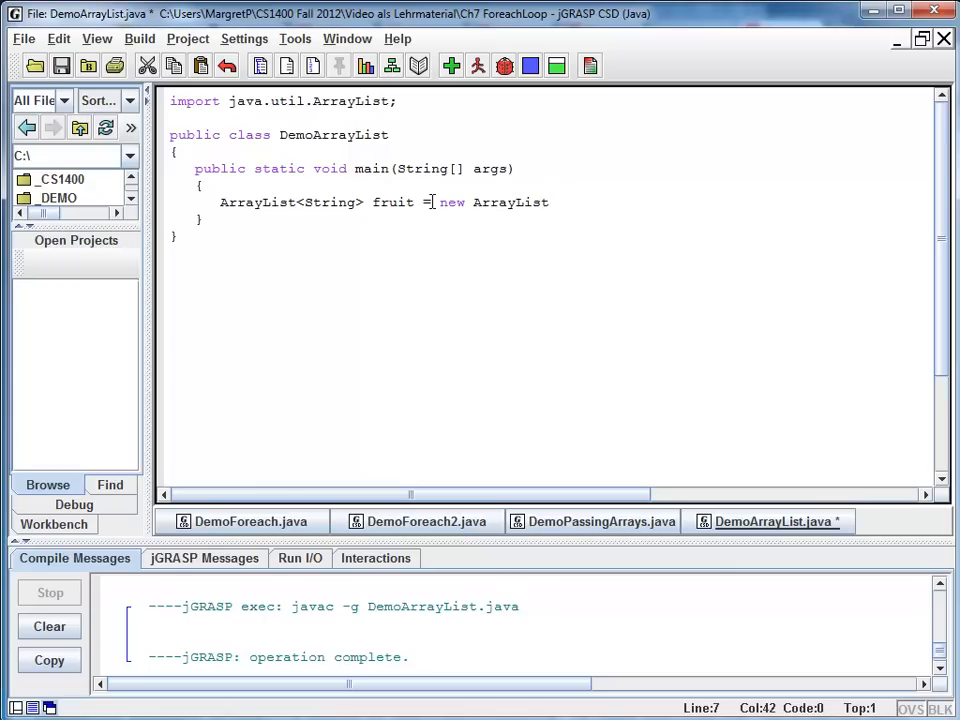
type("<Stri")
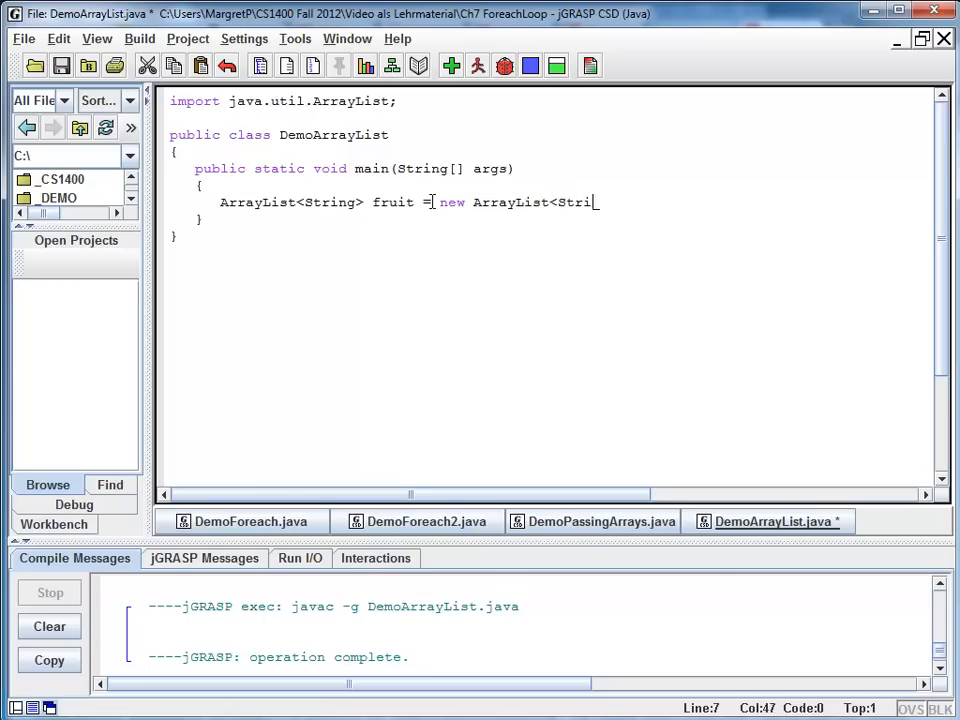
type("ng>();")
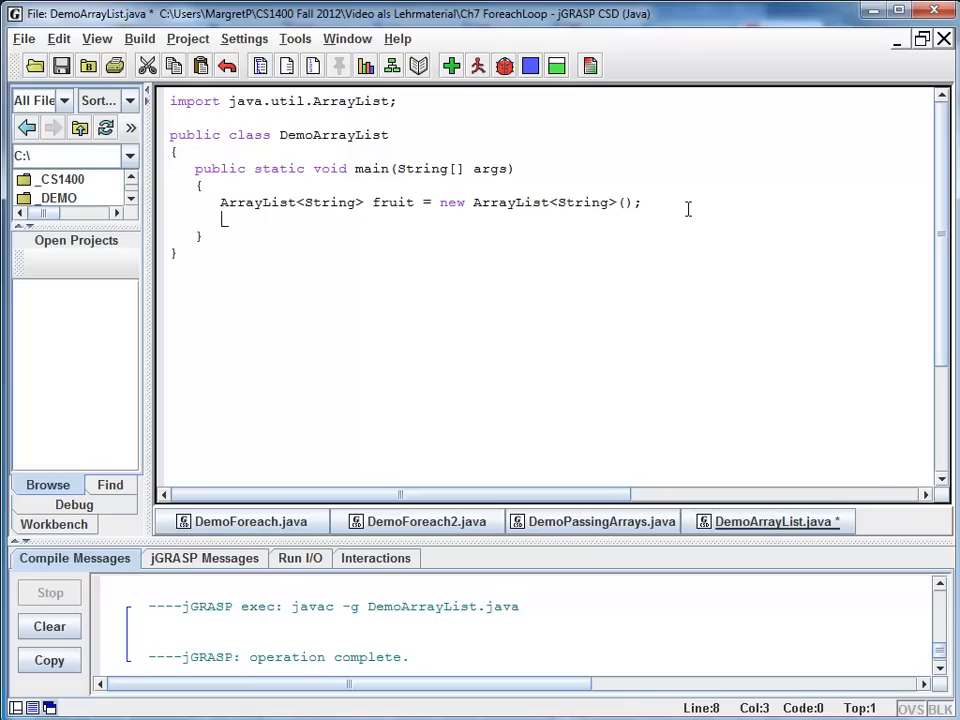
Add the statement System.out.println(fruit); below the declaration.
type("Syste")
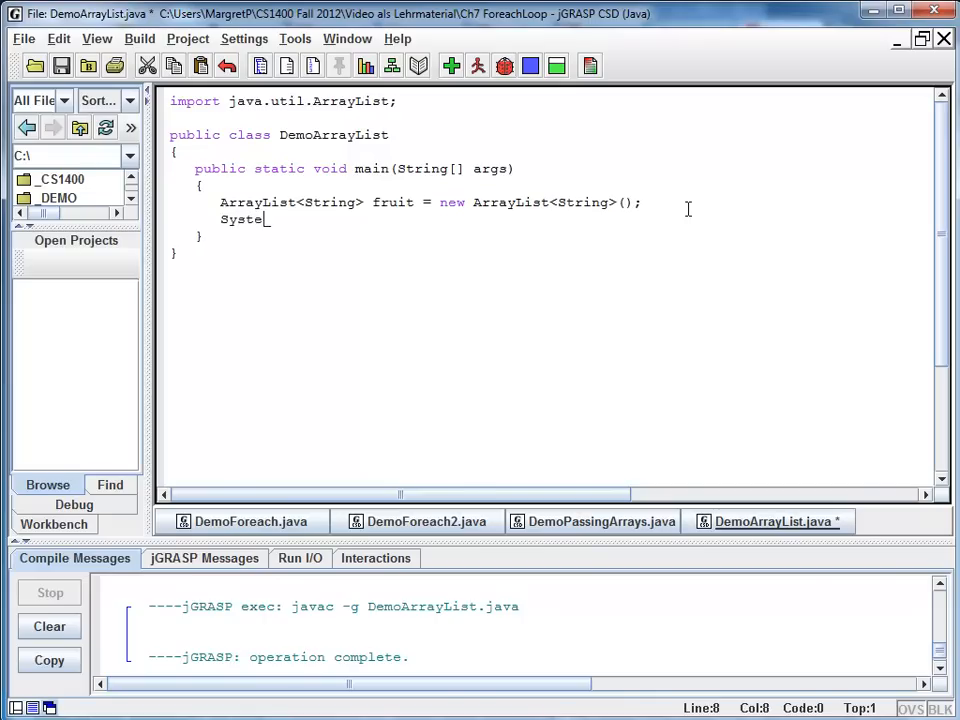
type("m.out.println")
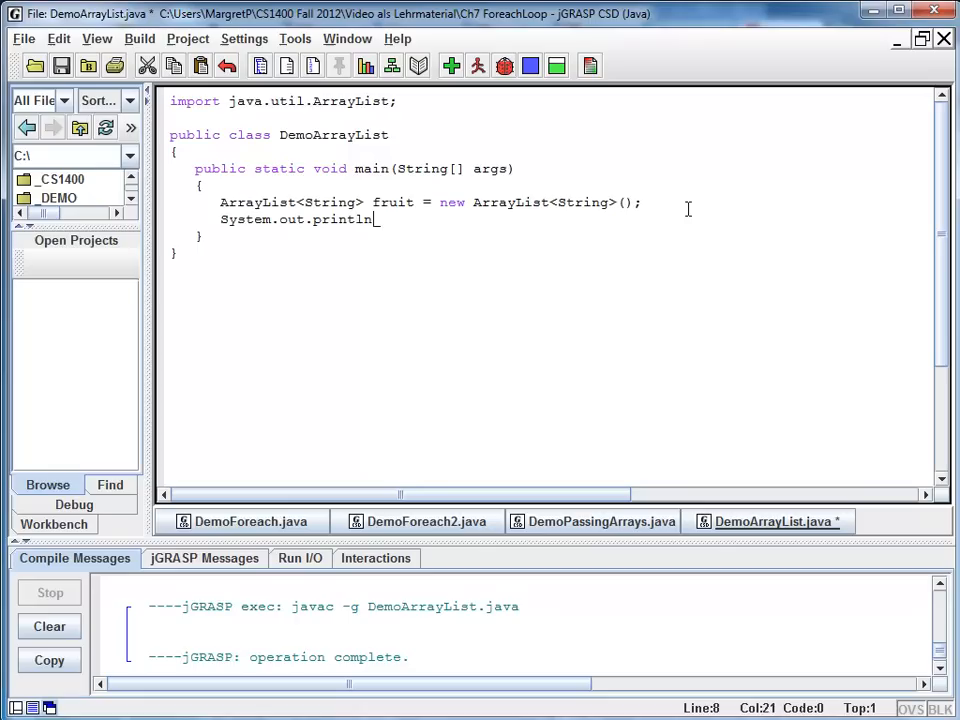
type("(fruit)")
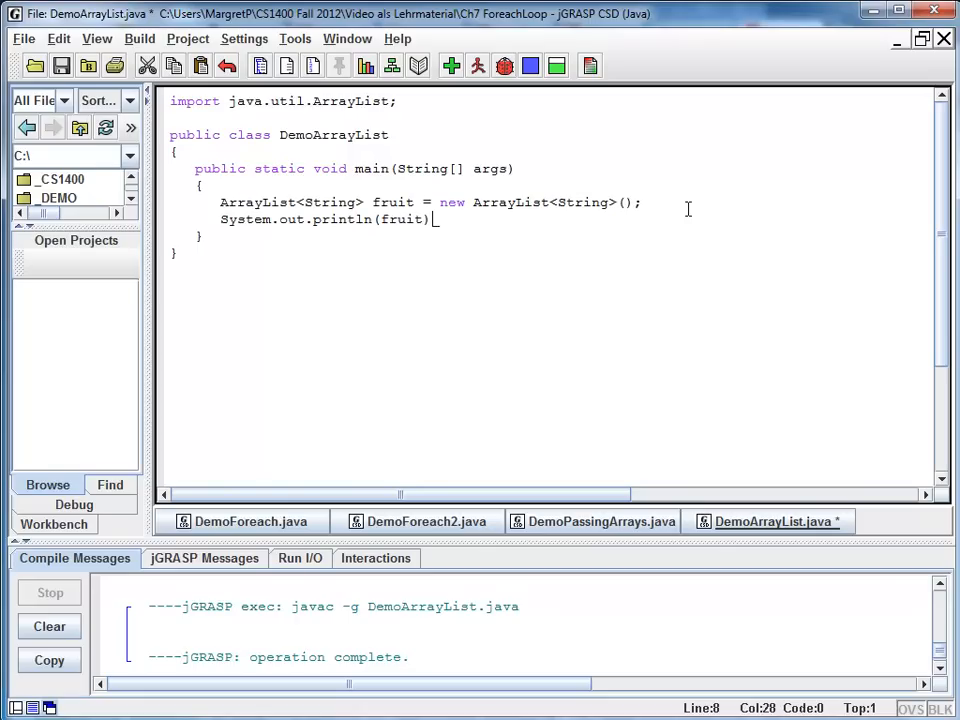
type(";")
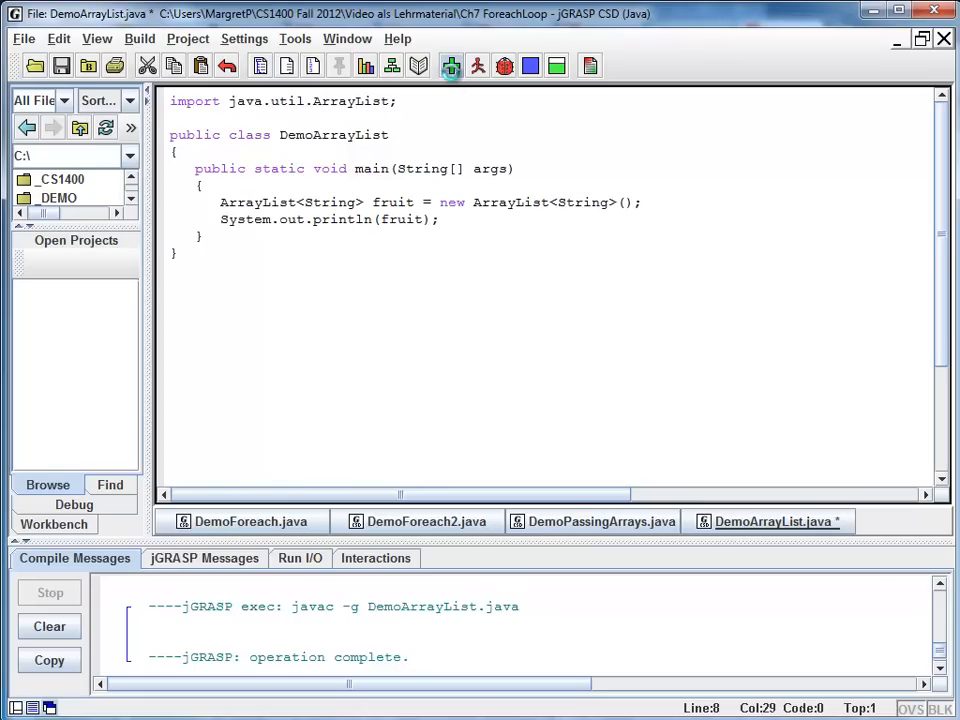
Compile and run the program, printing an empty list [].
left_click(476, 65)
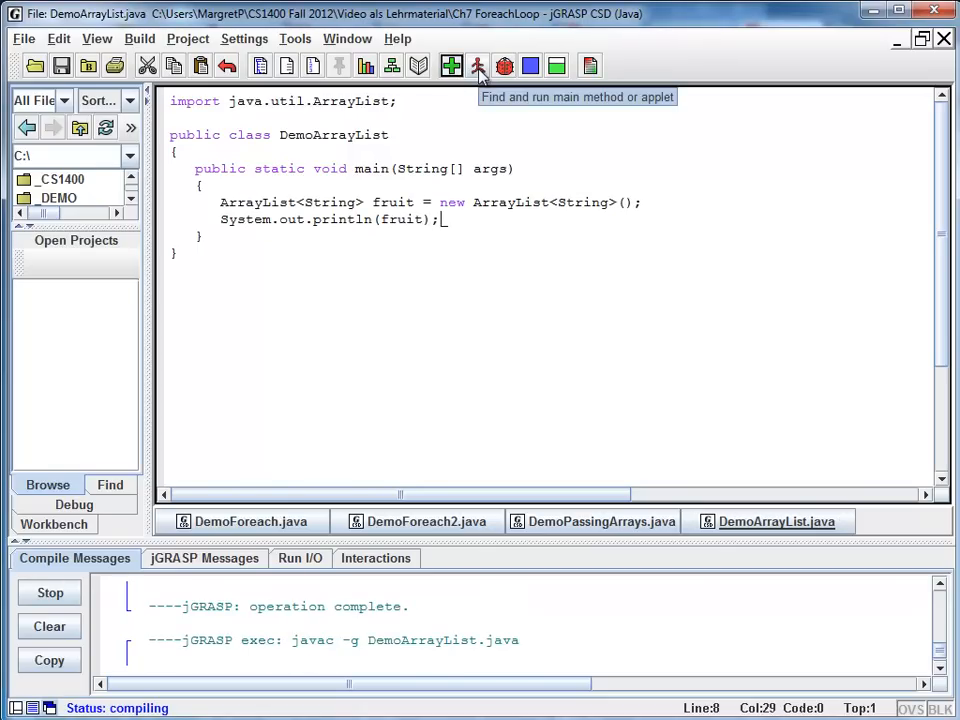
left_click(479, 65)
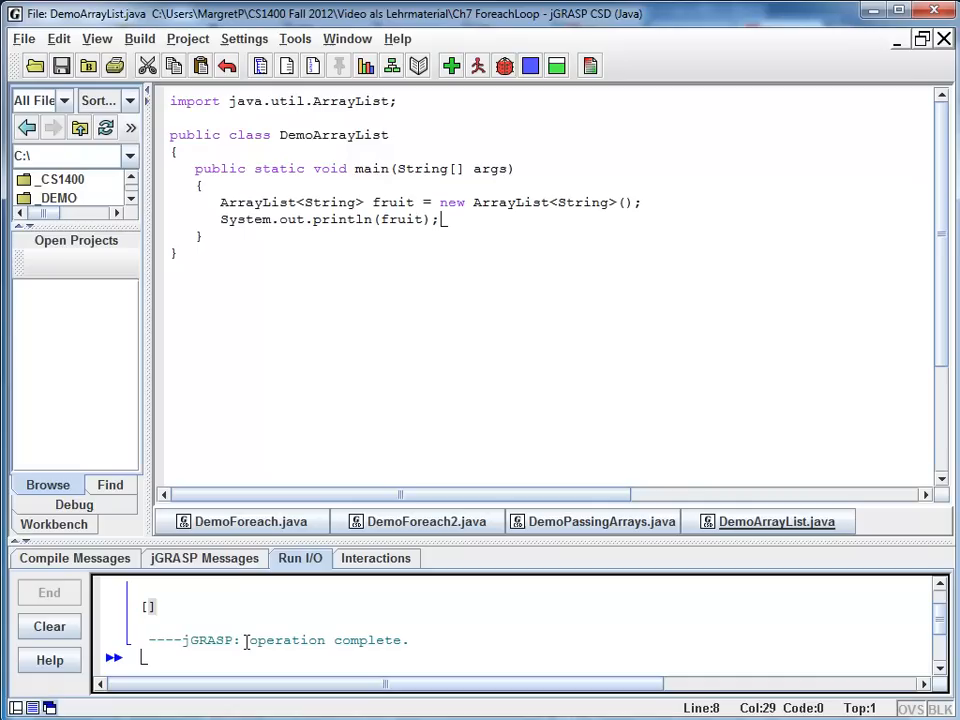
mouse_move(445, 570)
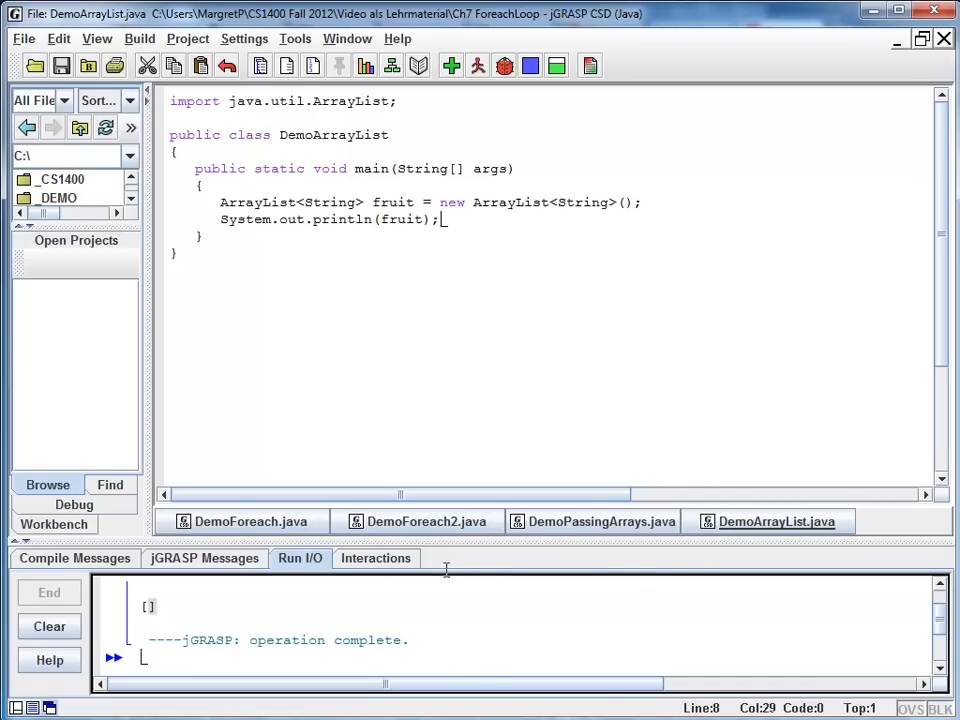
left_click(645, 202)
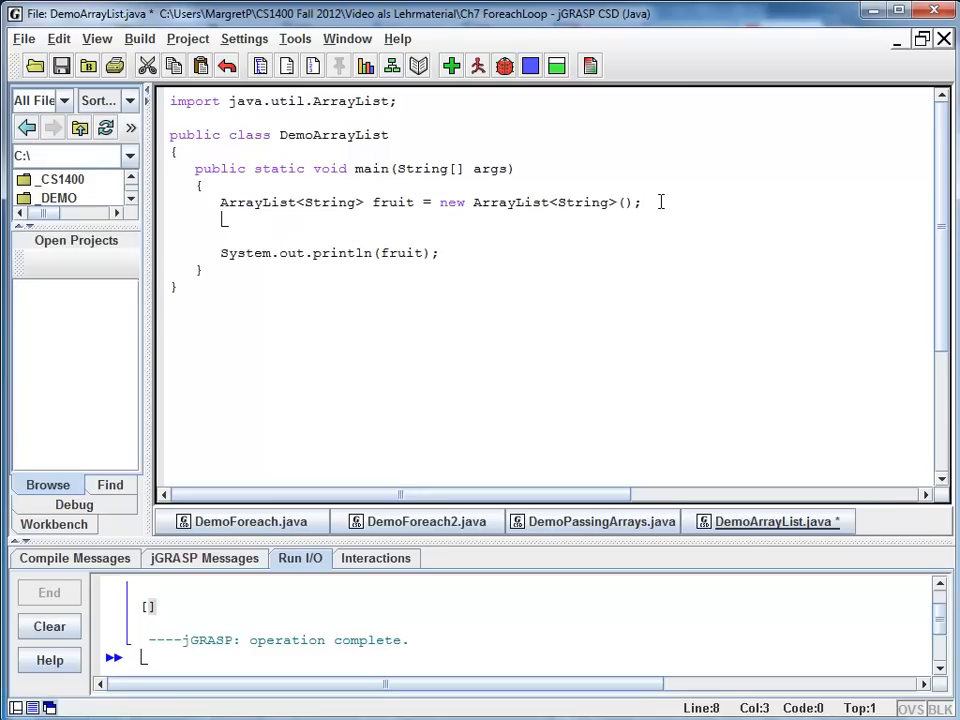
Add fruit.add calls for "apple", "pear", "orange" and run, printing [apple, pear, orange].
type("f")
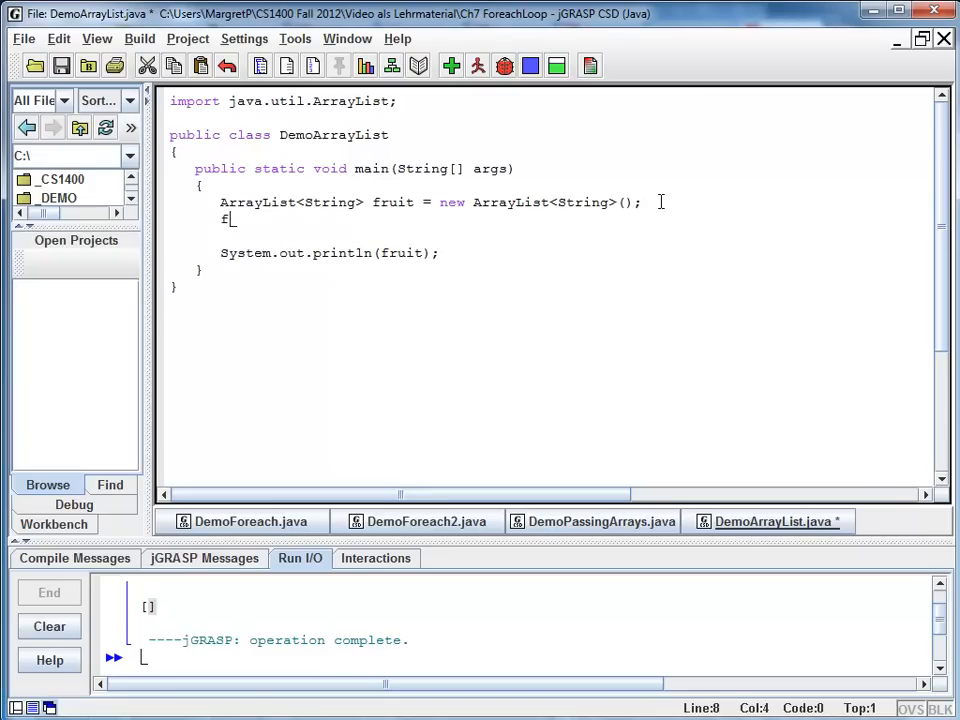
type("ruit.add")
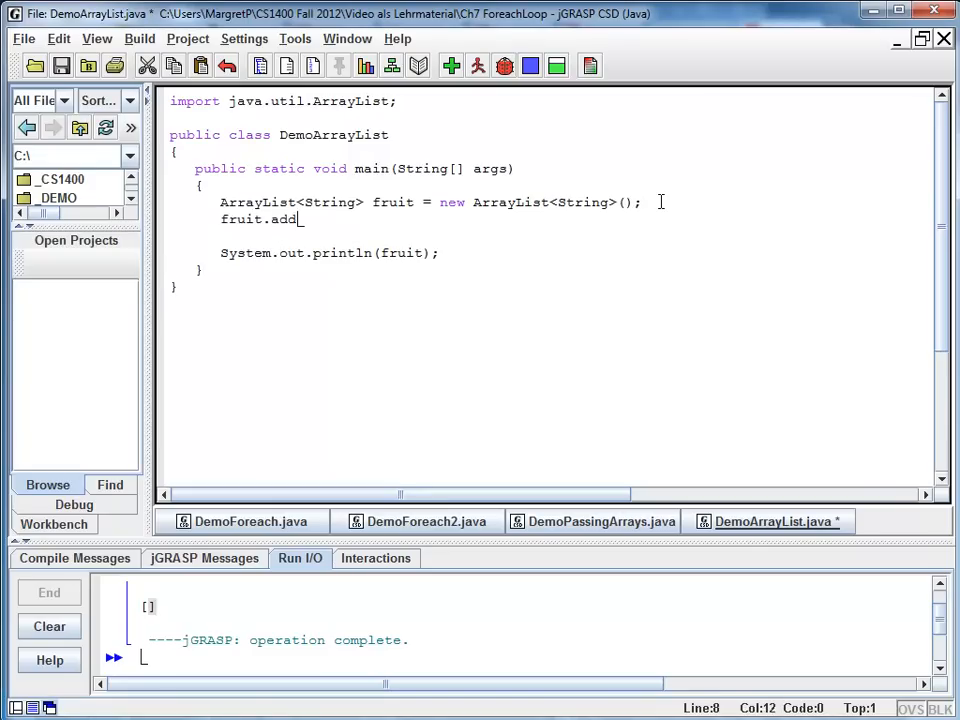
type("(\"apple\");")
type("f")
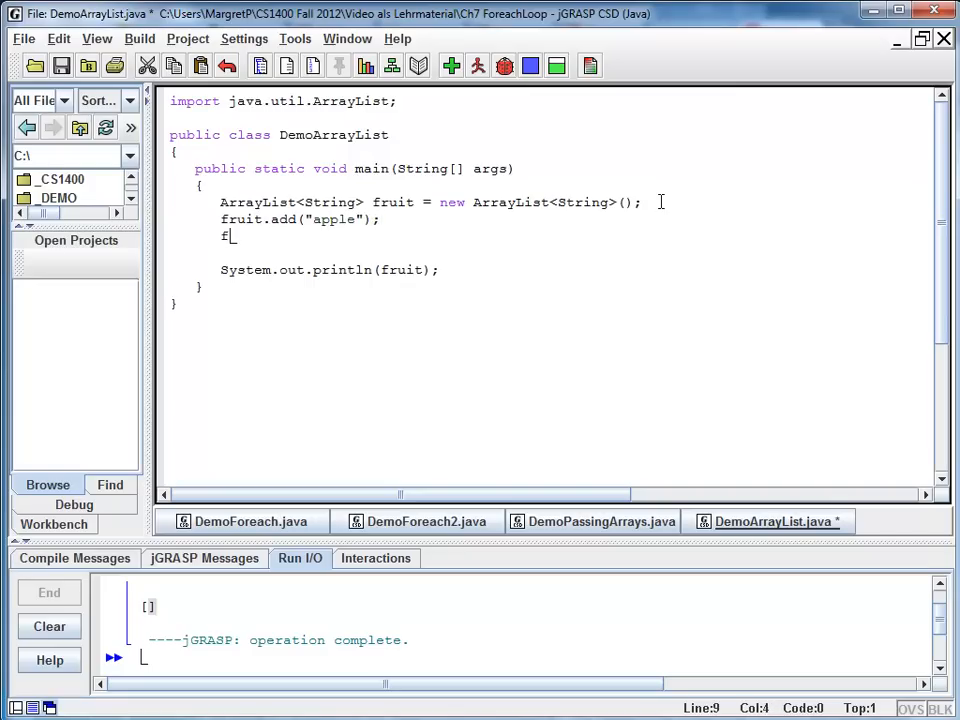
type("ruit.a")
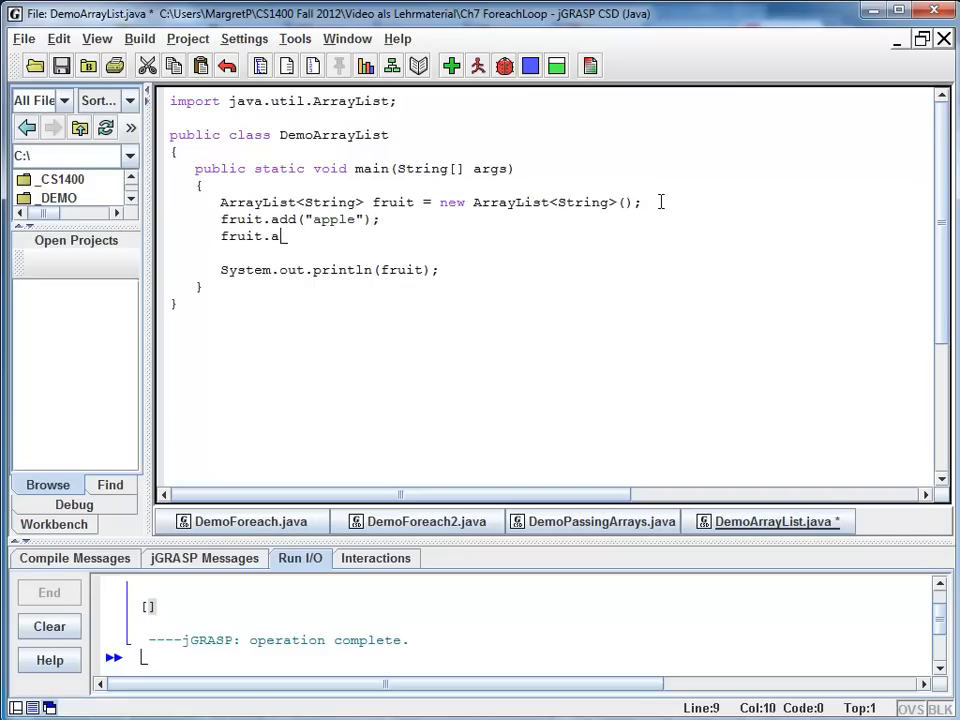
type("dd(\"pear\");")
type("fruit")
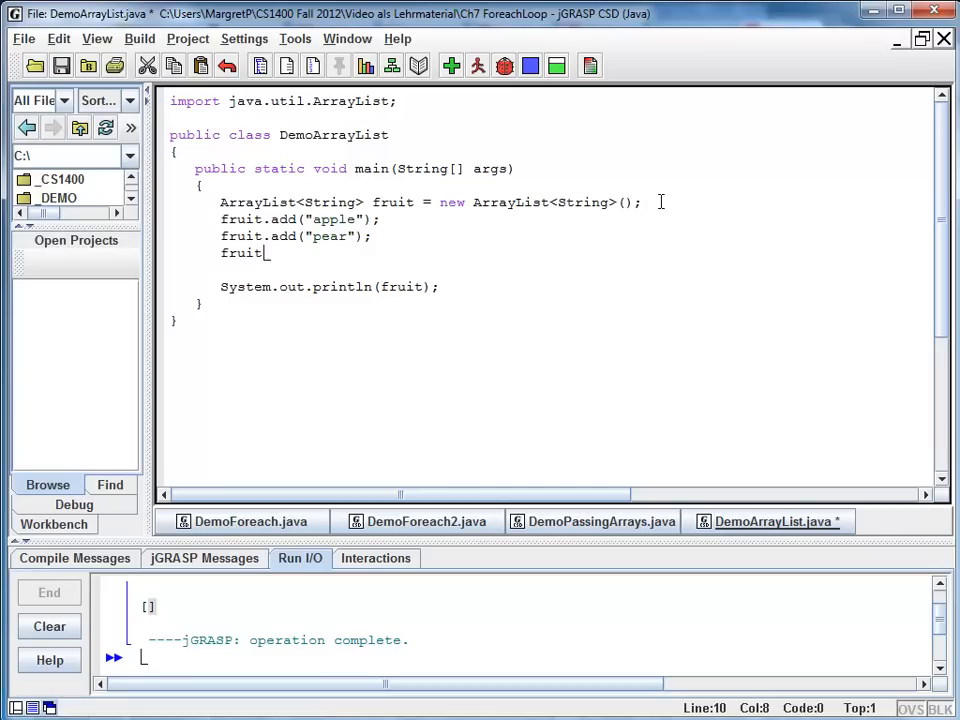
type(".add(\"orange\");")
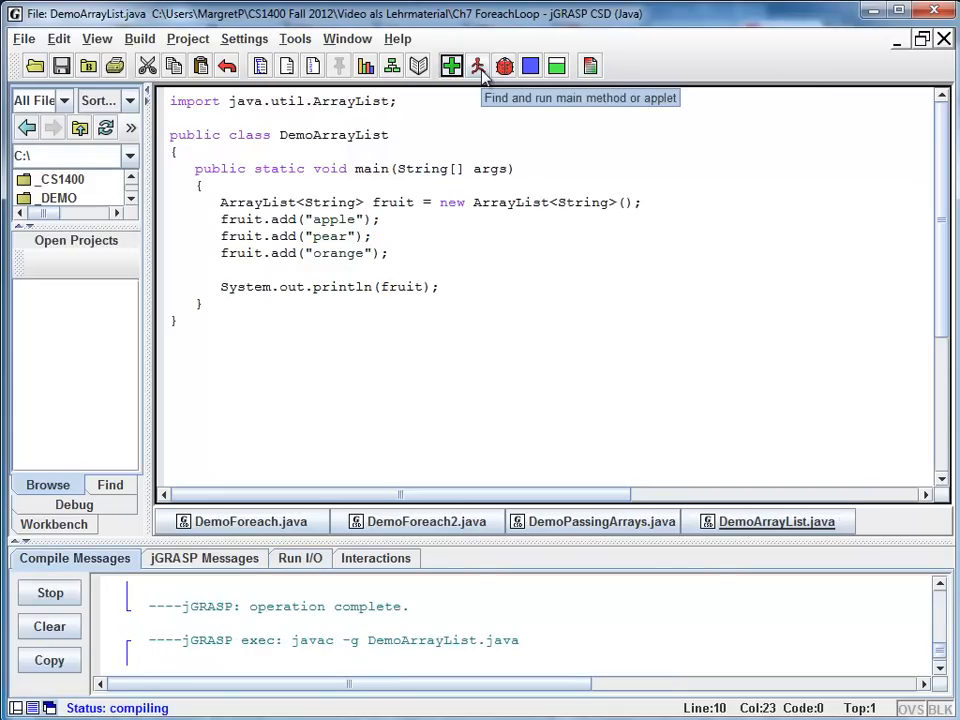
left_click(472, 65)
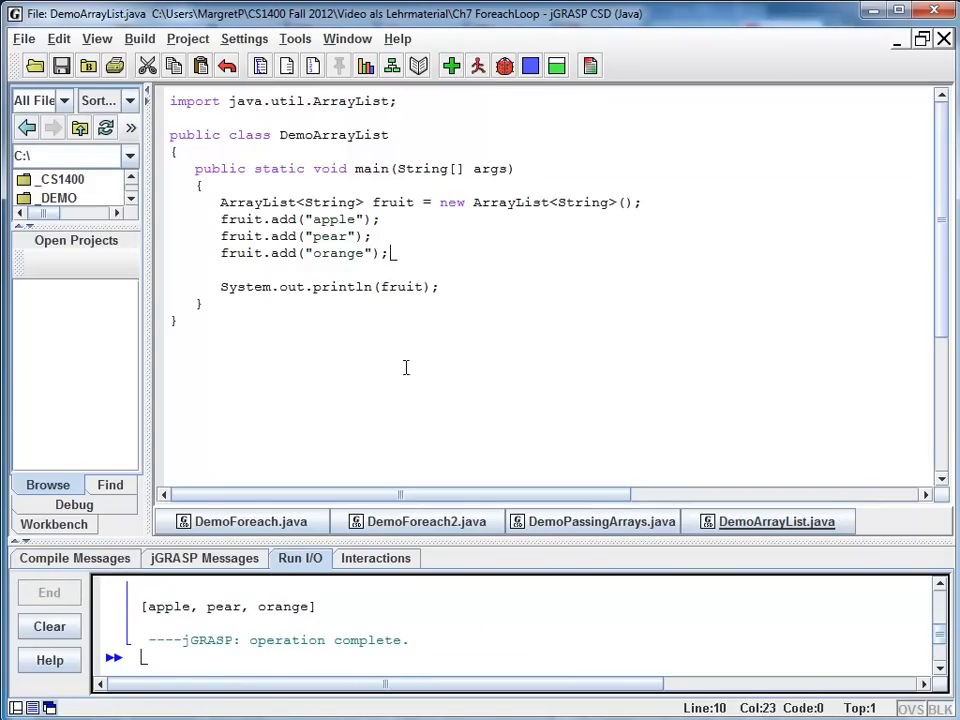
mouse_move(224, 620)
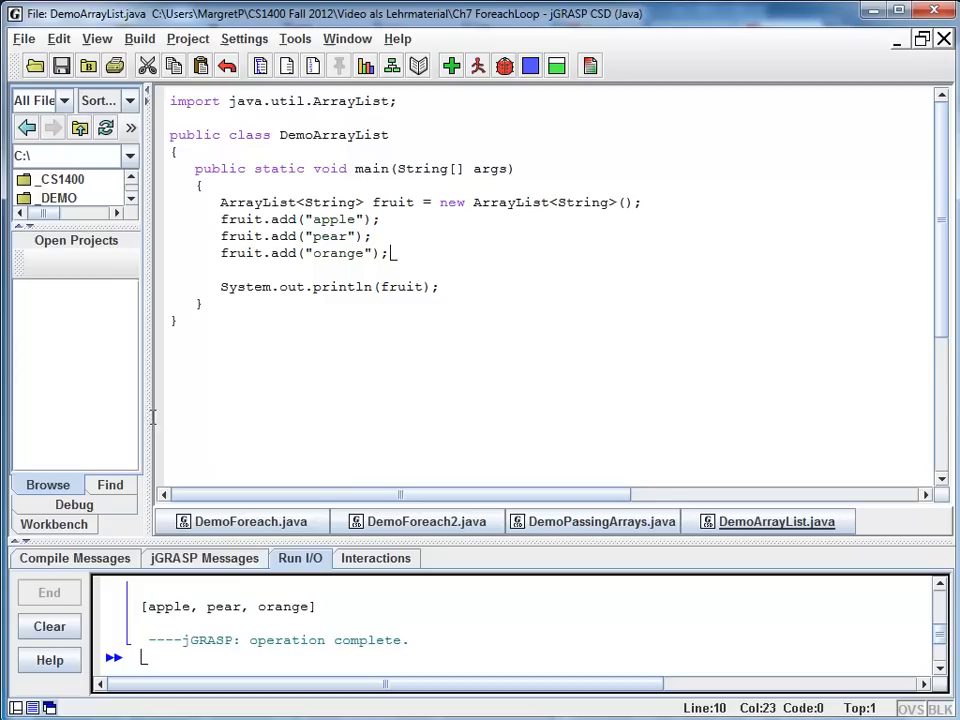
mouse_move(340, 351)
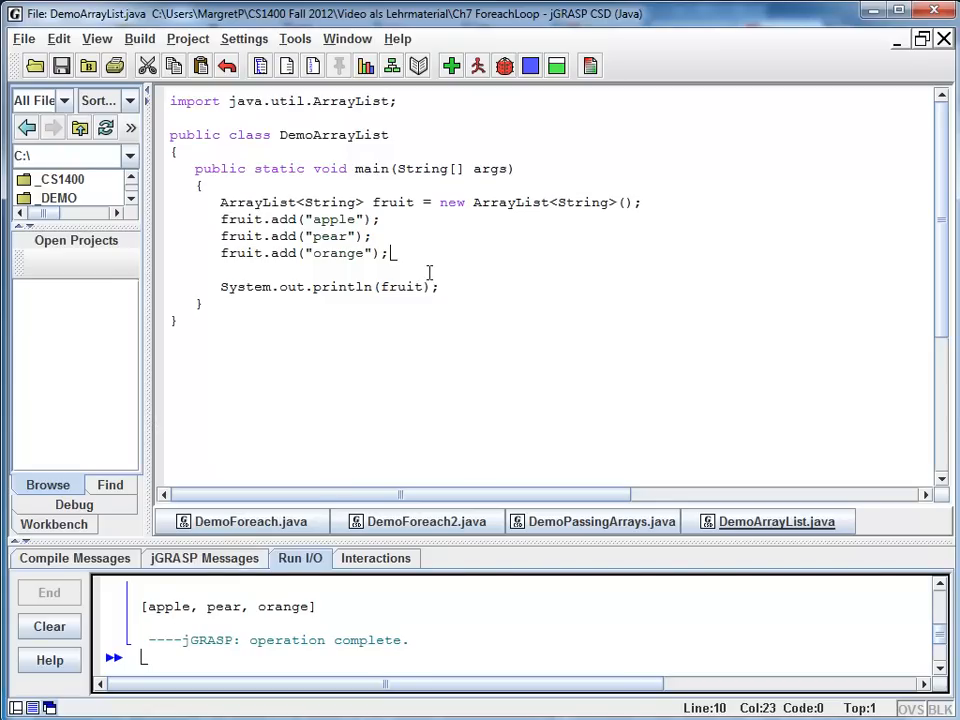
mouse_move(393, 202)
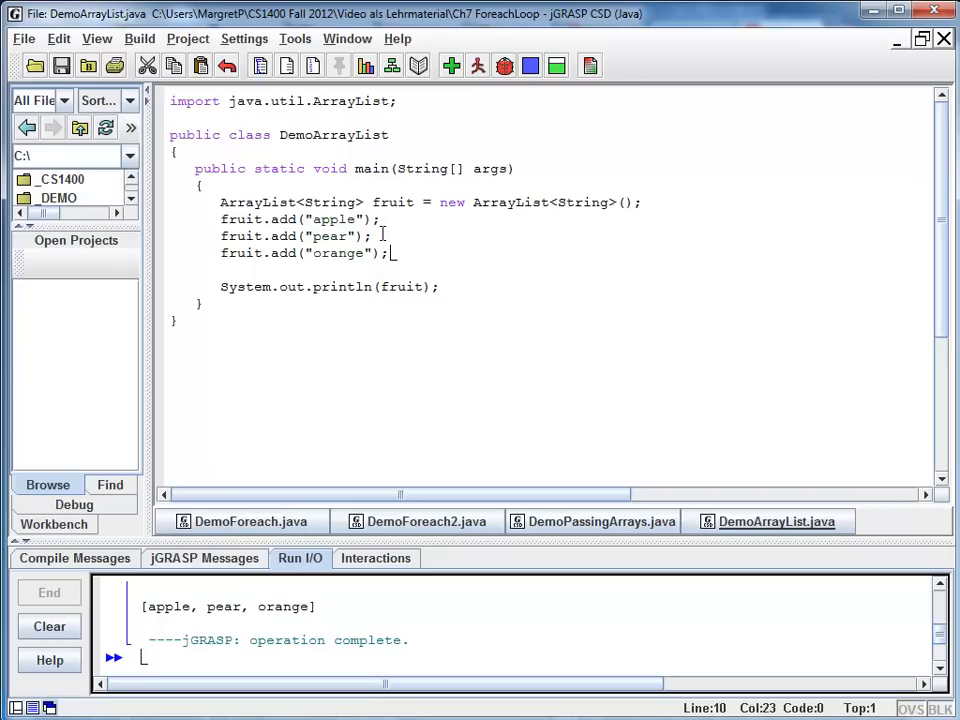
mouse_move(380, 219)
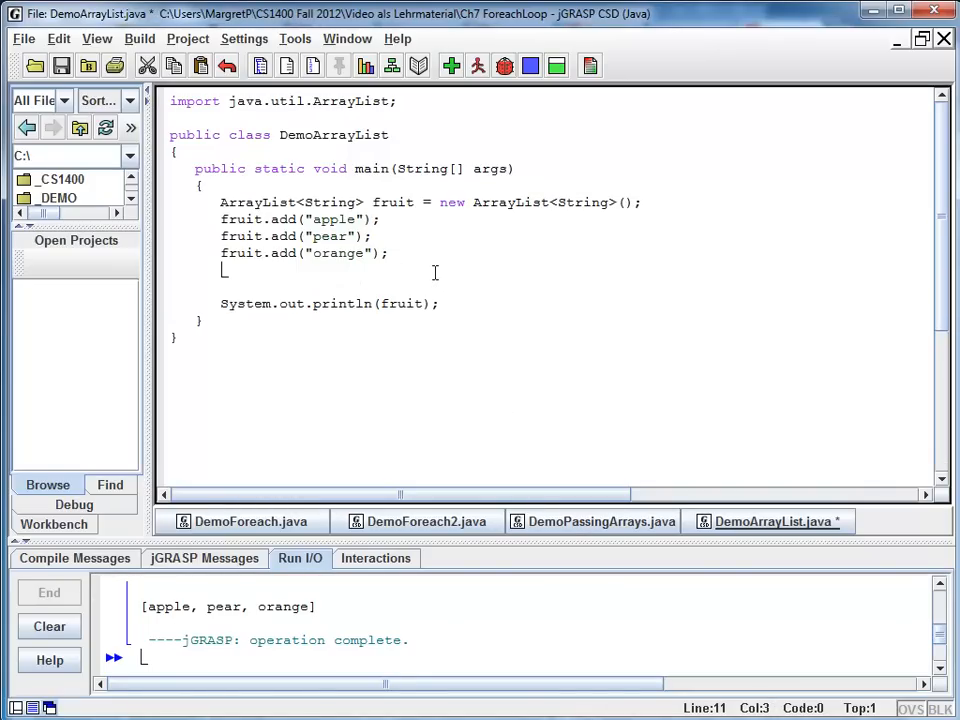
Add fruit.add(1, "grape"); then compile and run, printing [apple, grape, pear, orange].
type("fruit.add(\"grape")
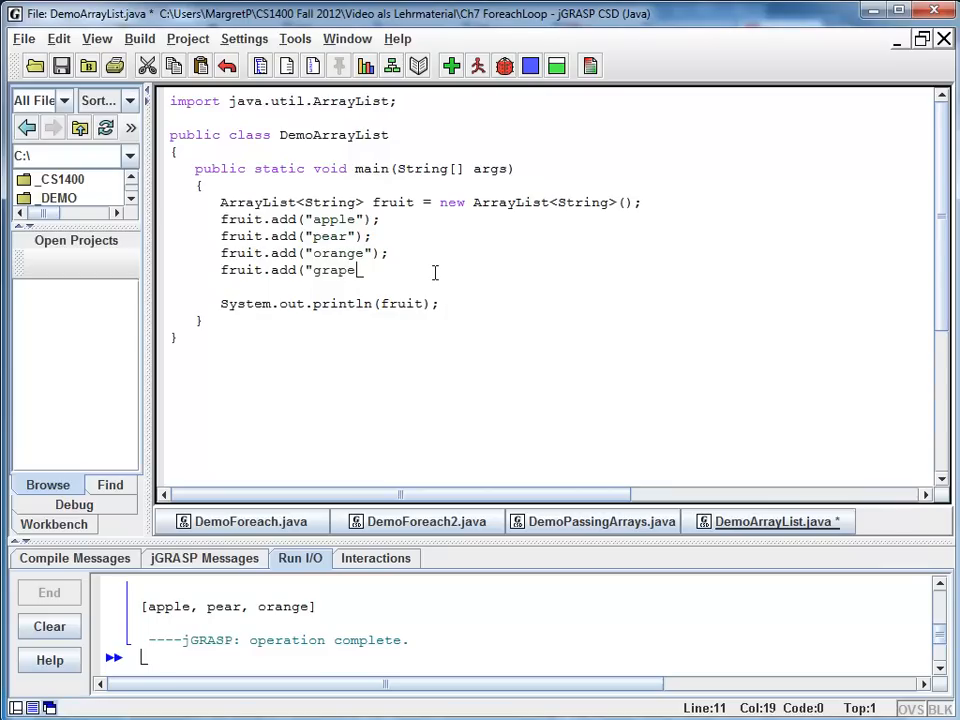
type("\"")
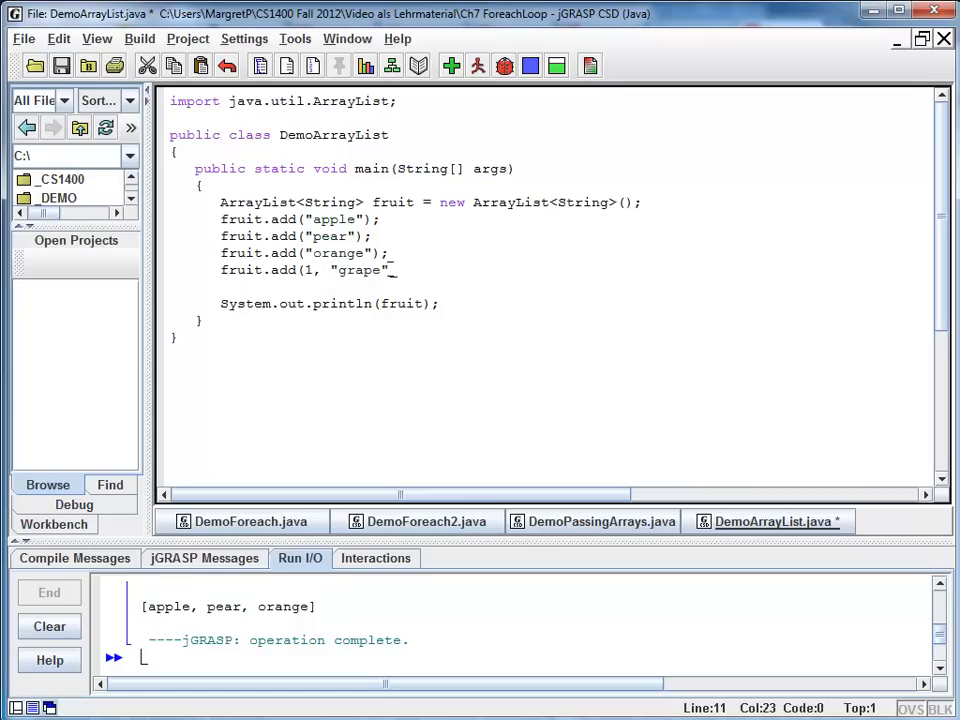
left_click(474, 64)
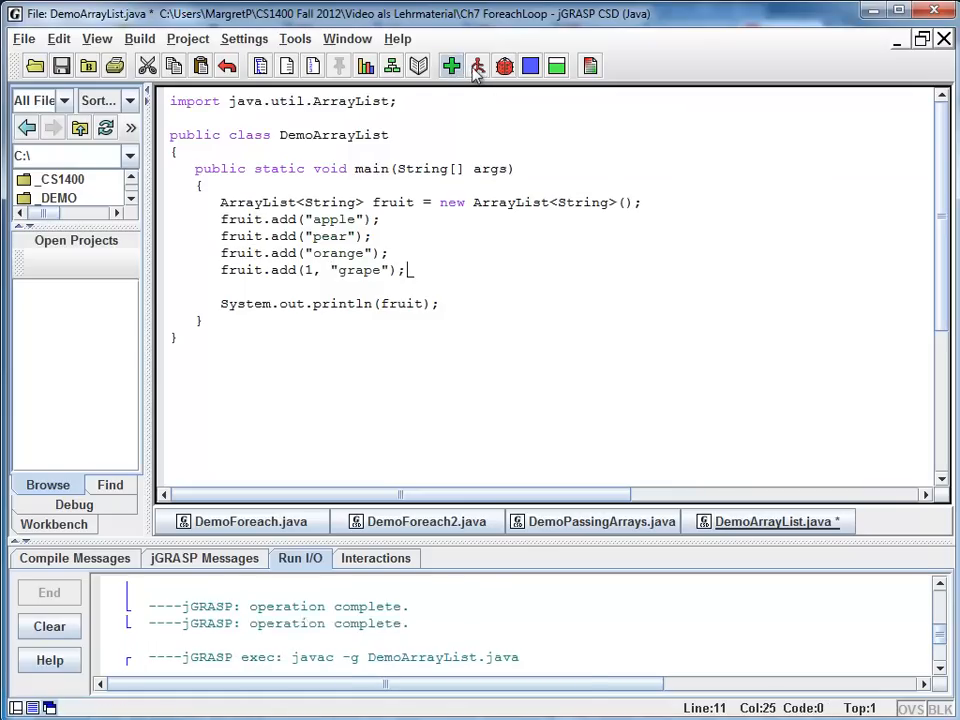
left_click(476, 65)
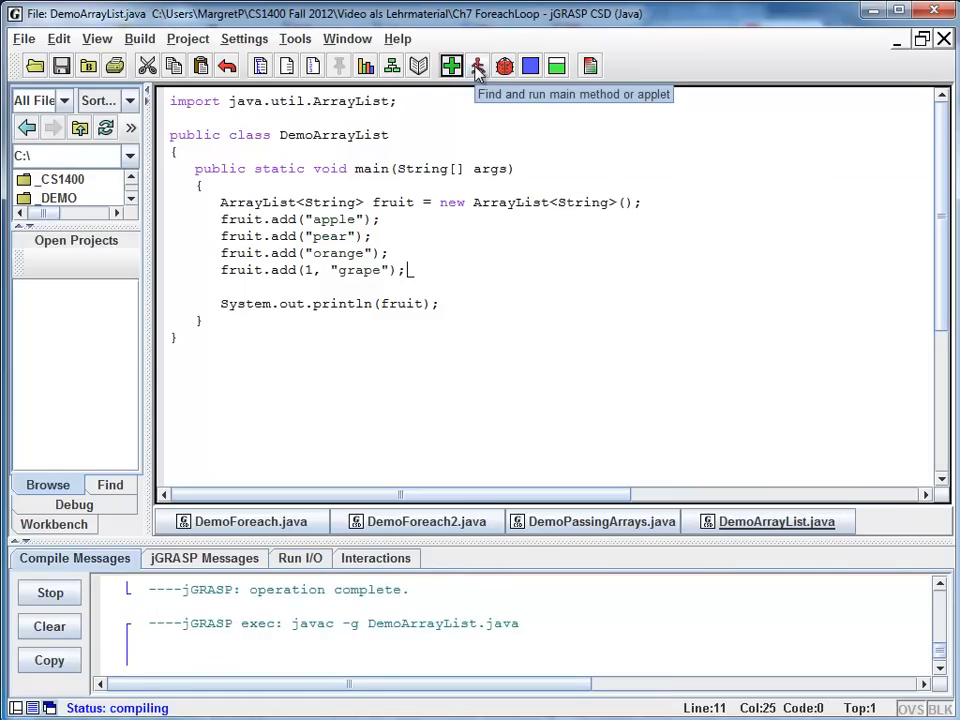
left_click(477, 65)
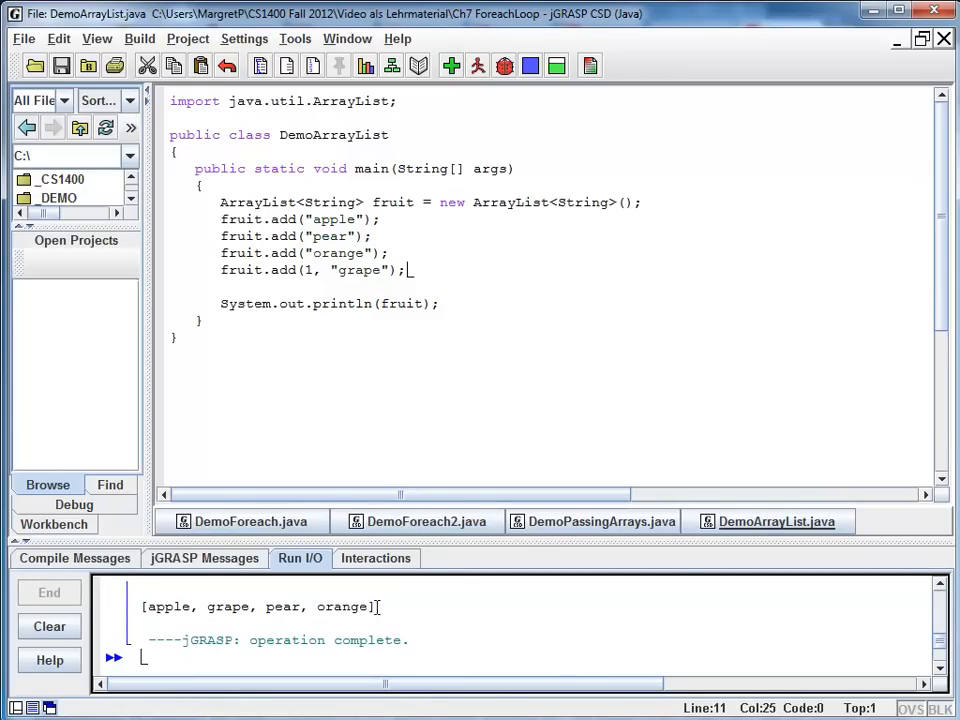
double_click(228, 607)
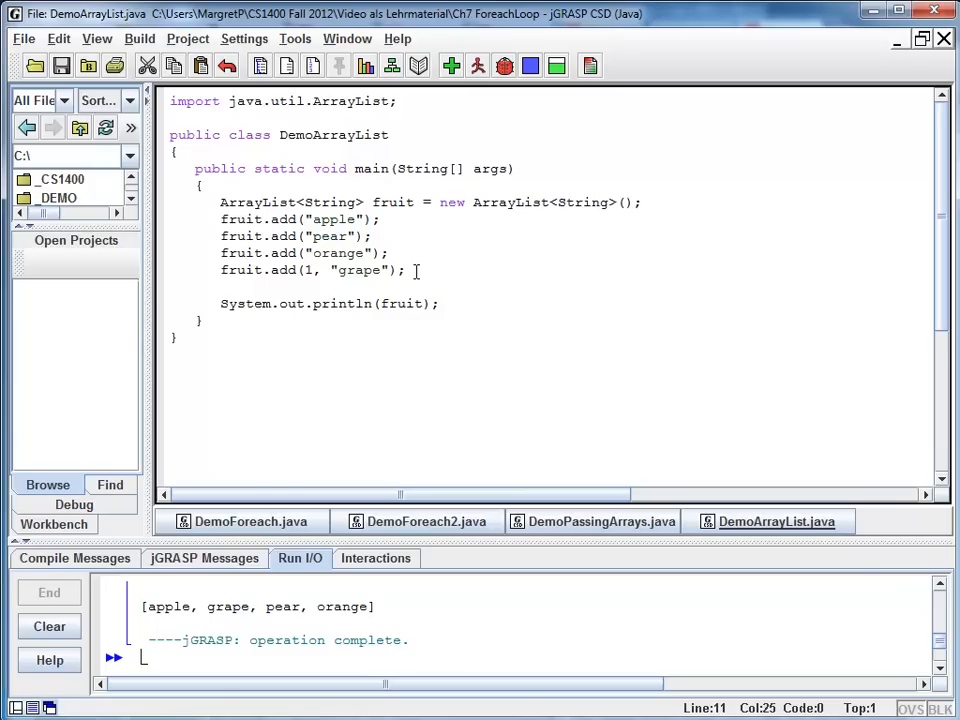
Type fruit.remove("apple"); on a new line after the grape insertion.
double_click(404, 303)
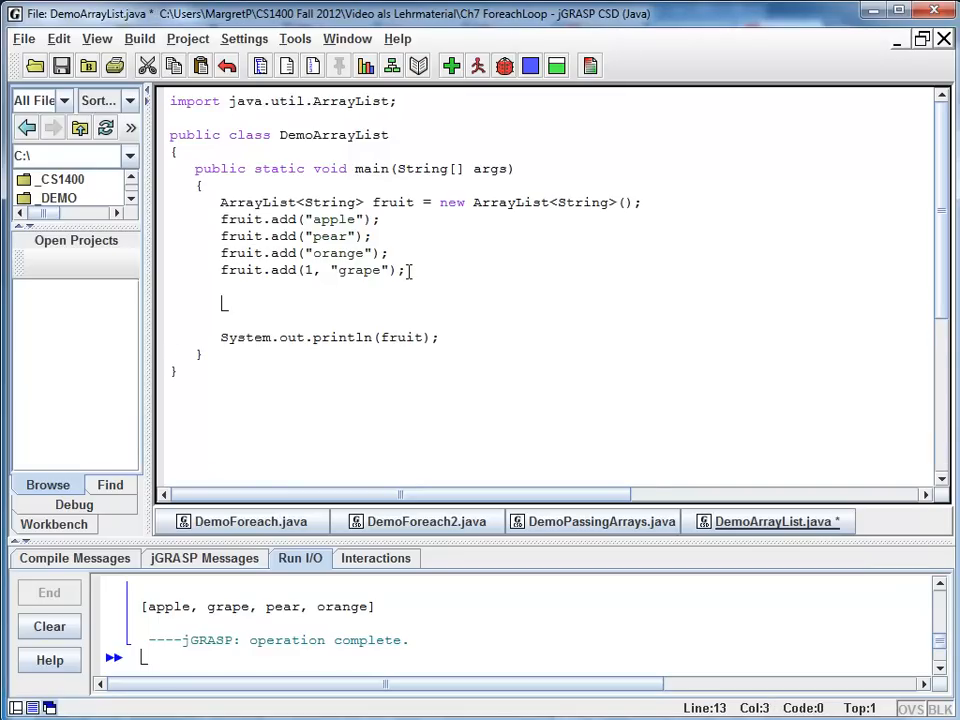
type("fruit.")
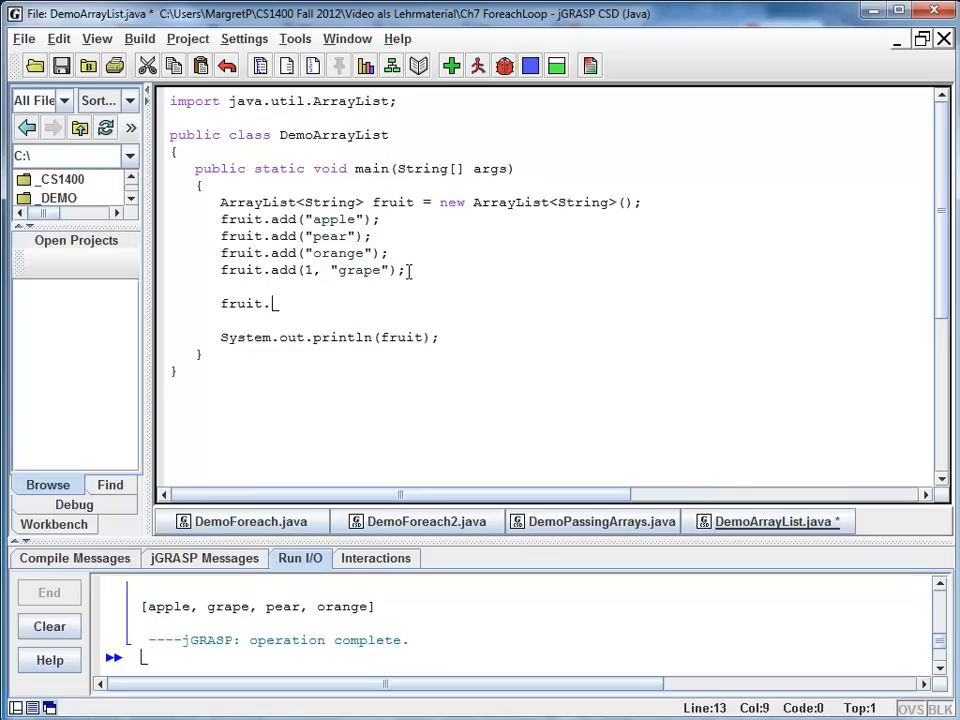
type("remove(\"apple\");")
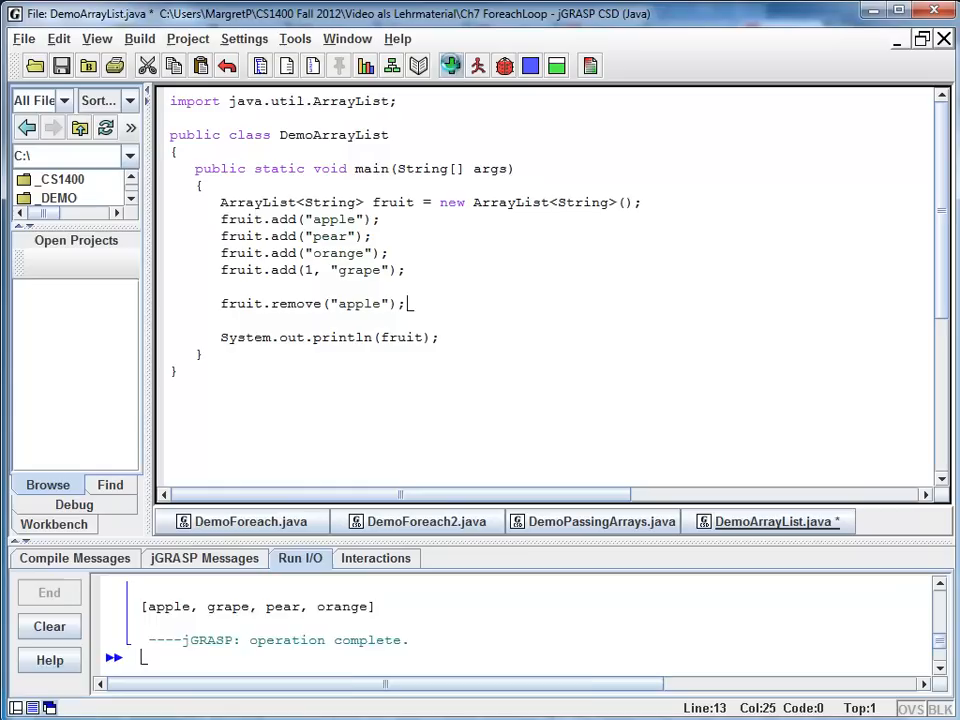
Compile and run, ending the compile to continue, so output shows [grape, pear, orange].
left_click(472, 65)
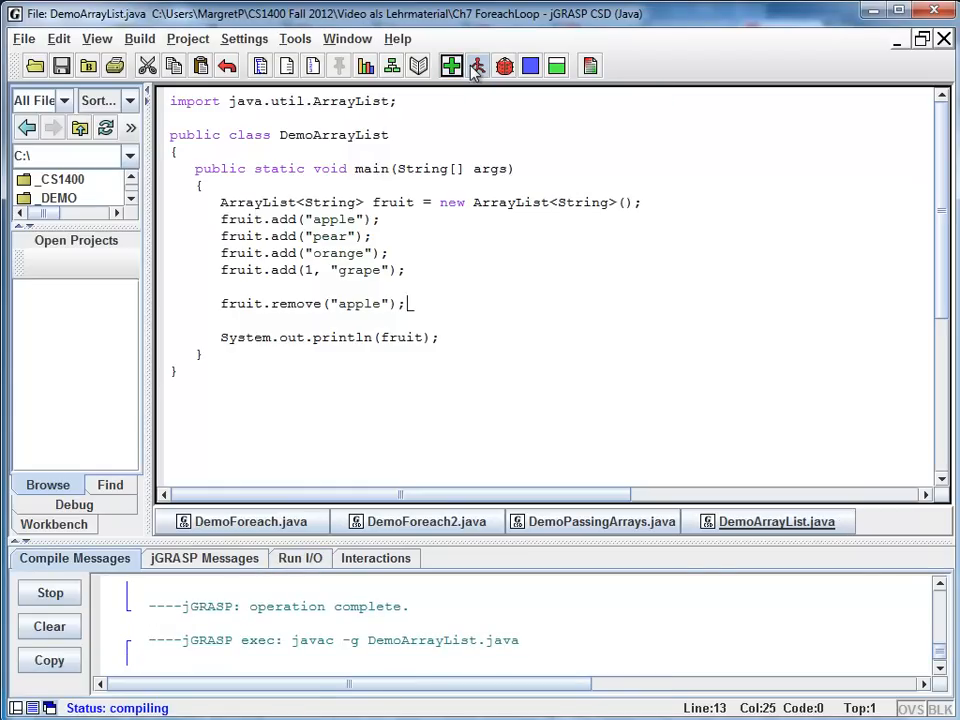
left_click(474, 65)
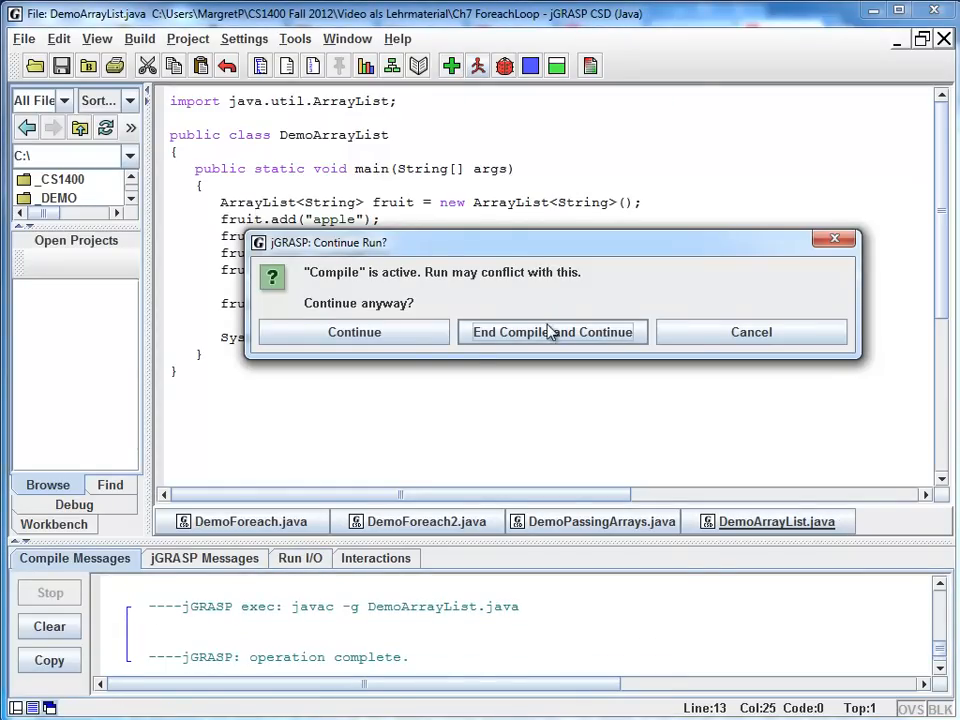
left_click(552, 332)
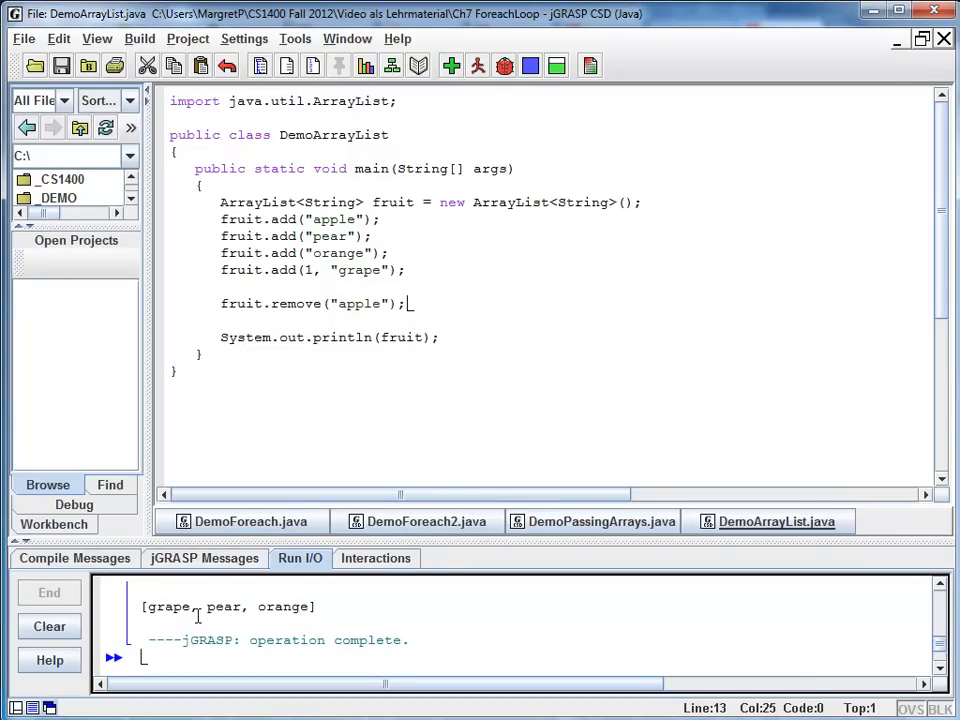
double_click(170, 607)
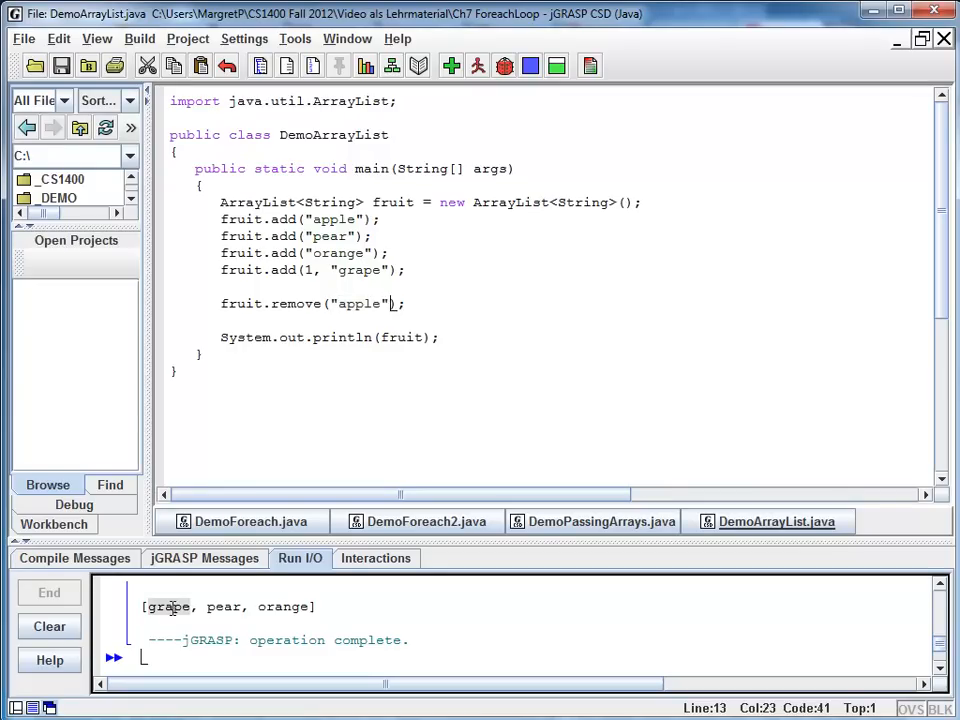
mouse_move(354, 618)
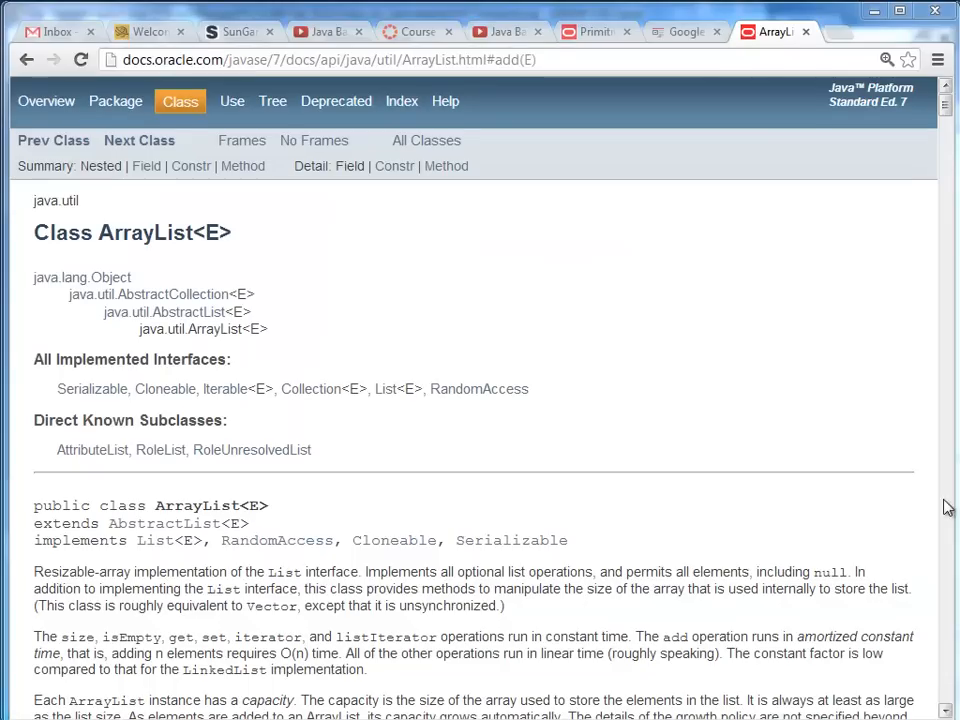
mouse_move(320, 267)
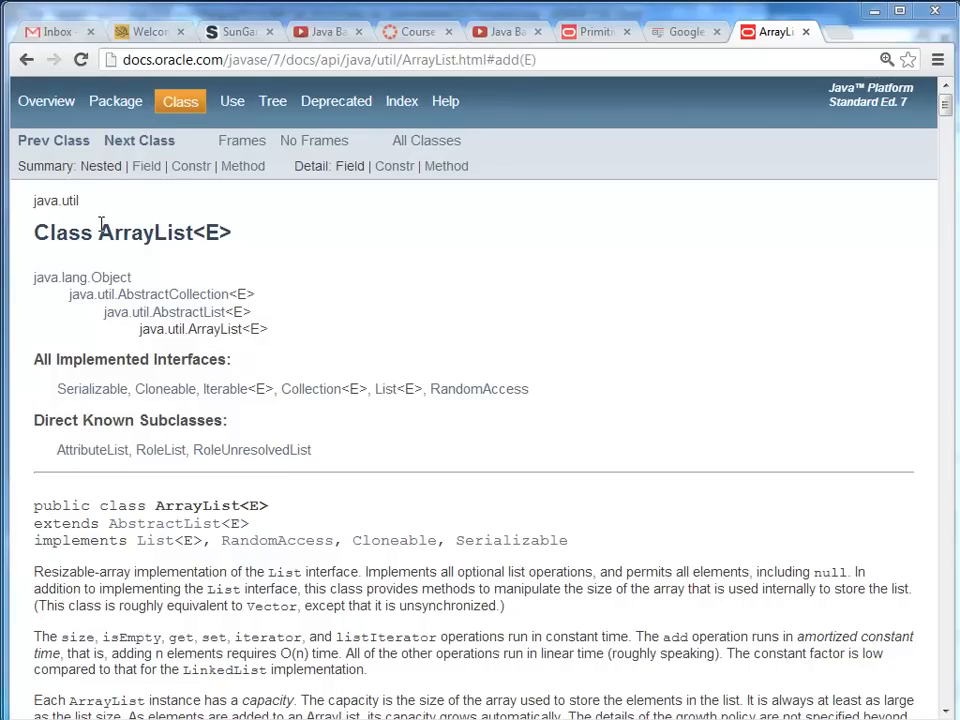
Highlight ArrayList and its type parameter E in the Javadoc class heading.
double_click(143, 232)
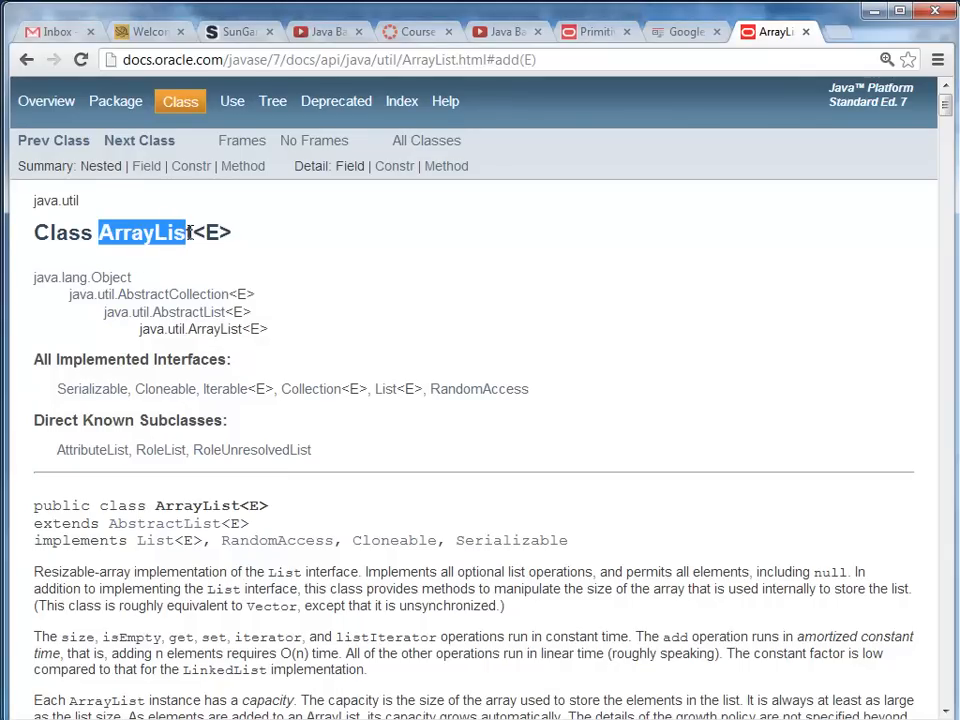
left_click(198, 232)
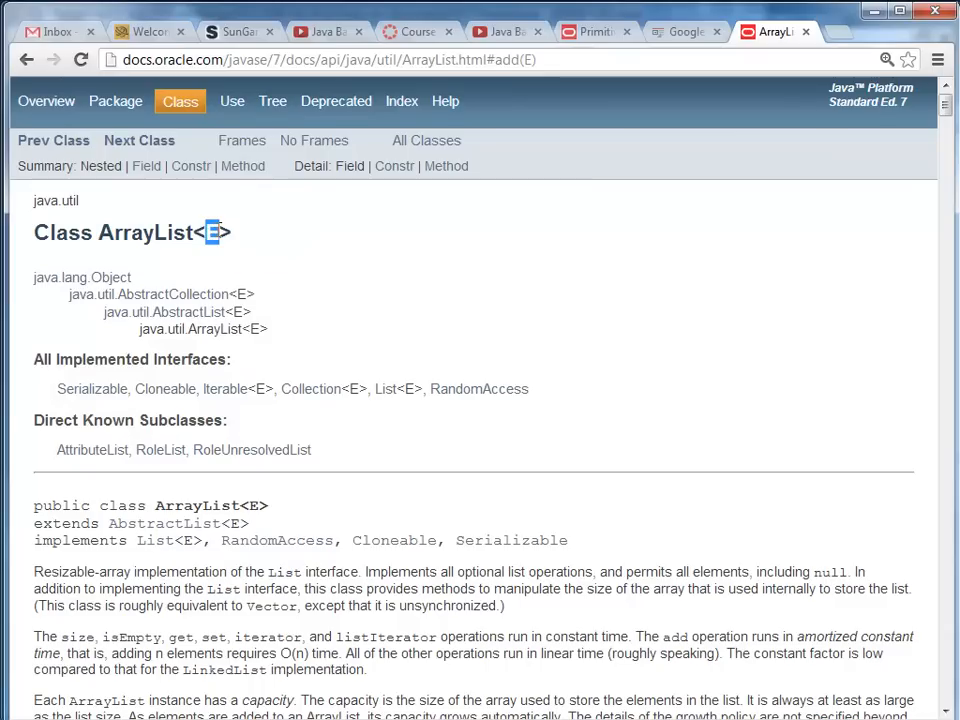
mouse_move(213, 232)
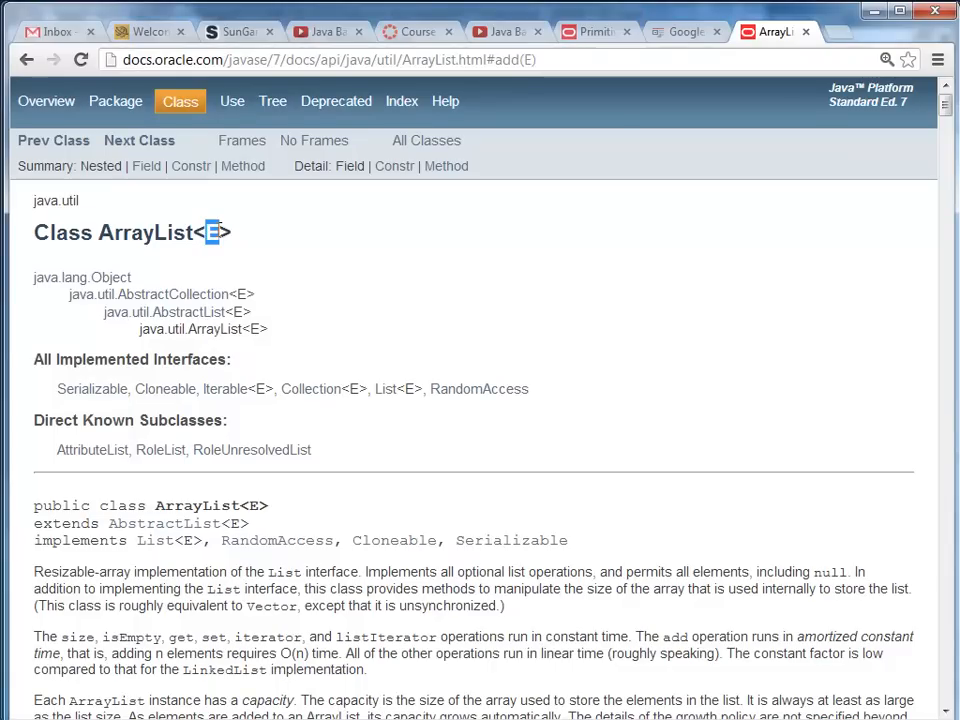
mouse_move(152, 232)
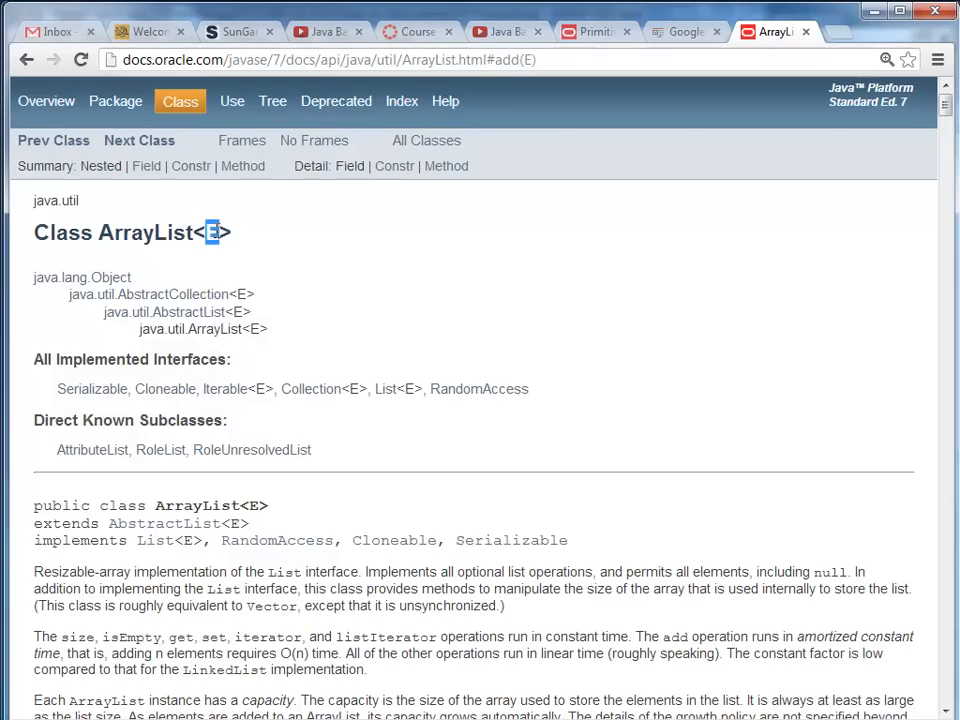
mouse_move(874, 158)
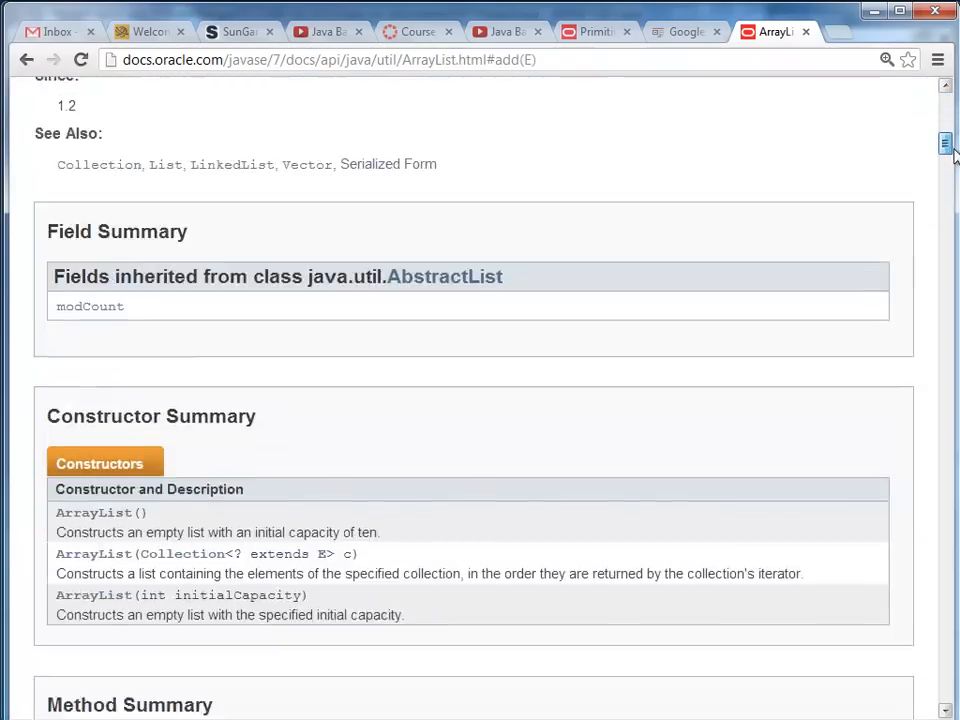
scroll("down", 3)
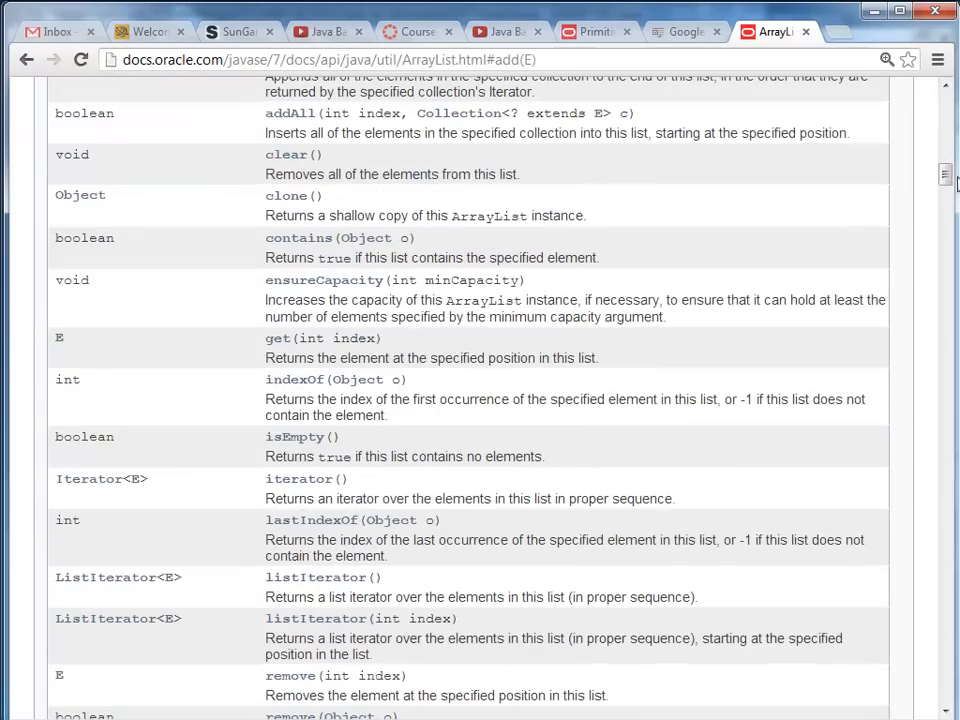
scroll("up", 3)
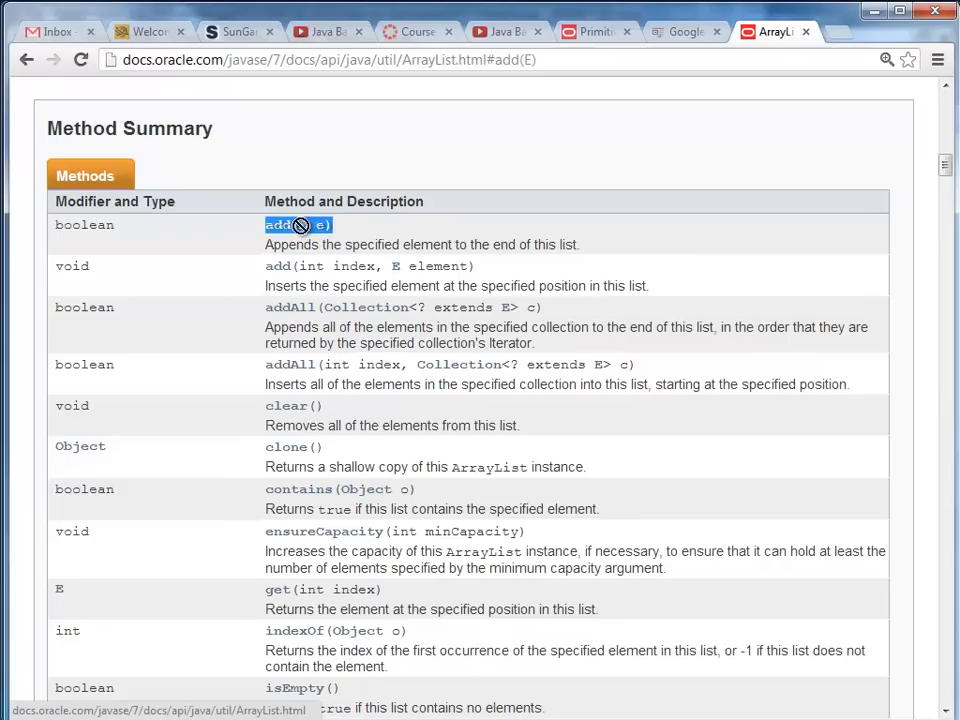
mouse_move(305, 238)
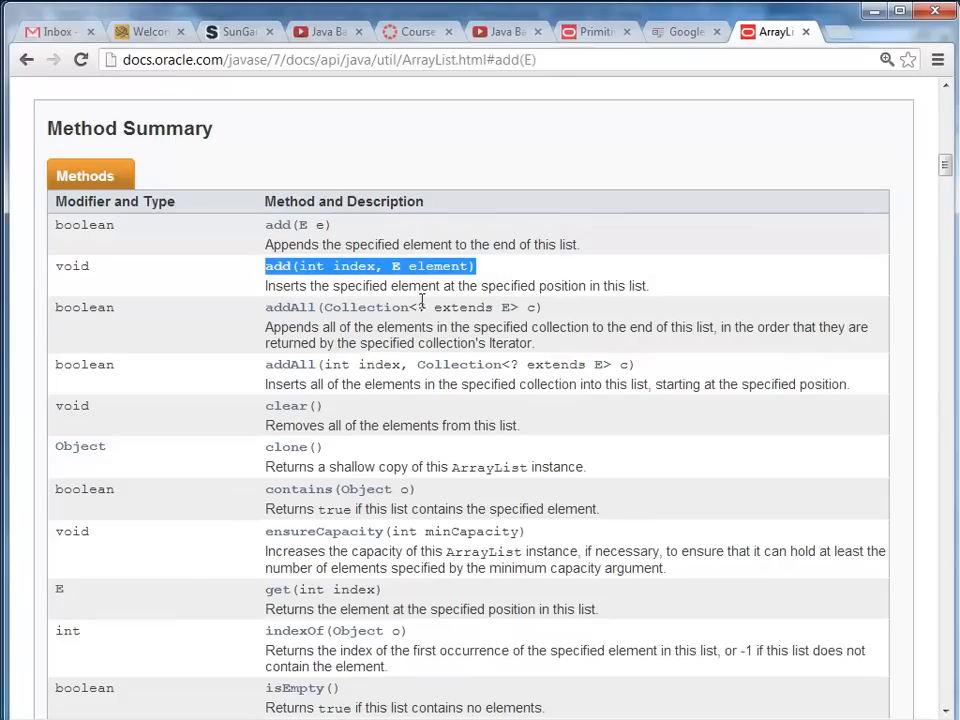
mouse_move(370, 285)
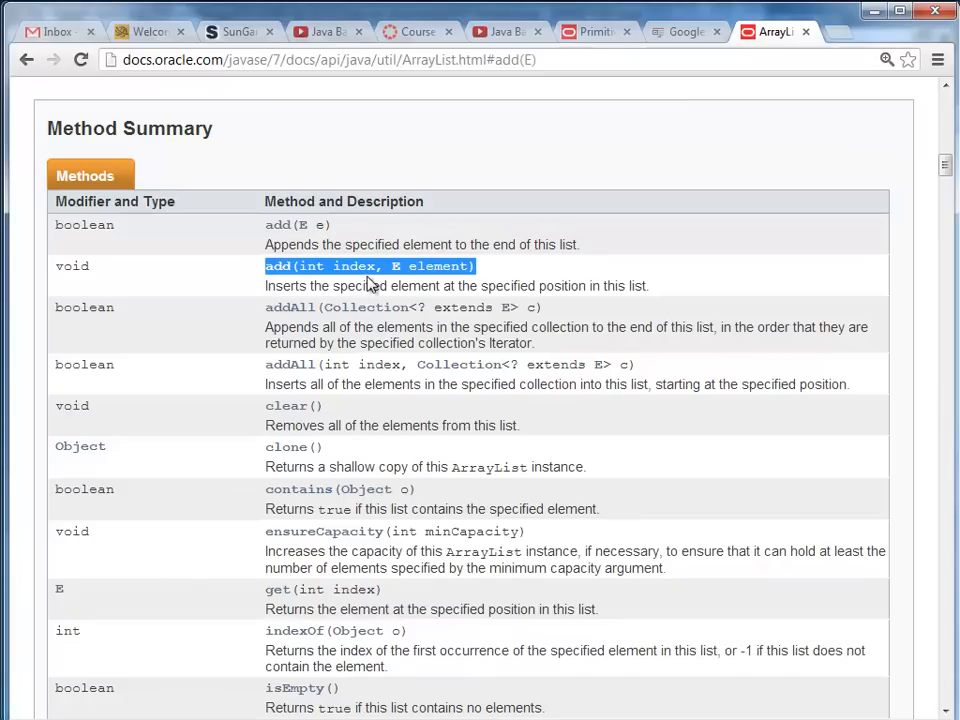
mouse_move(374, 290)
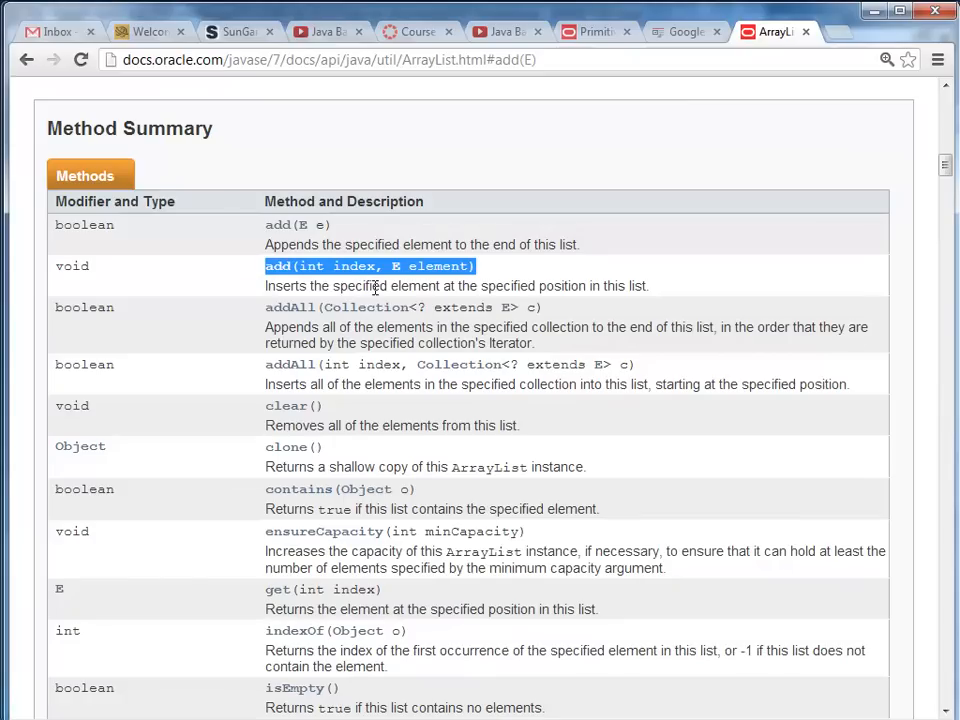
mouse_move(398, 476)
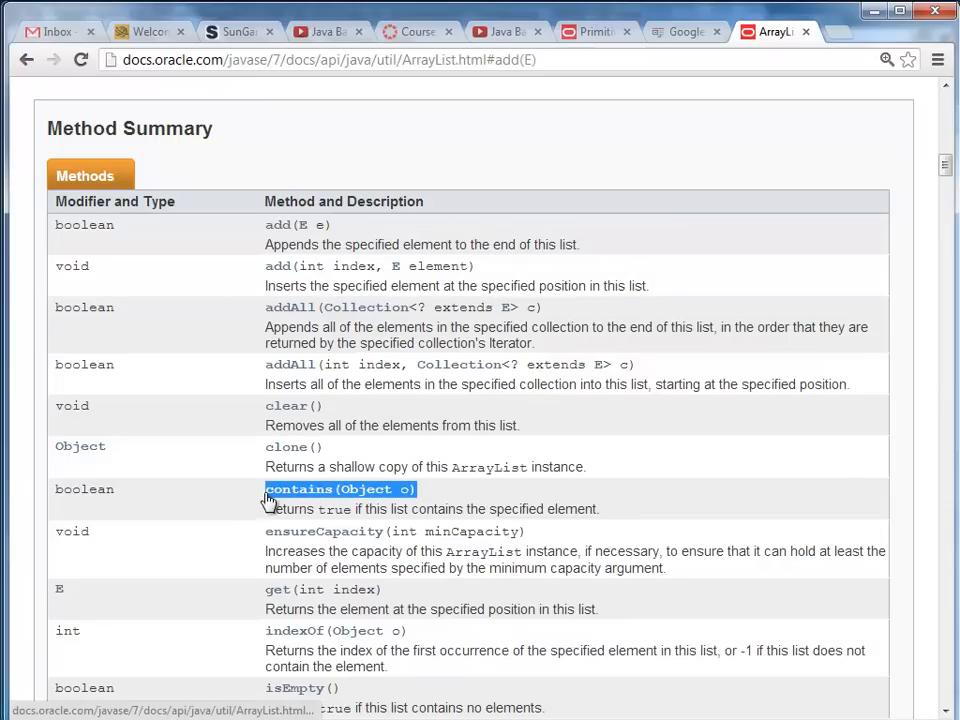
mouse_move(373, 489)
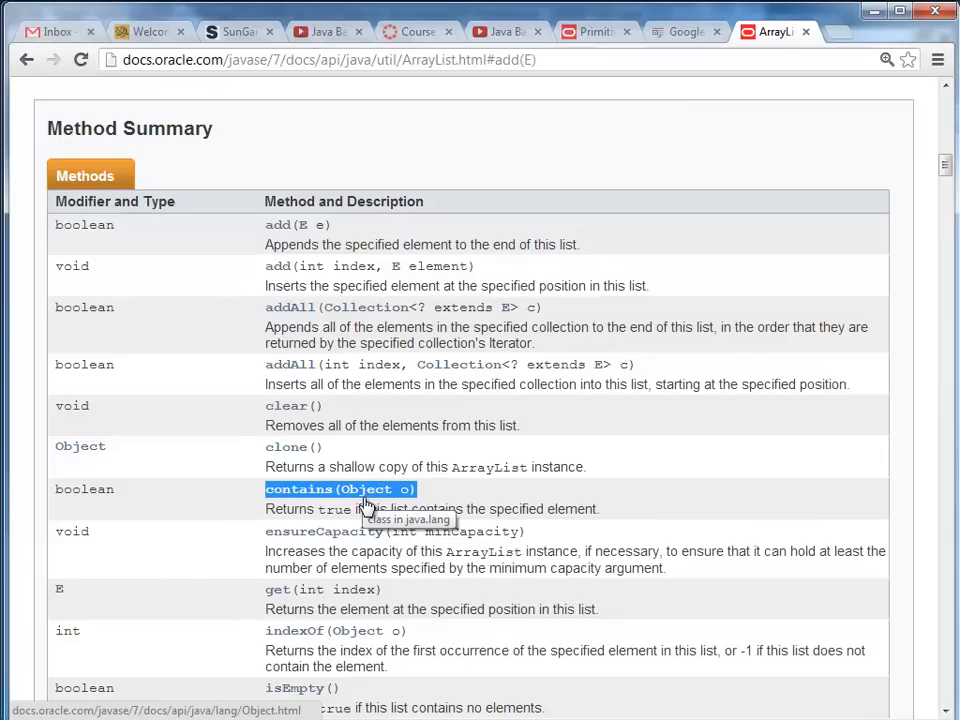
mouse_move(367, 503)
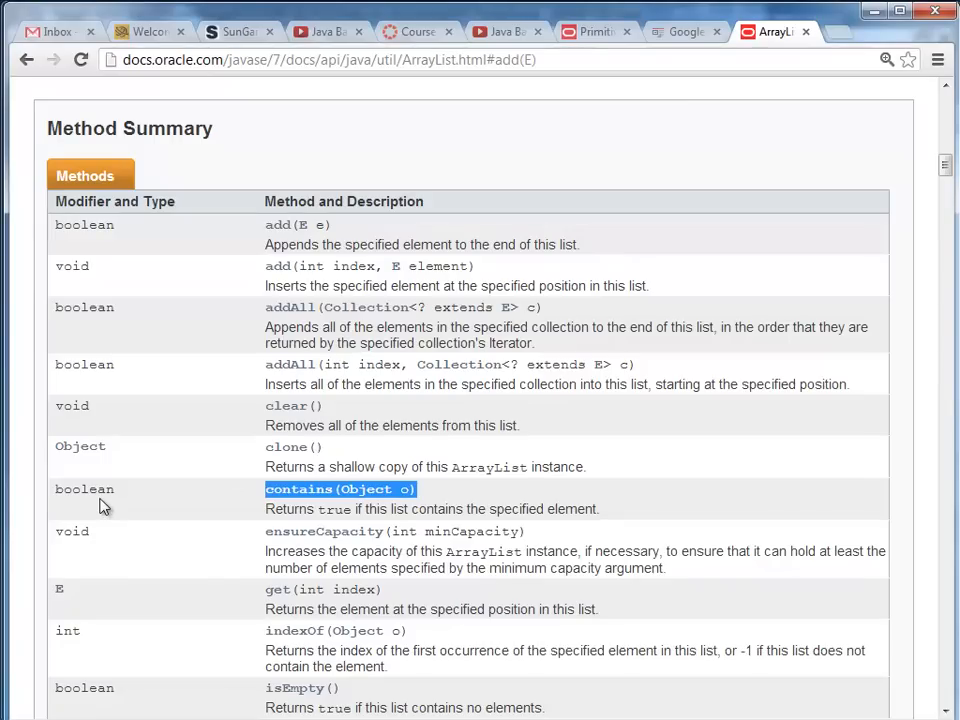
mouse_move(233, 697)
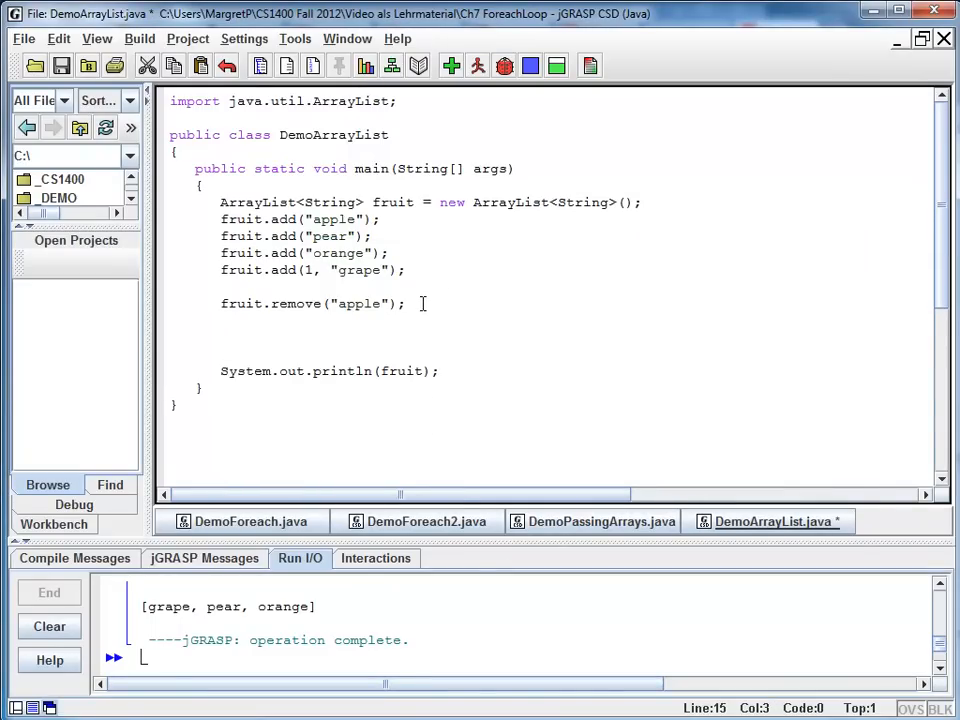
Declare boolean containsKivi = fruit.contains("kivi"); in main.
type("booean c")
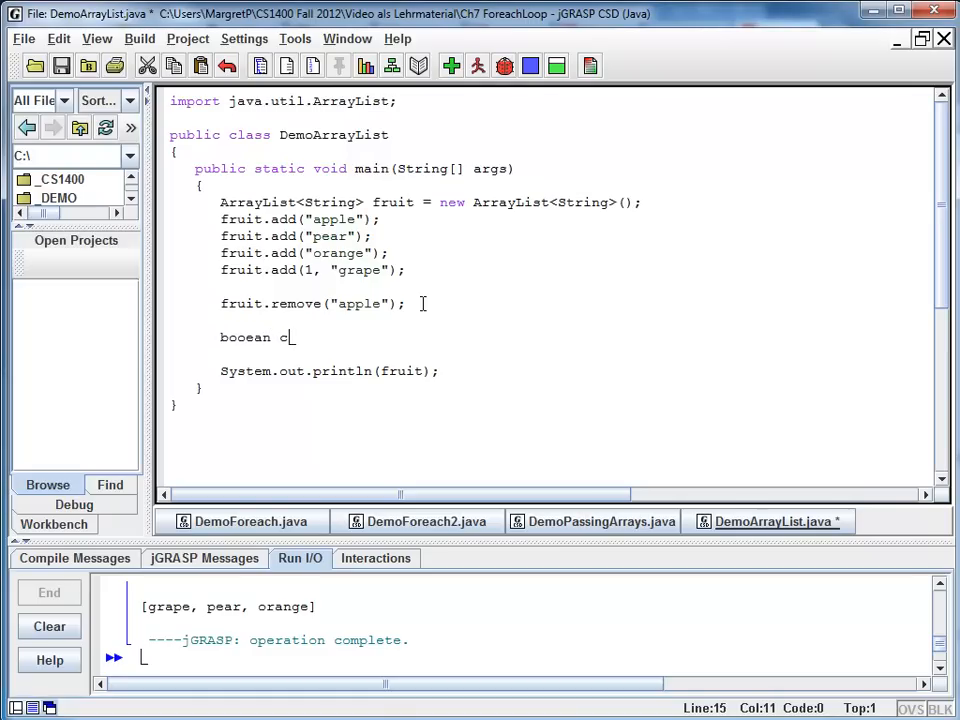
type("ontain")
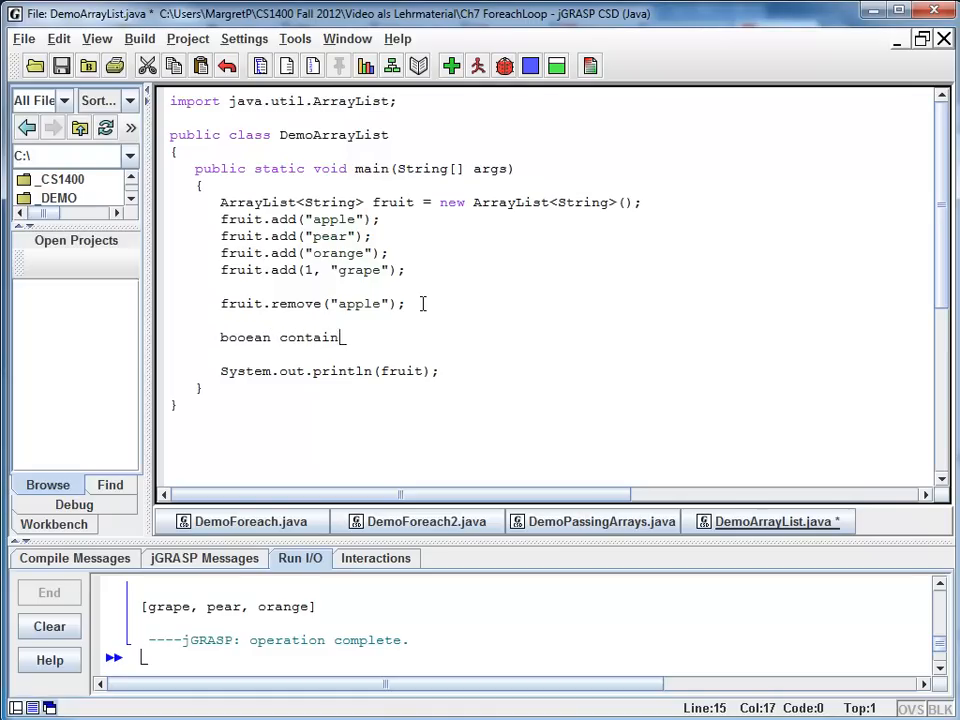
type("Kivi =")
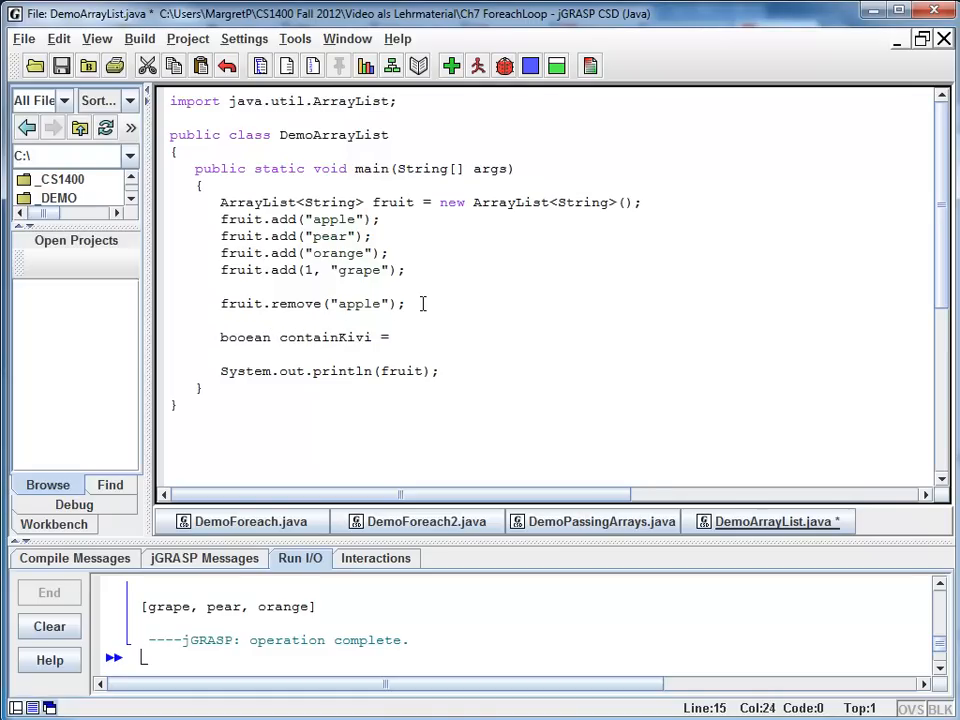
type("fr")
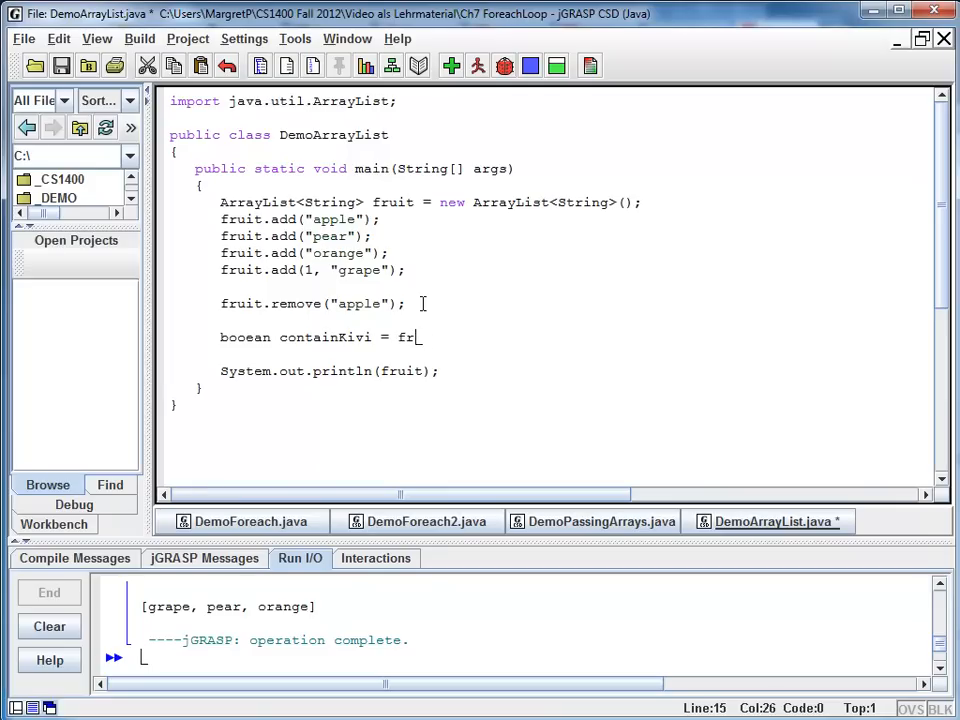
type("uit.contai")
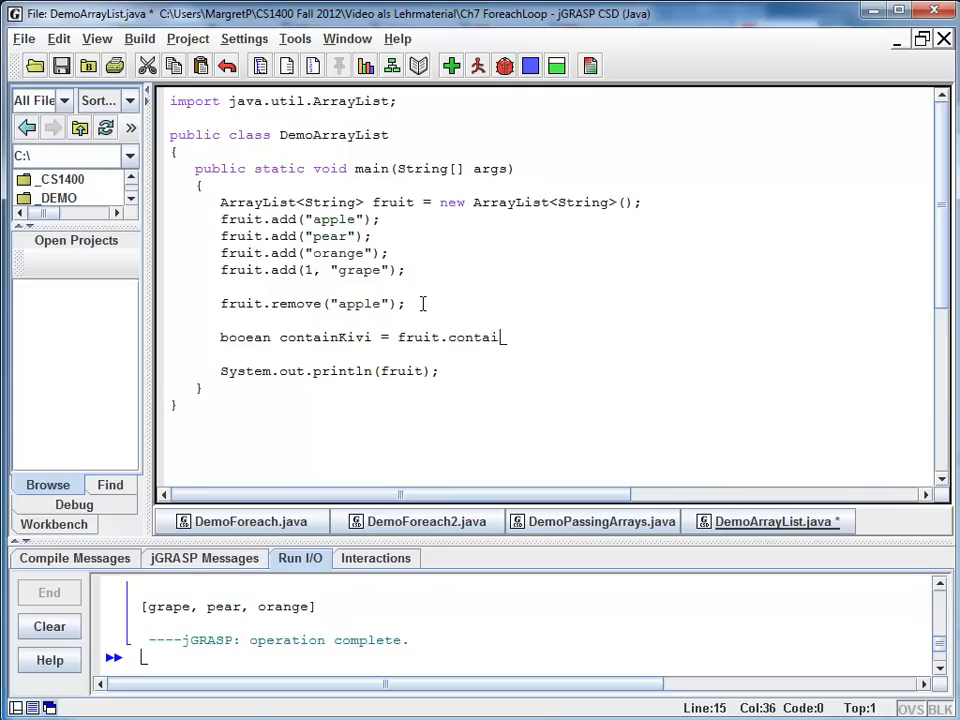
type("ns(\"kivi\");")
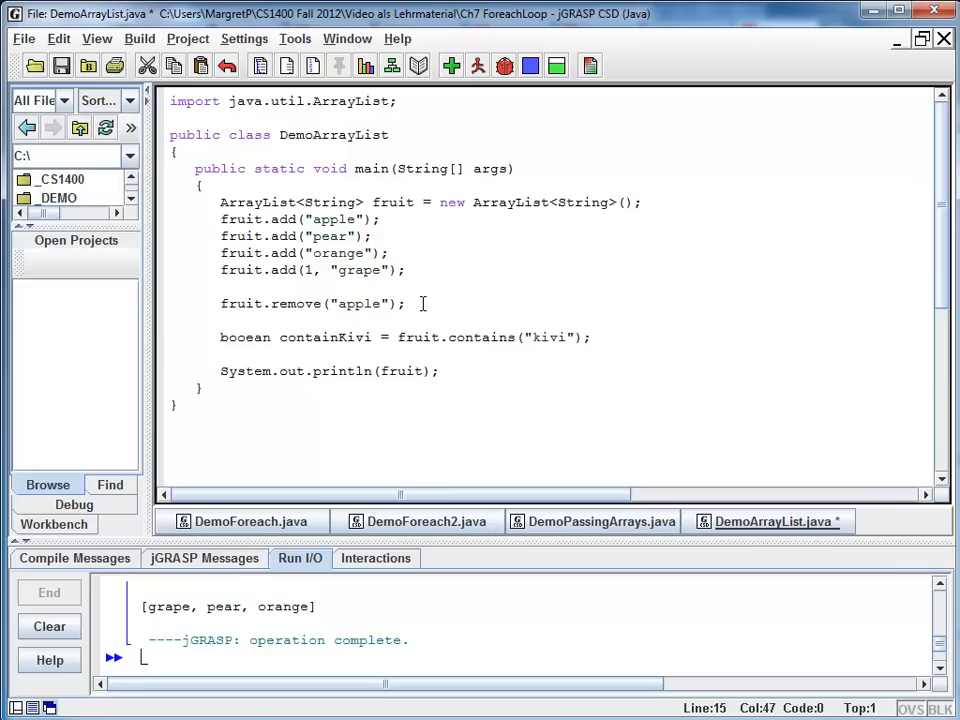
Add a System.out.printf of containsKivi and compile, revealing the misspelled booean error.
left_click(594, 337)
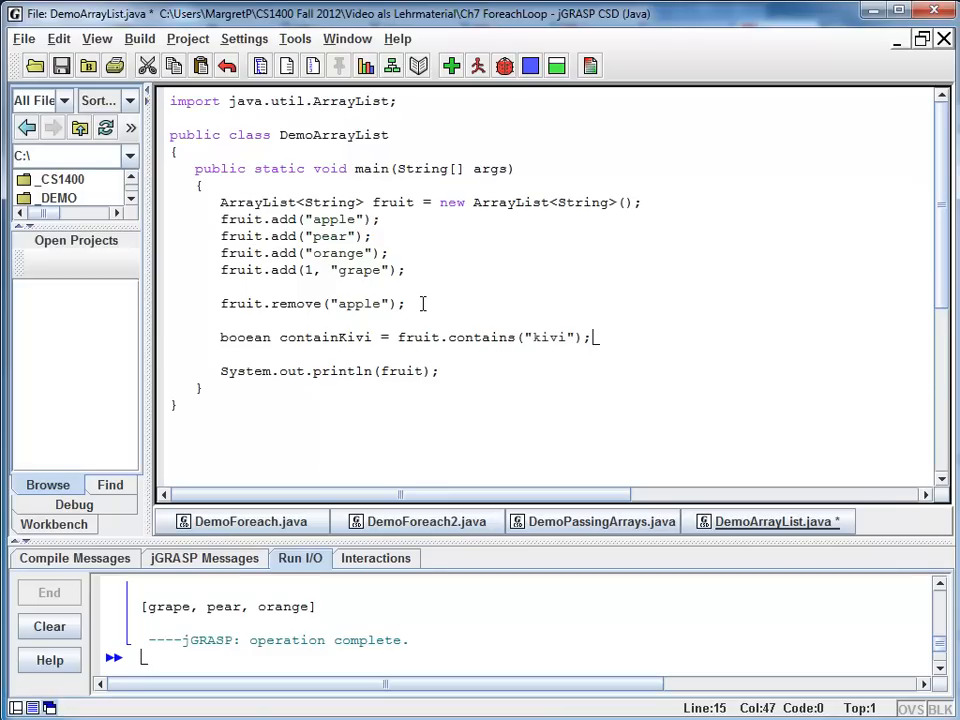
type("System.out.printf(\"")
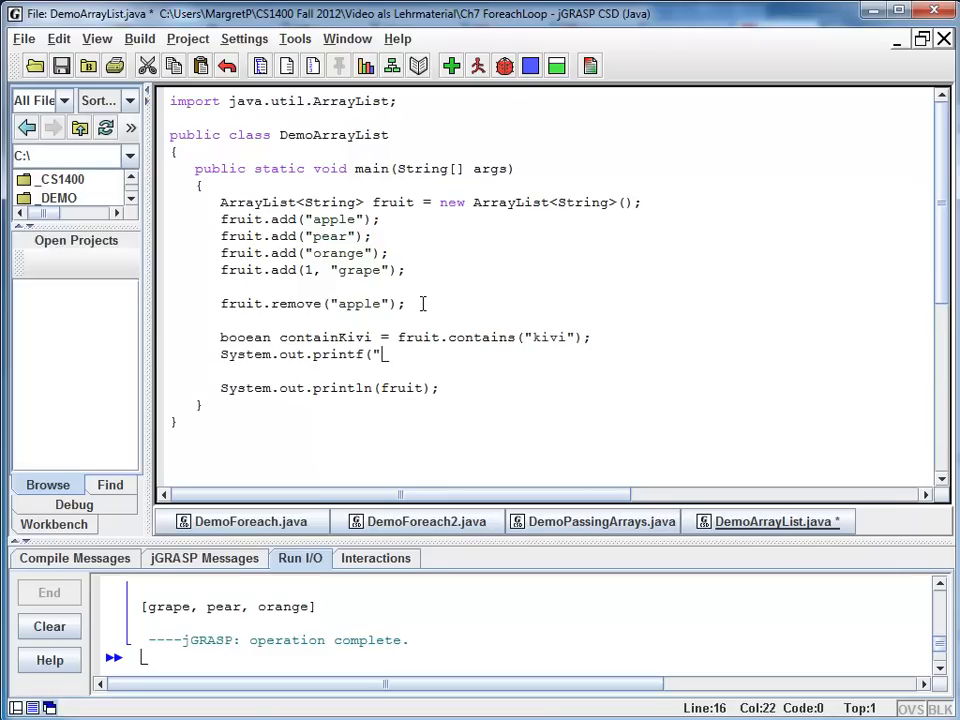
type("contain")
left_click(405, 337)
type("s")
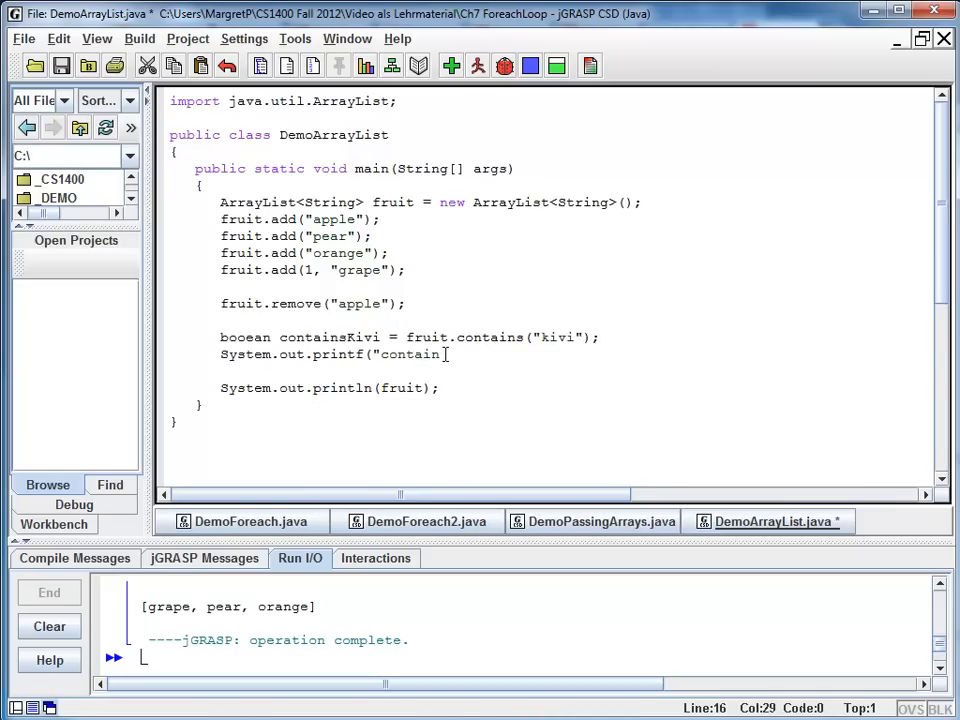
type("Kivi: %b")
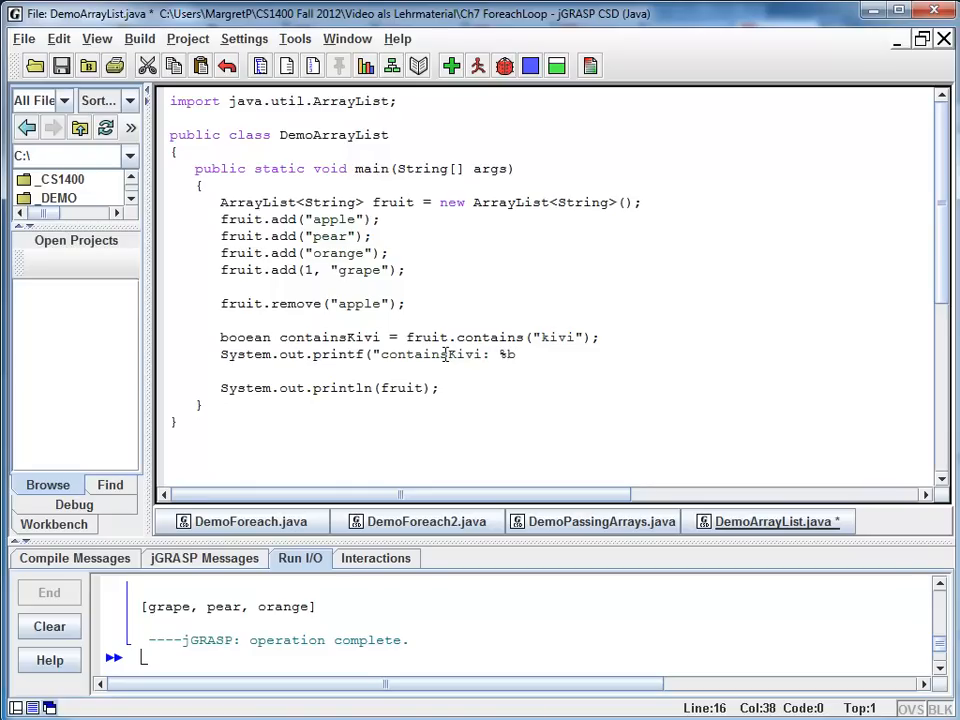
type("%n\",")
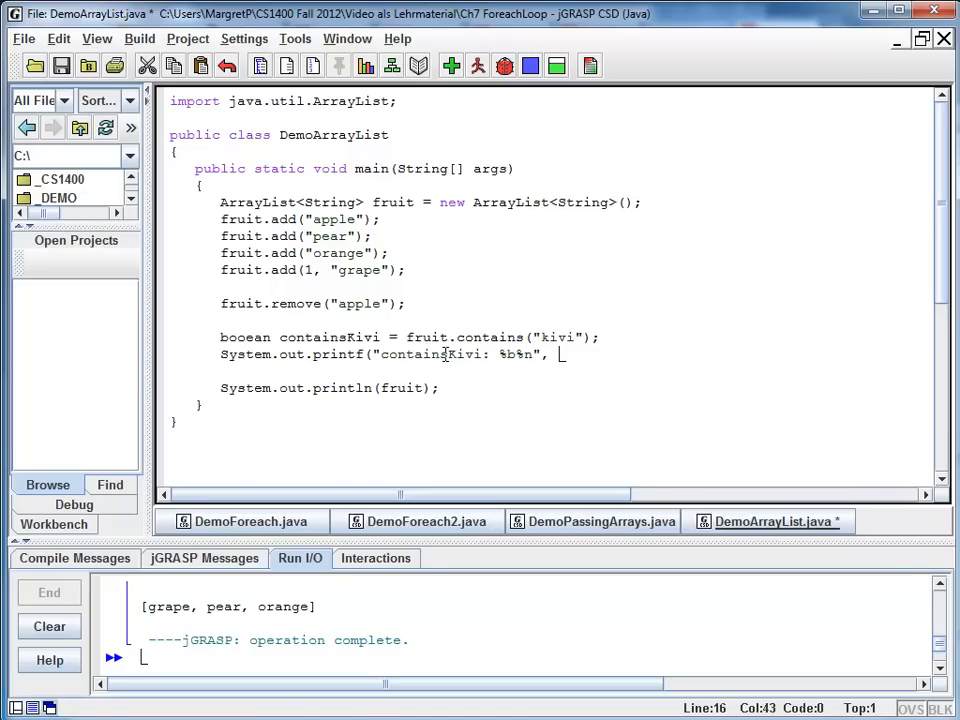
type("containsKivi")
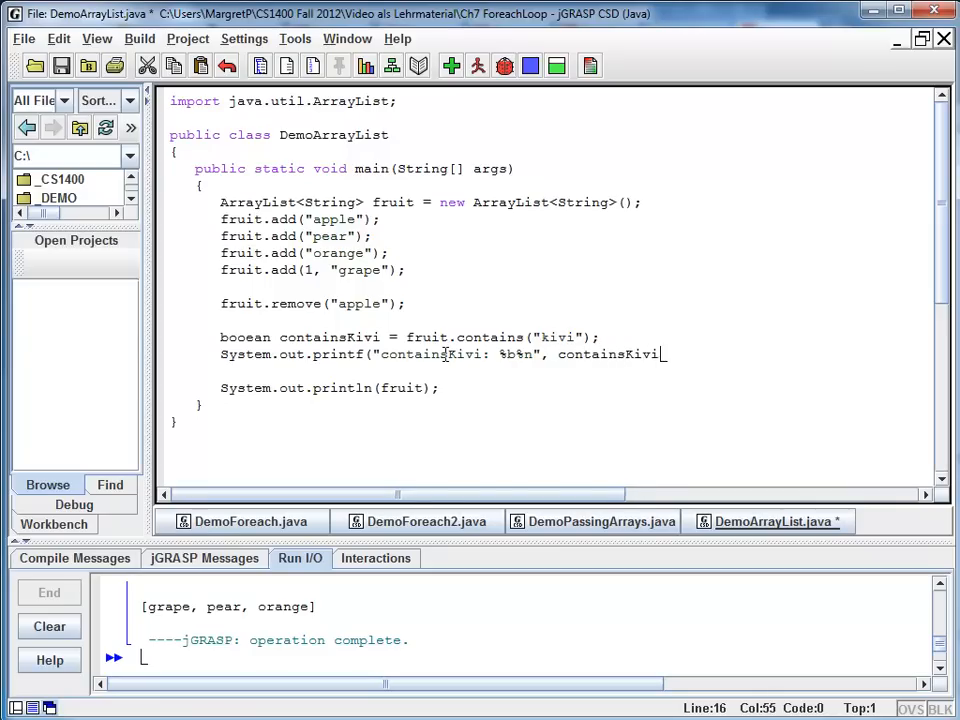
type(");")
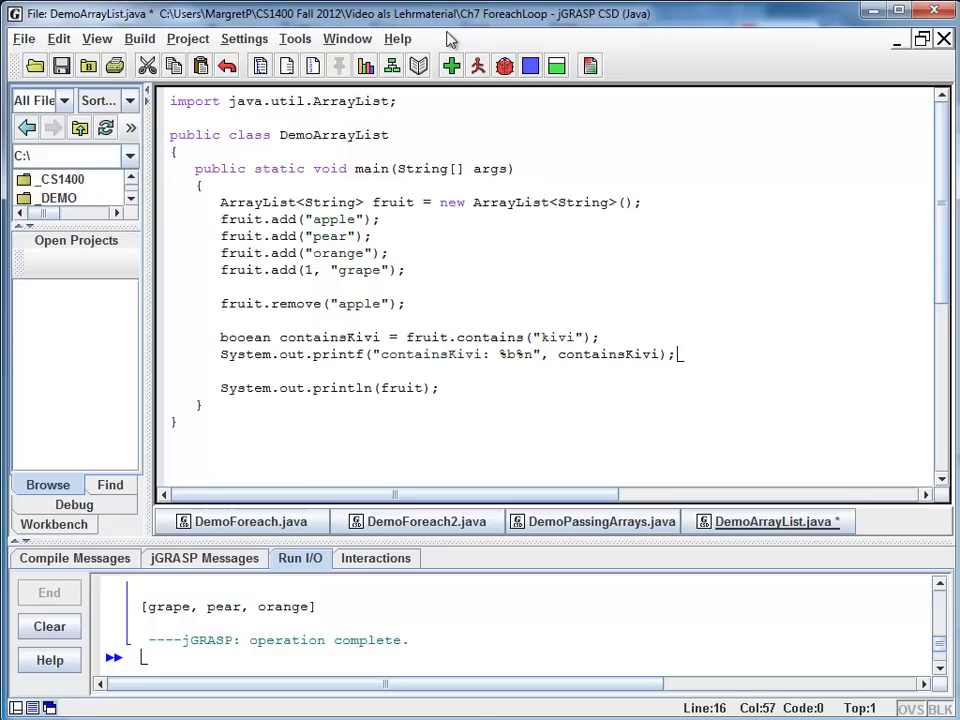
left_click(443, 65)
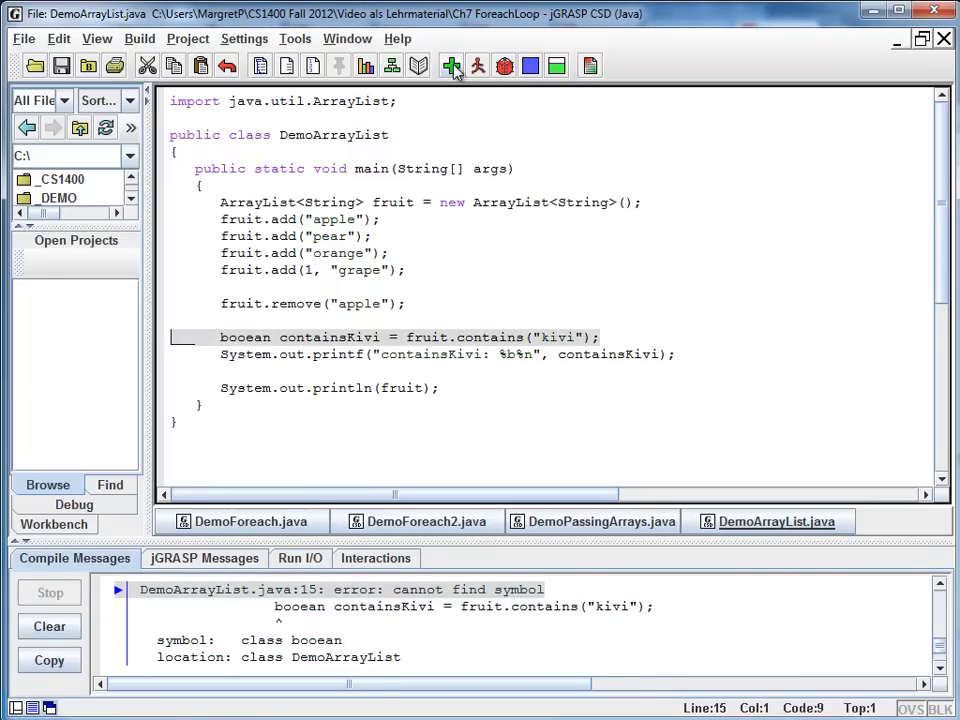
mouse_move(248, 341)
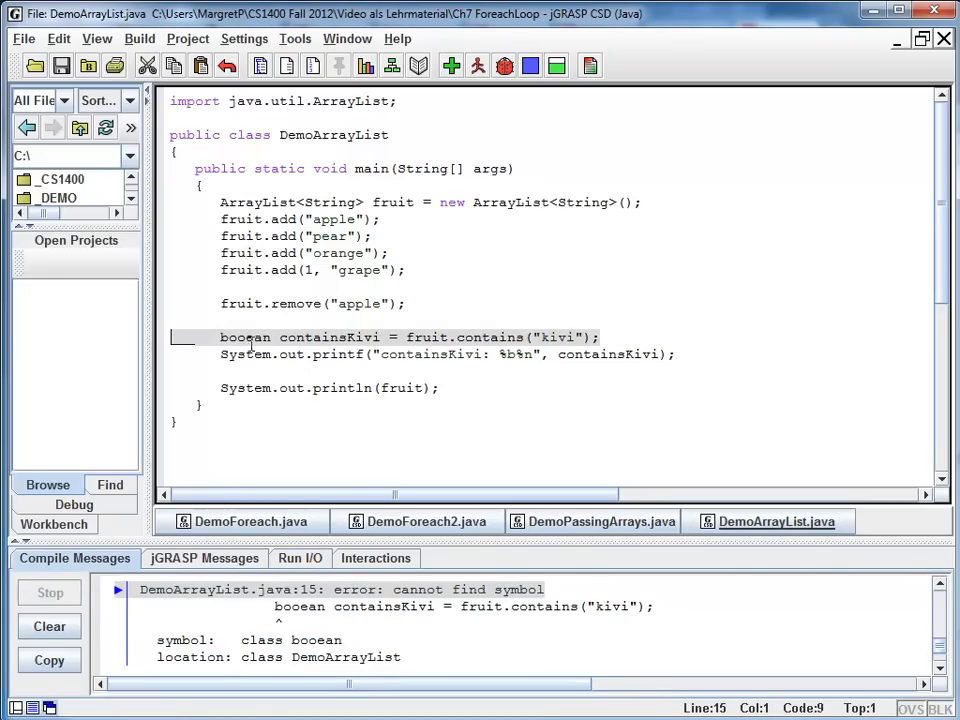
Correct 'booean' to 'boolean', then compile and rerun so it prints containsKivi: false.
left_click(248, 337)
type("l")
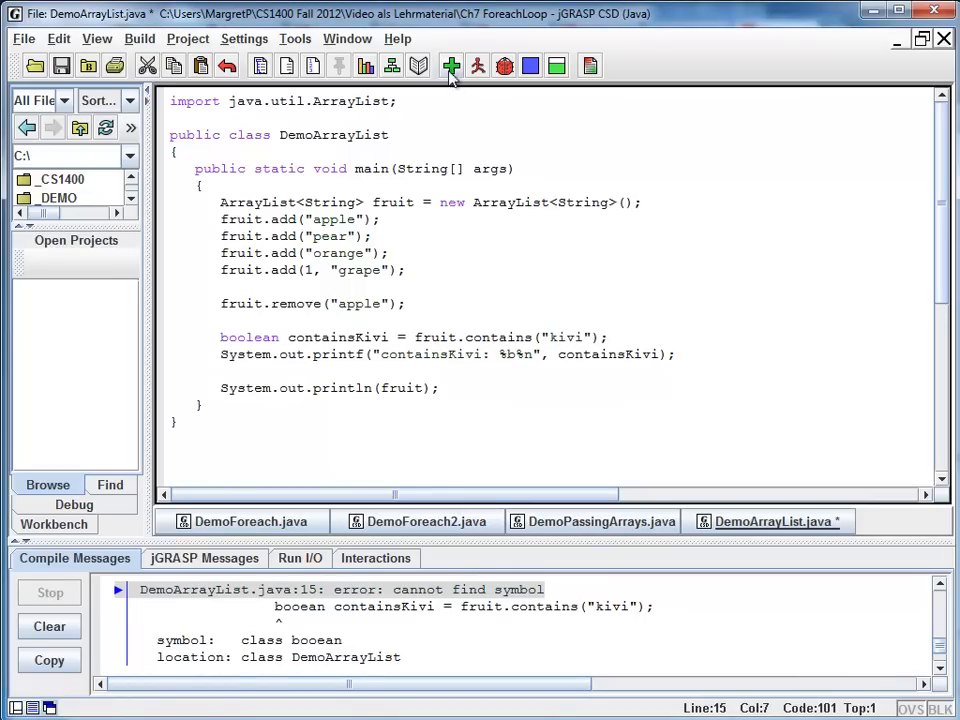
left_click(479, 64)
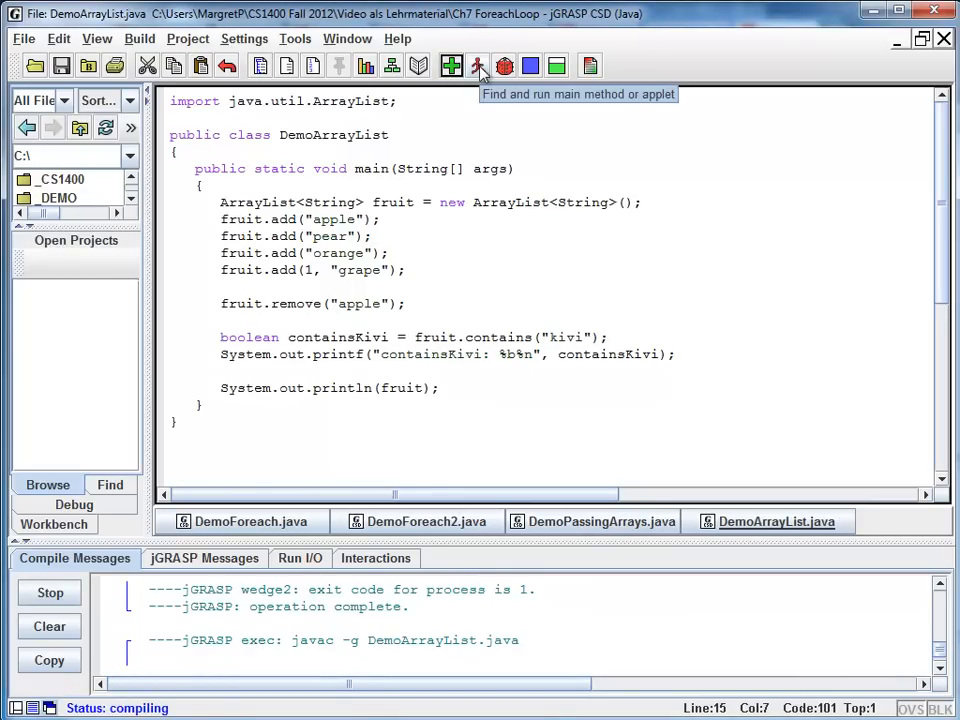
left_click(477, 64)
type("// adding elements")
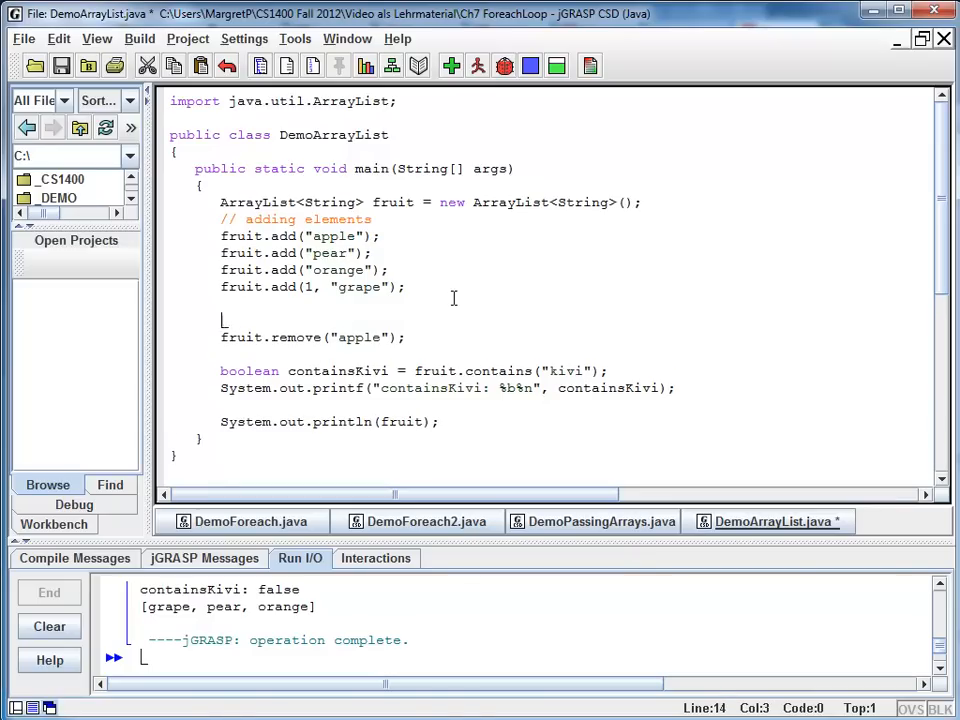
Add '// remove element' and '// check whether elements are included in list' comments above their code.
type("// remove element")
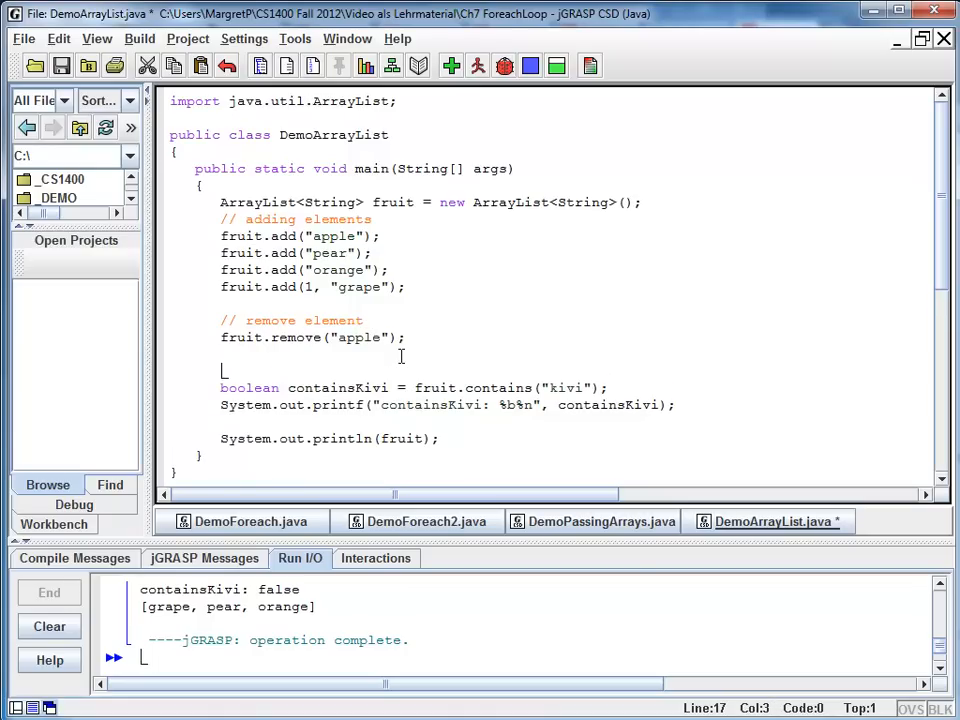
type("// che")
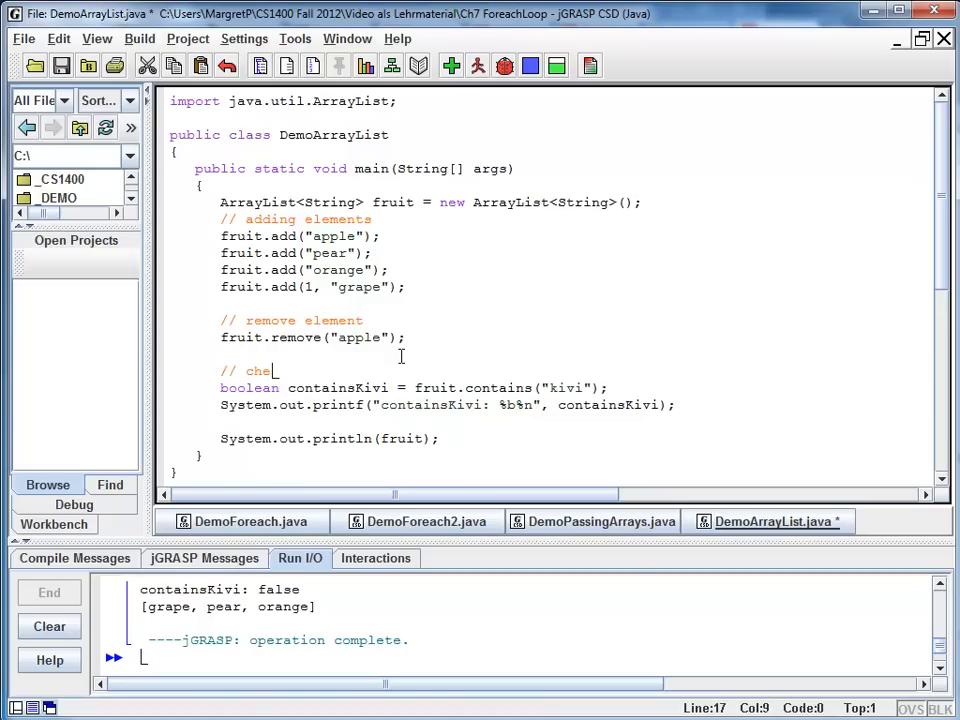
type("ck whether elements are included in")
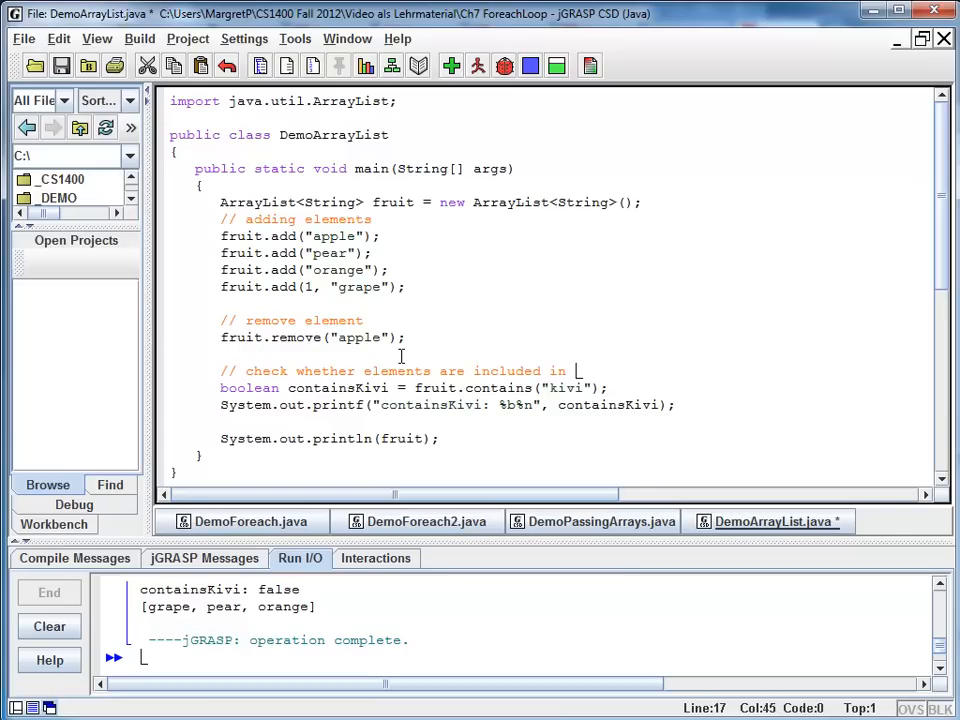
type("list")
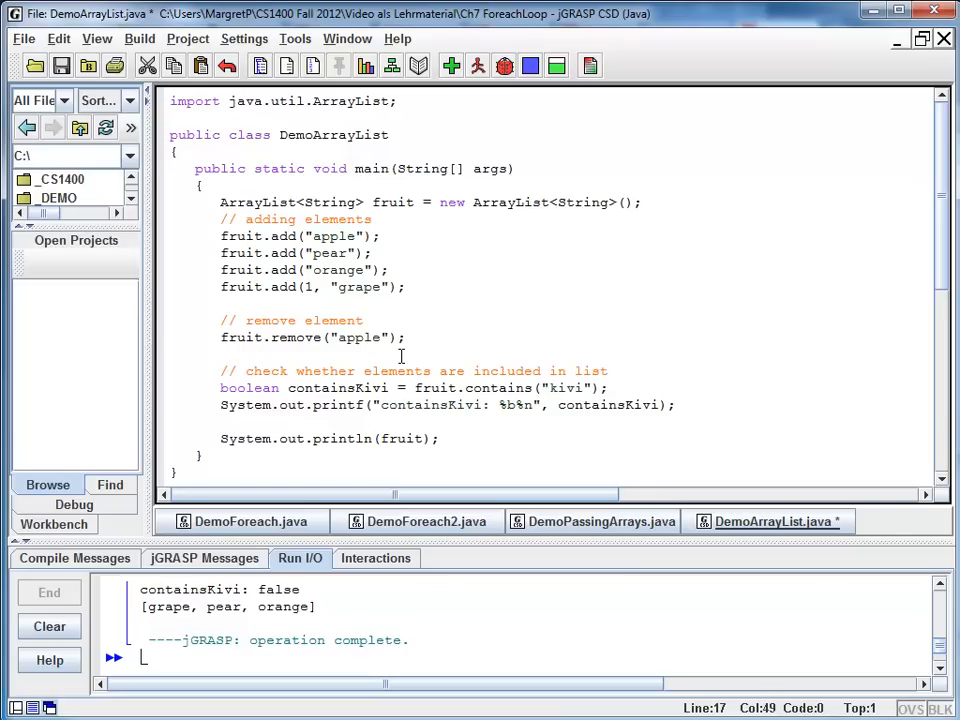
mouse_move(314, 388)
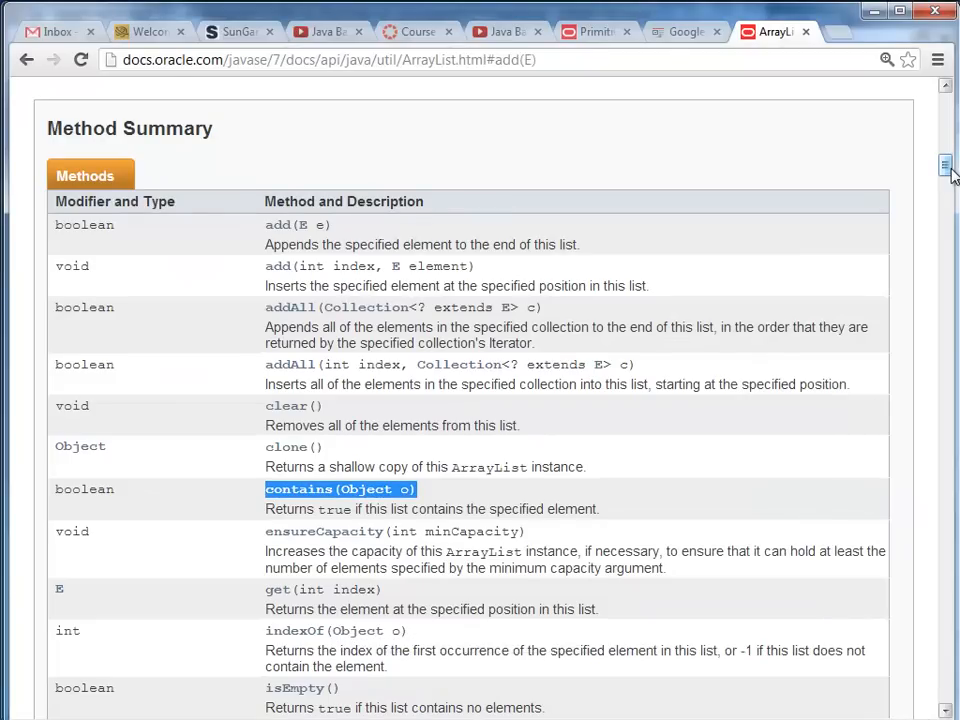
Scroll the ArrayList Method Summary down and highlight the indexOf(Object o) method name.
scroll("down", 3)
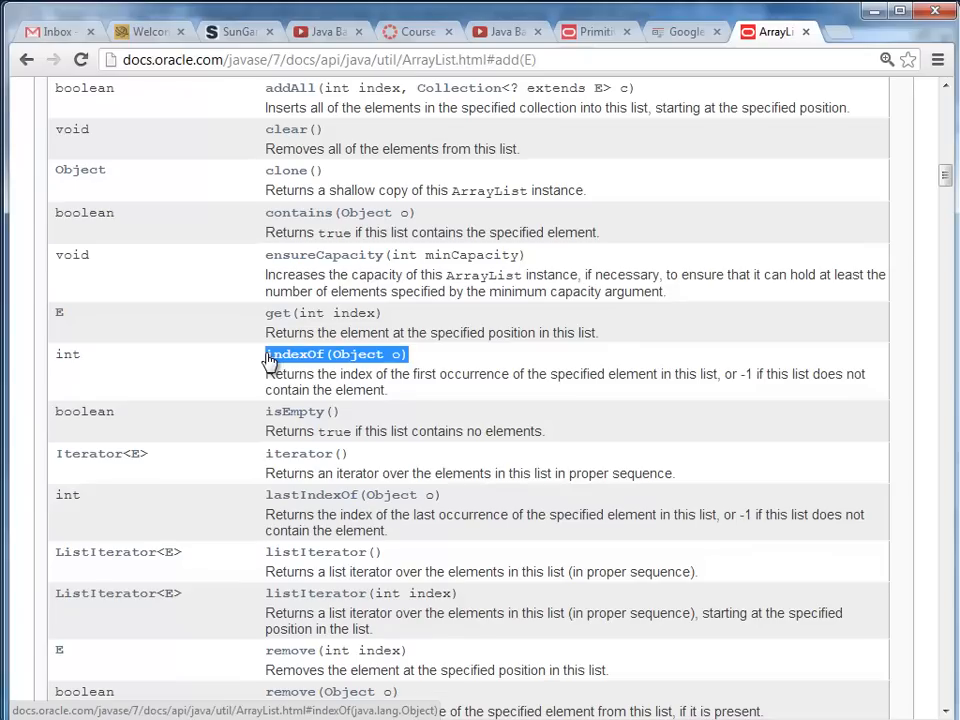
mouse_move(118, 368)
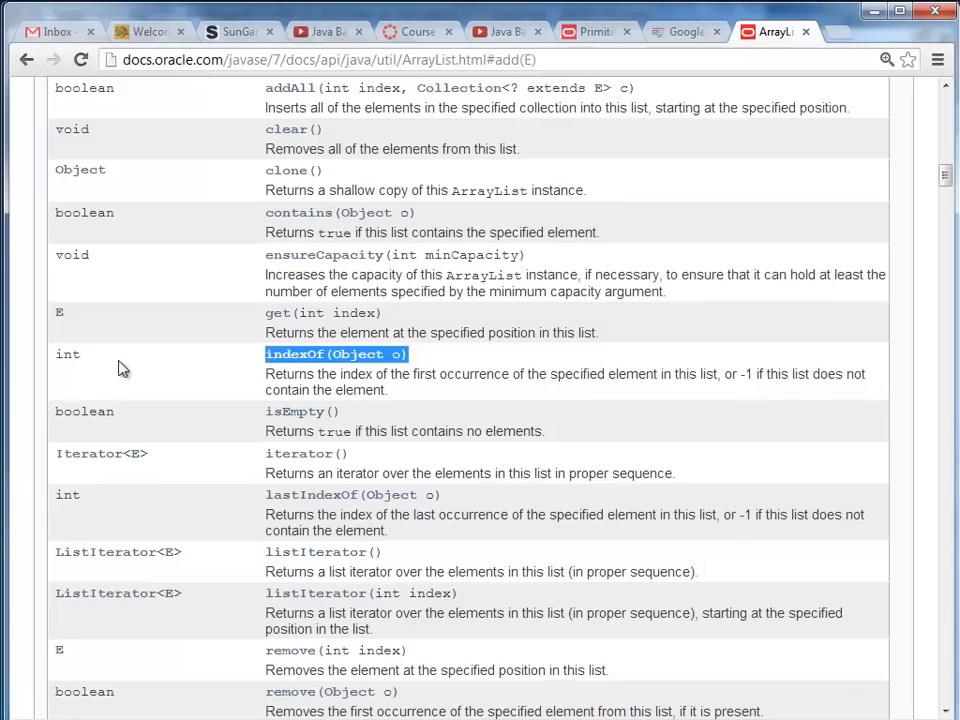
double_click(68, 354)
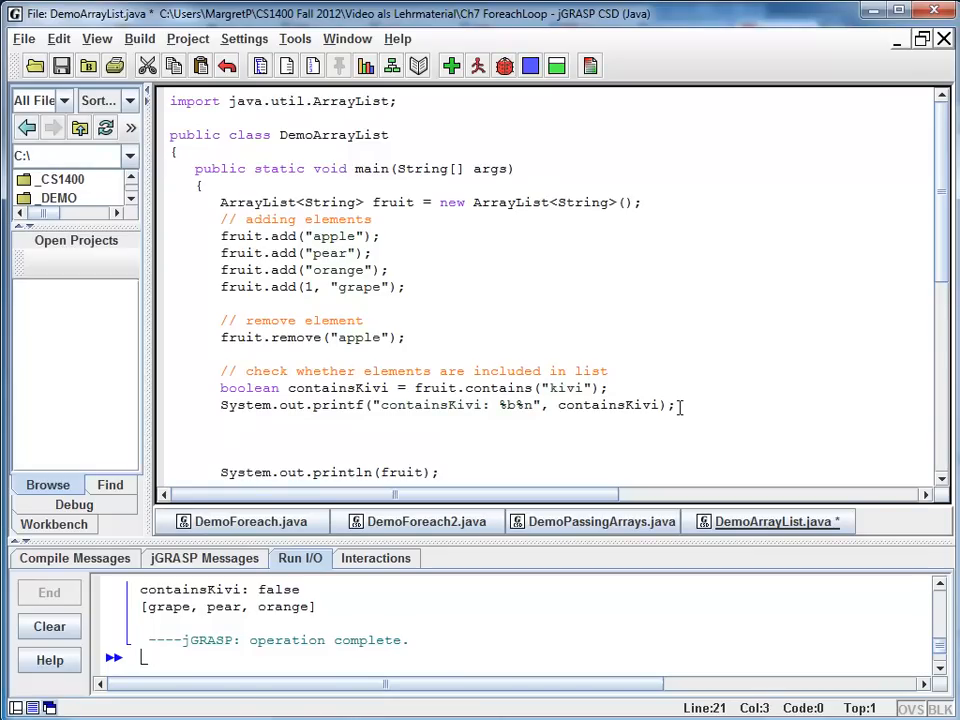
Declare int indexOfOrange = fruit.indexOf("orange"); in DemoArrayList.
type("int indexO")
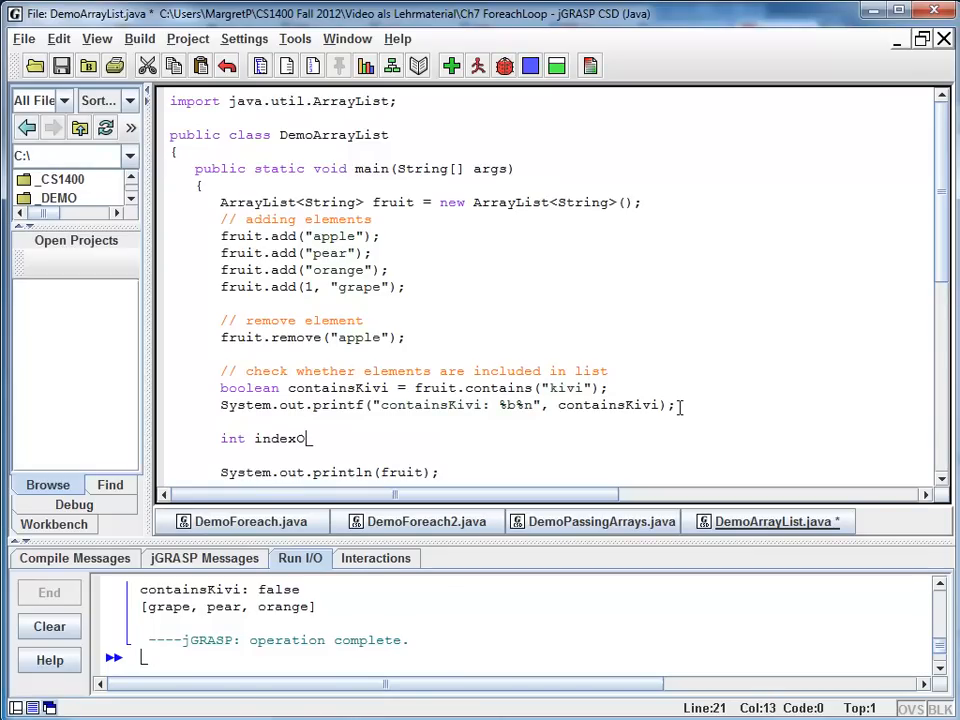
type("fOr")
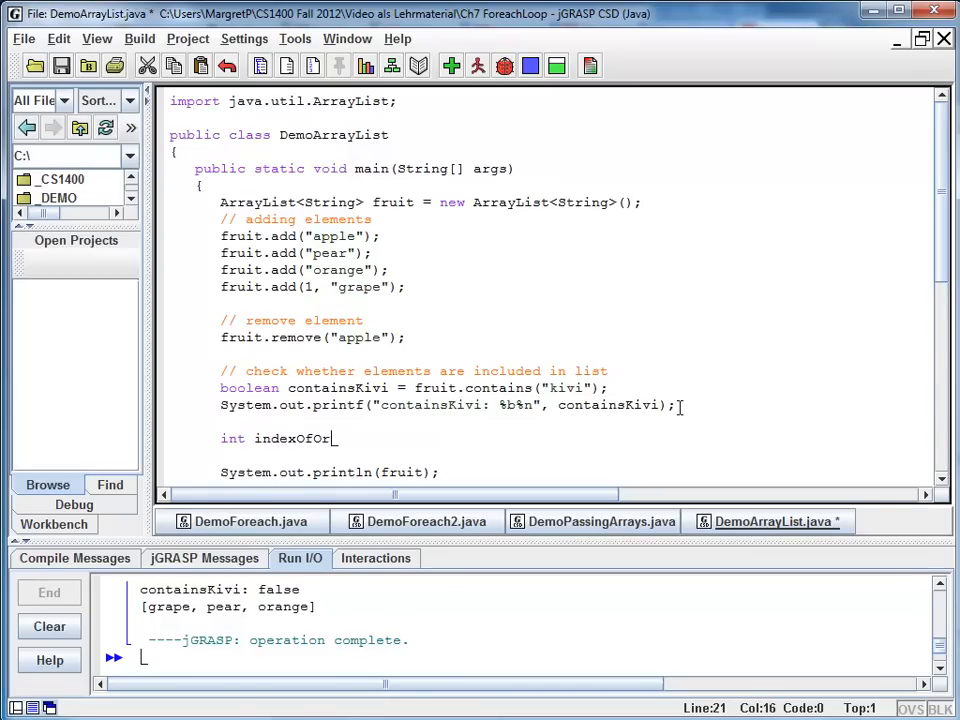
type("ange = frui")
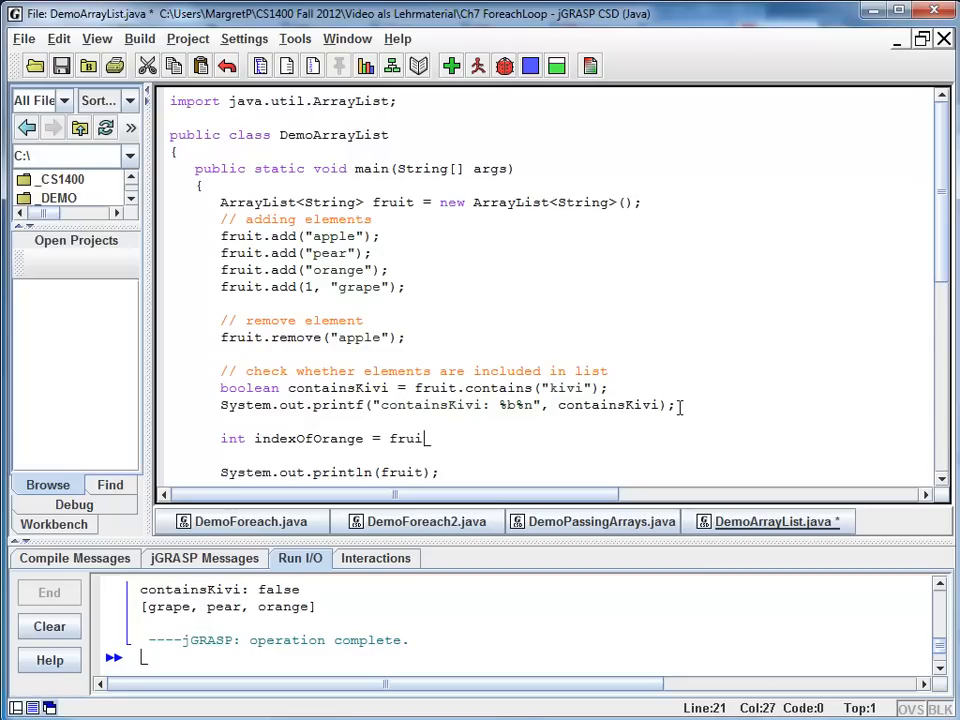
type("t.indexOf(\"orang")
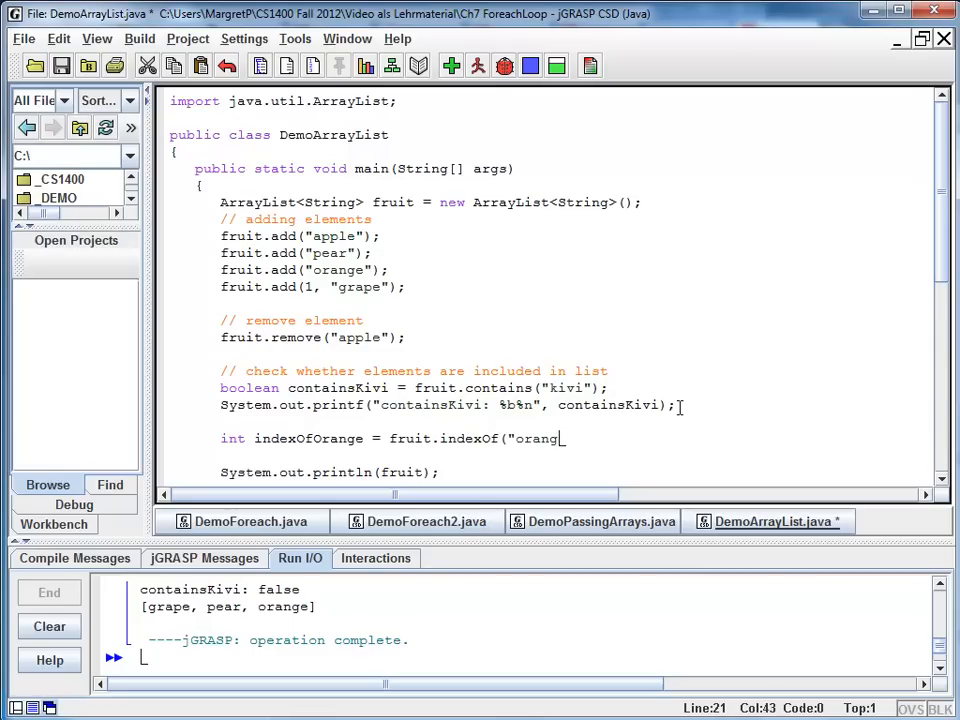
type("e\");")
left_click(550, 455)
type("System")
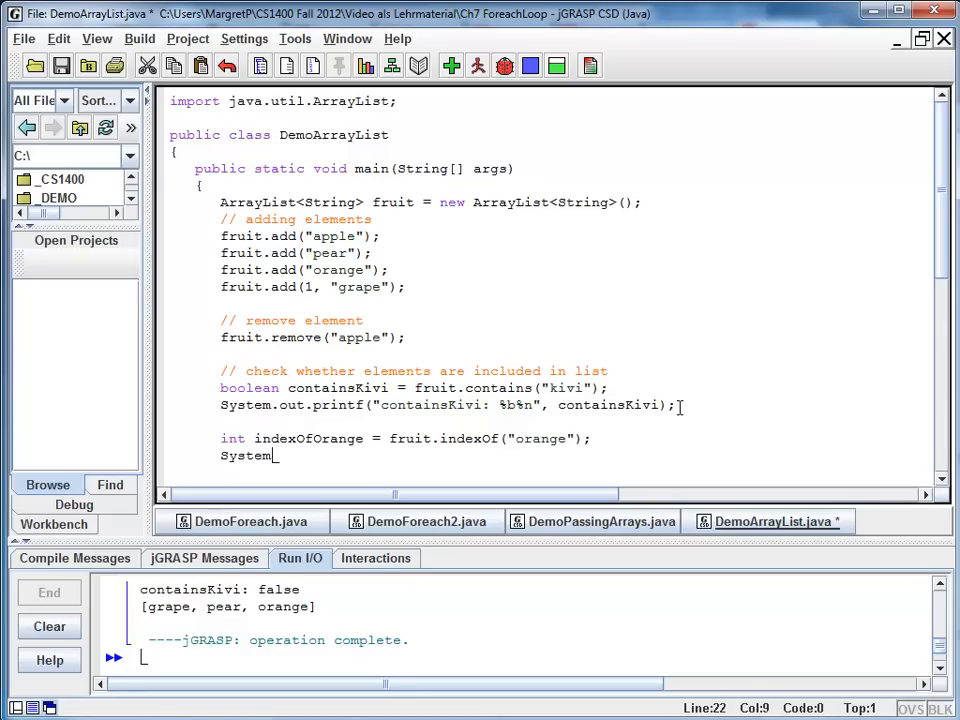
Begin System.out.printf("indexOfOrange: %d%n", indexOfOrange to report the index.
type(".out.printf(")
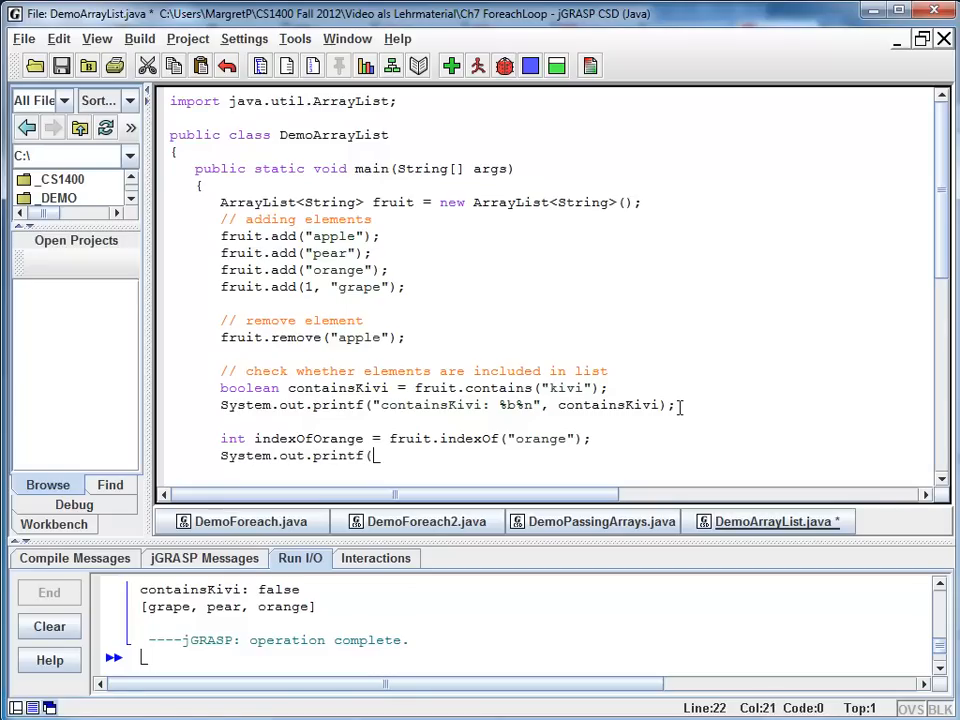
type("\"indexOfOr")
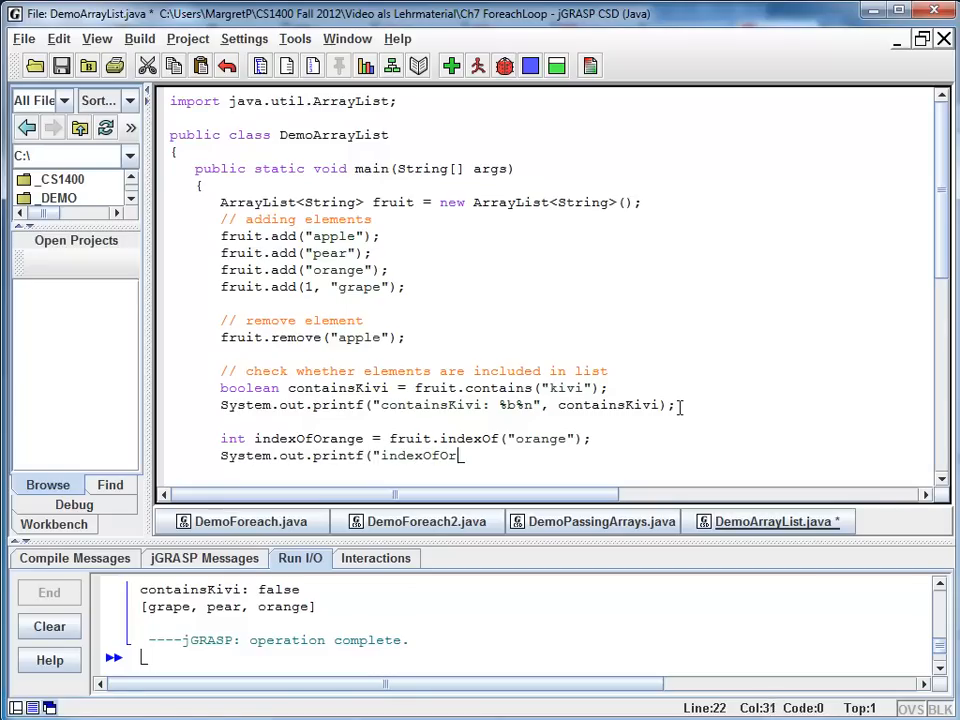
type("ange: %")
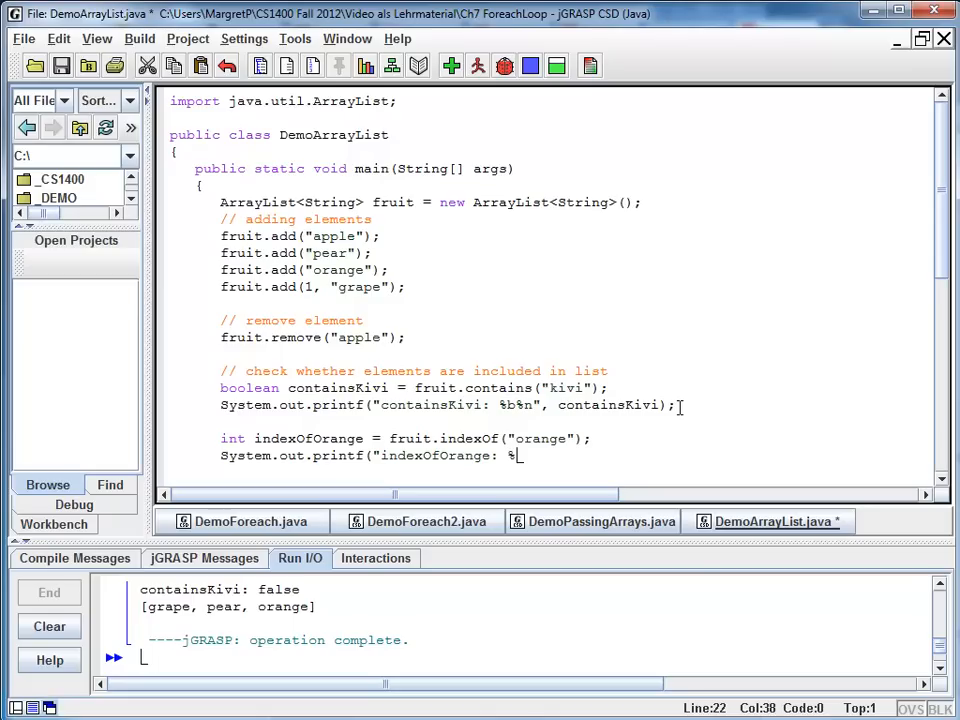
type("d")
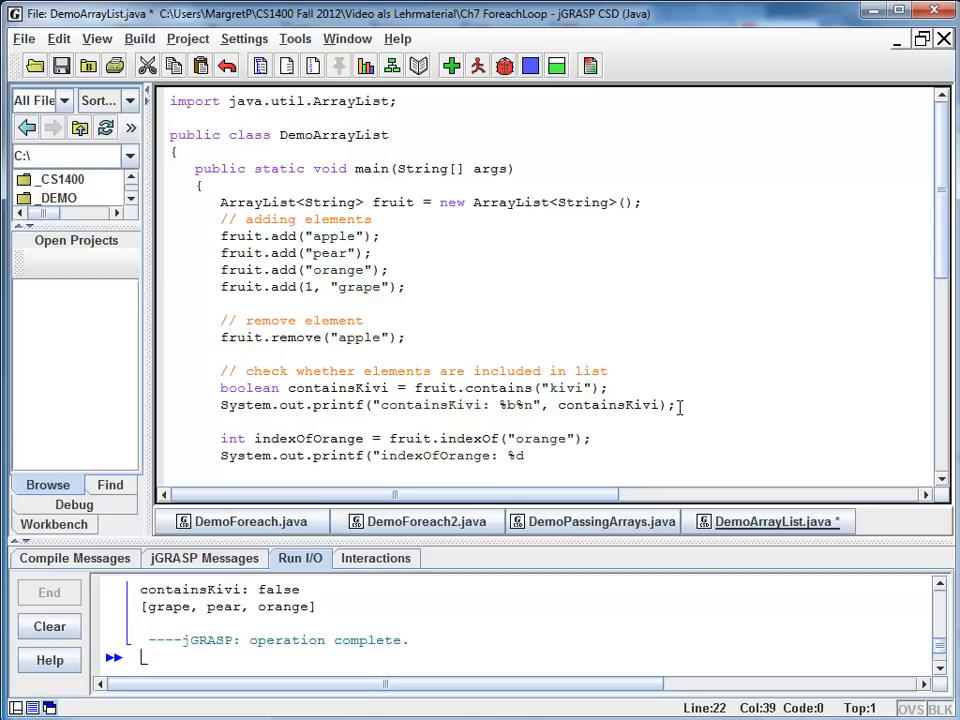
type("%n\", indexO")
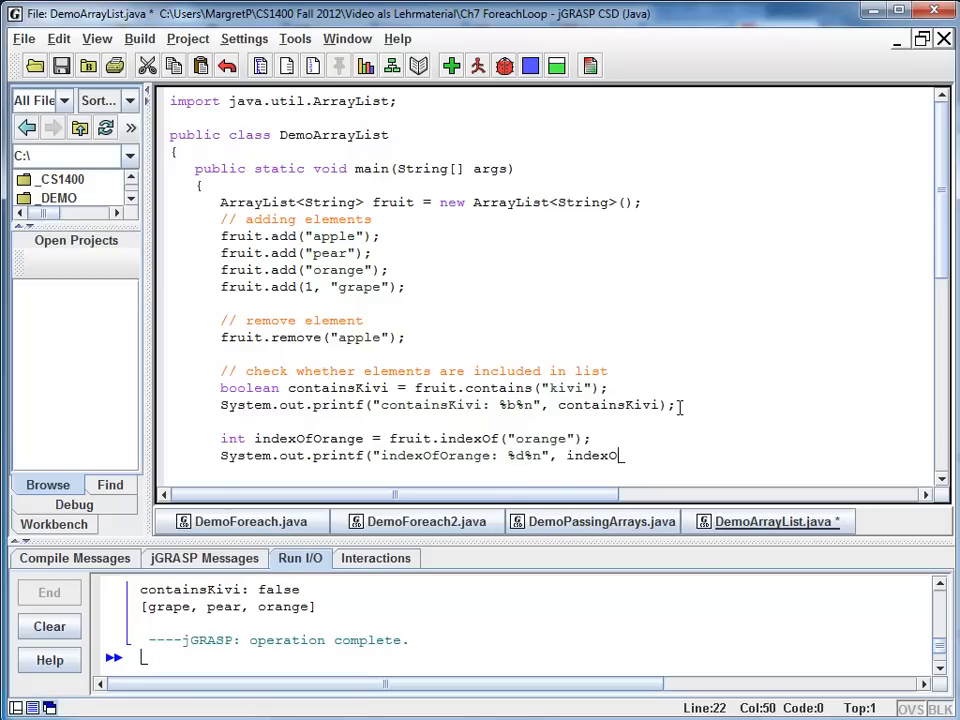
type("range);")
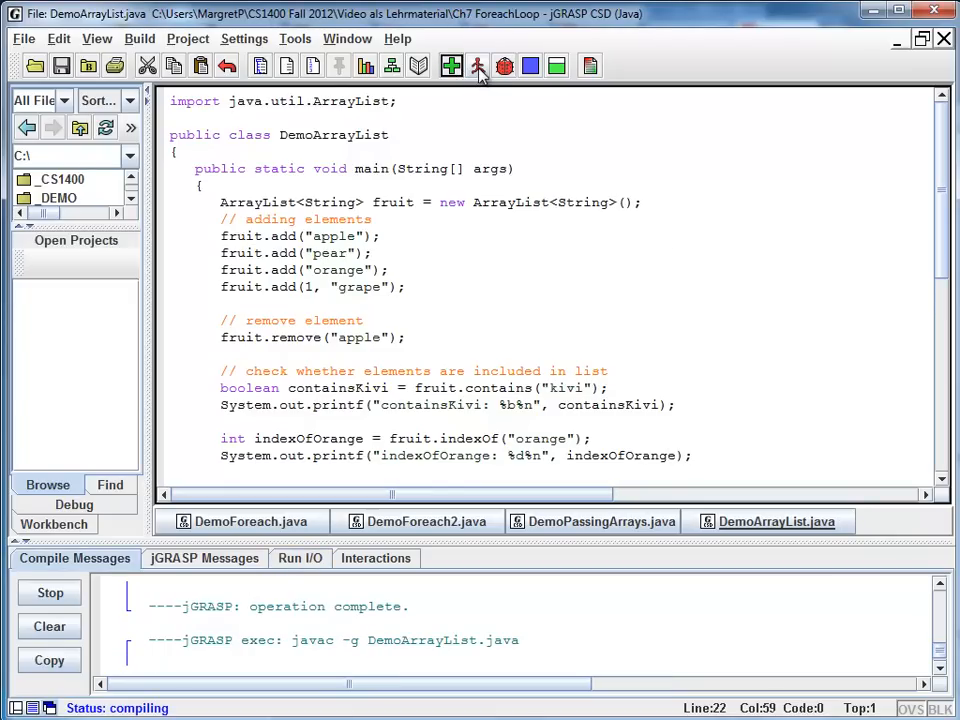
Compile and run DemoArrayList, then highlight 'orange' in the printed [grape, pear, orange] list.
left_click(478, 65)
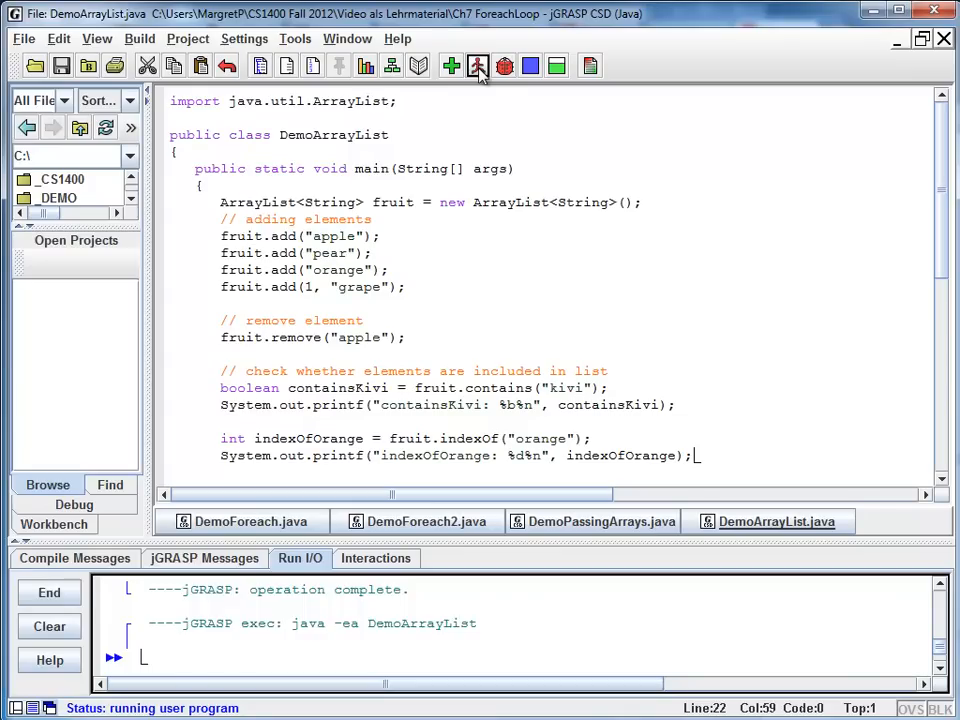
left_click(474, 65)
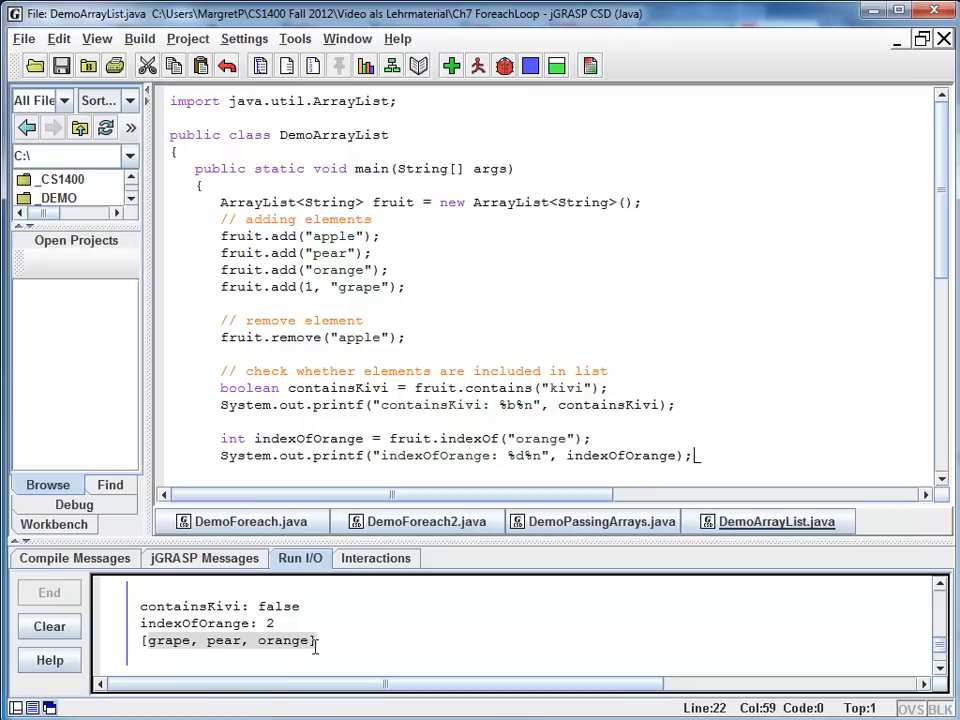
mouse_move(175, 653)
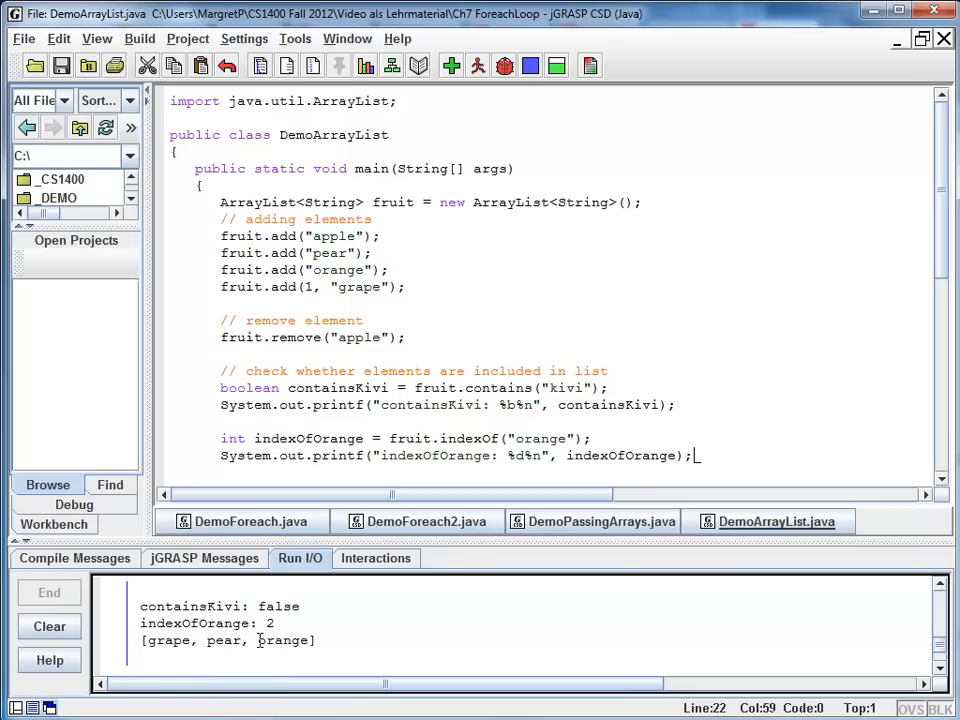
double_click(283, 640)
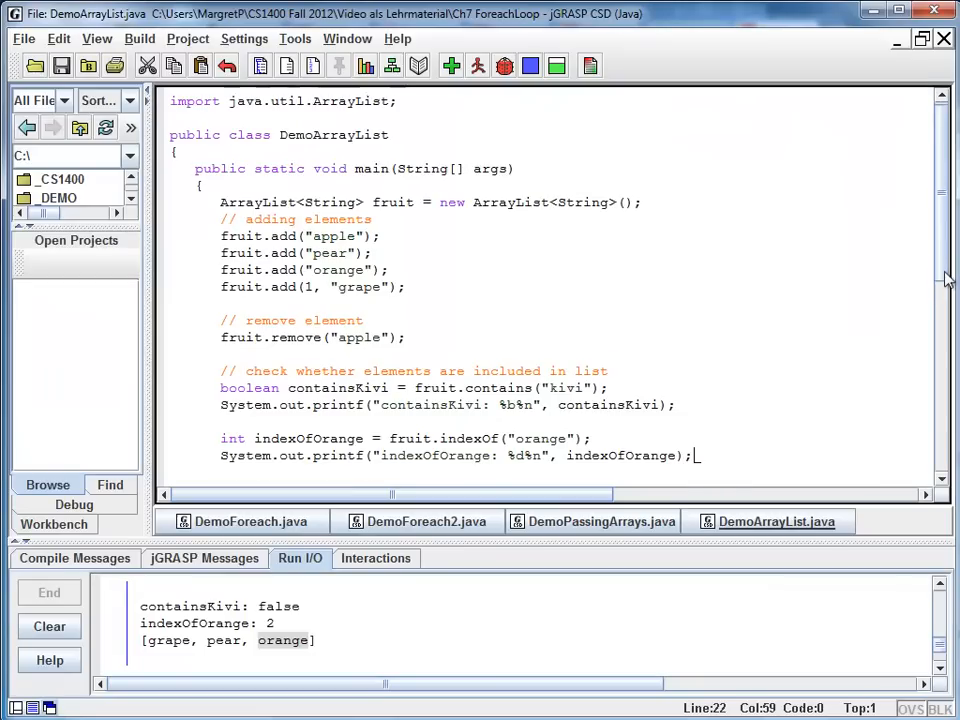
Add fruit.clear(); and System.out.println(fruit); at the end of main, then compile and run.
scroll("down", 3)
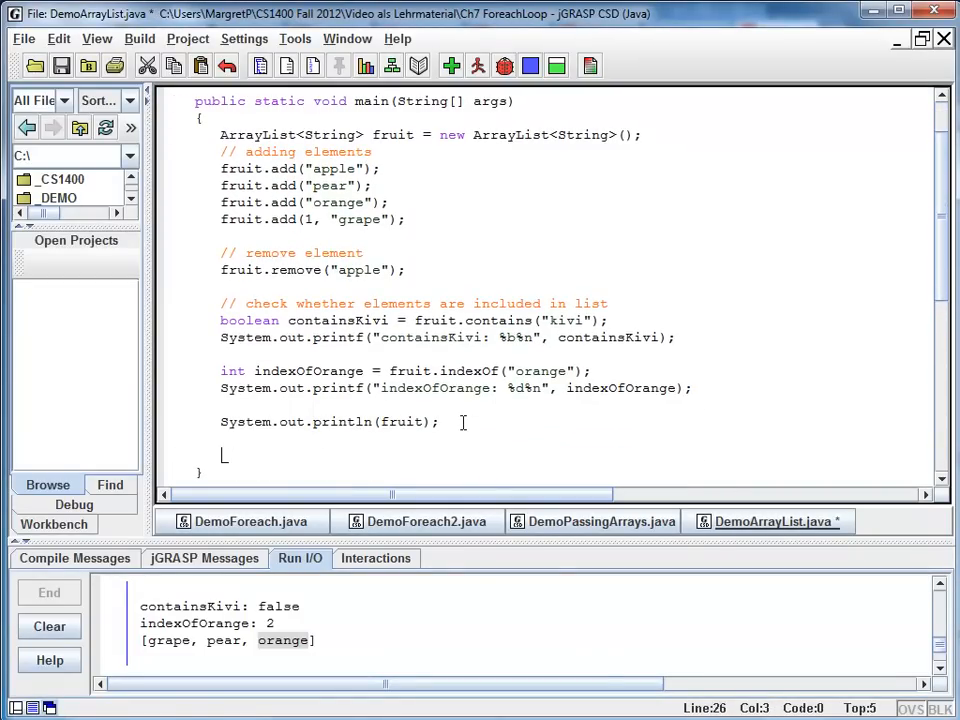
type("fruit.cea")
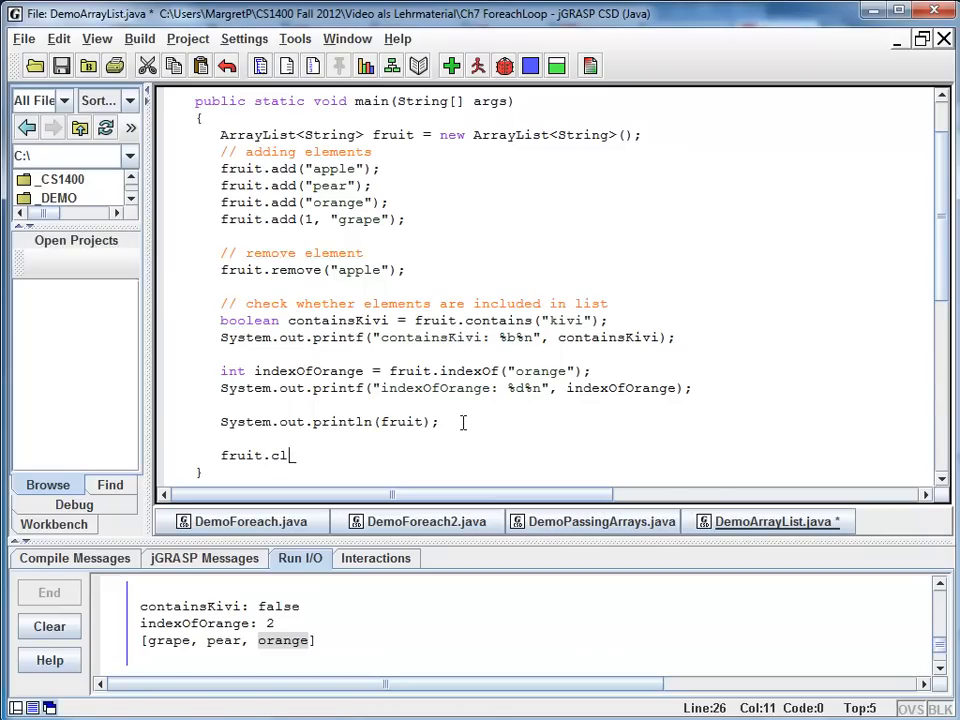
type("ear();")
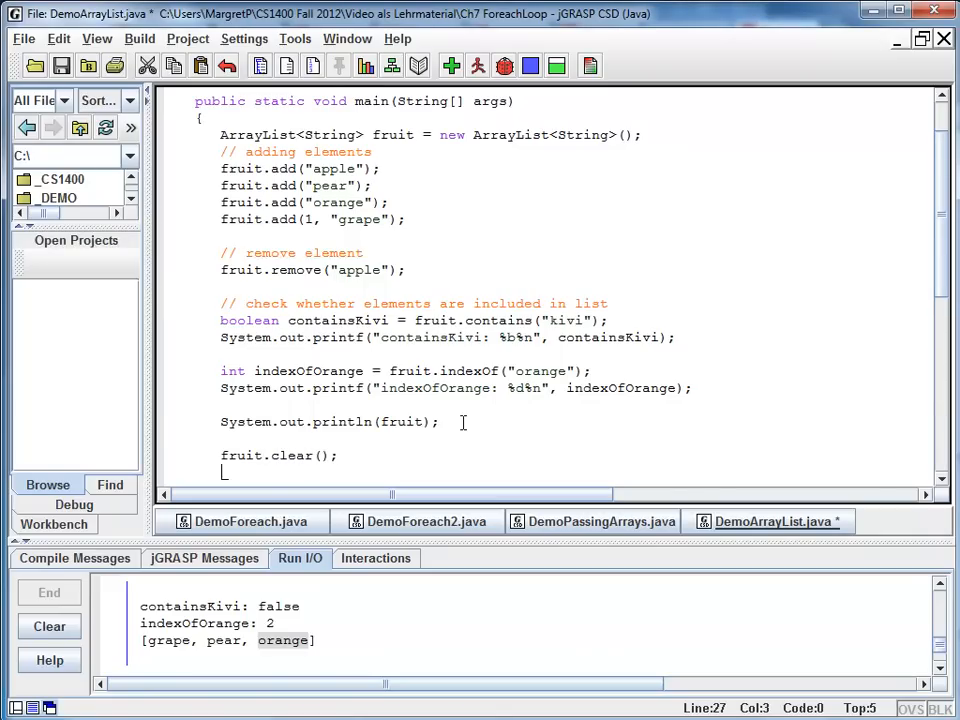
type("Syste")
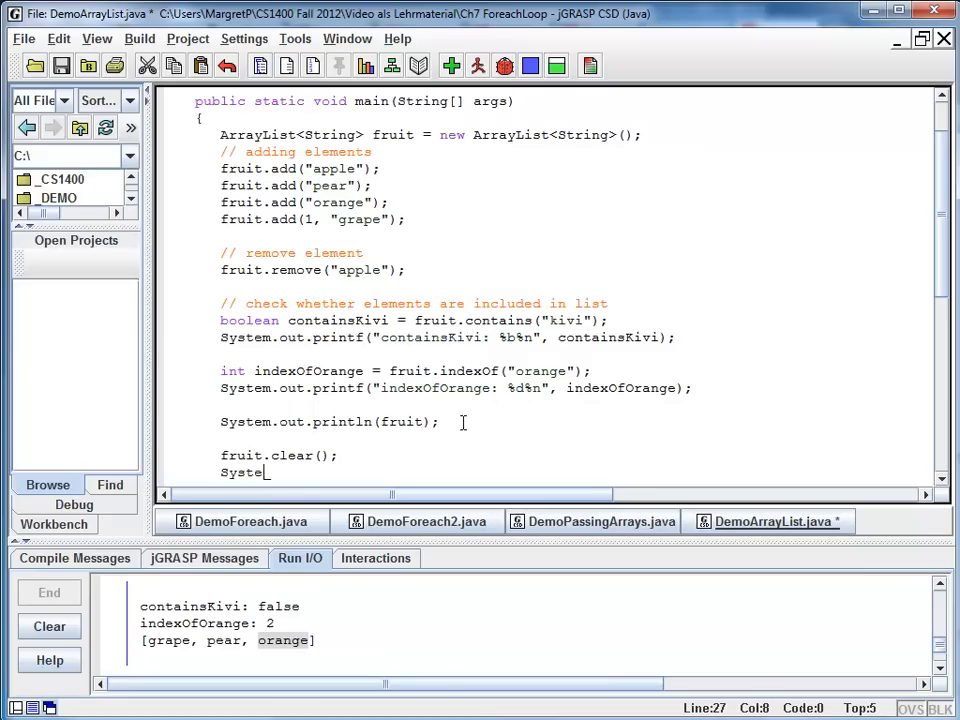
type("m.out.println(")
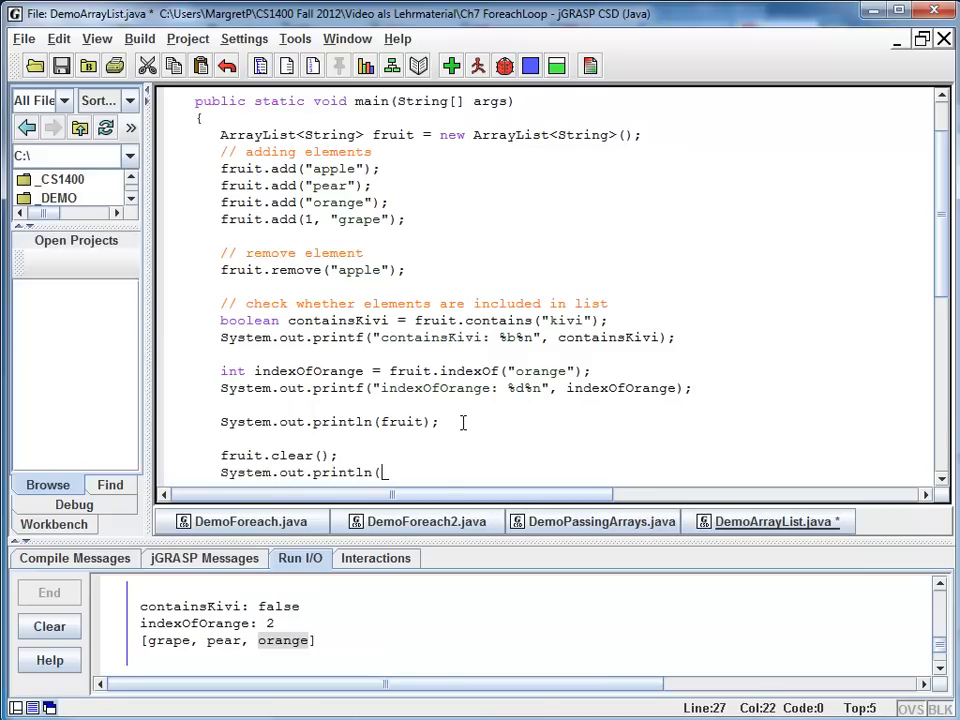
type("fruit);")
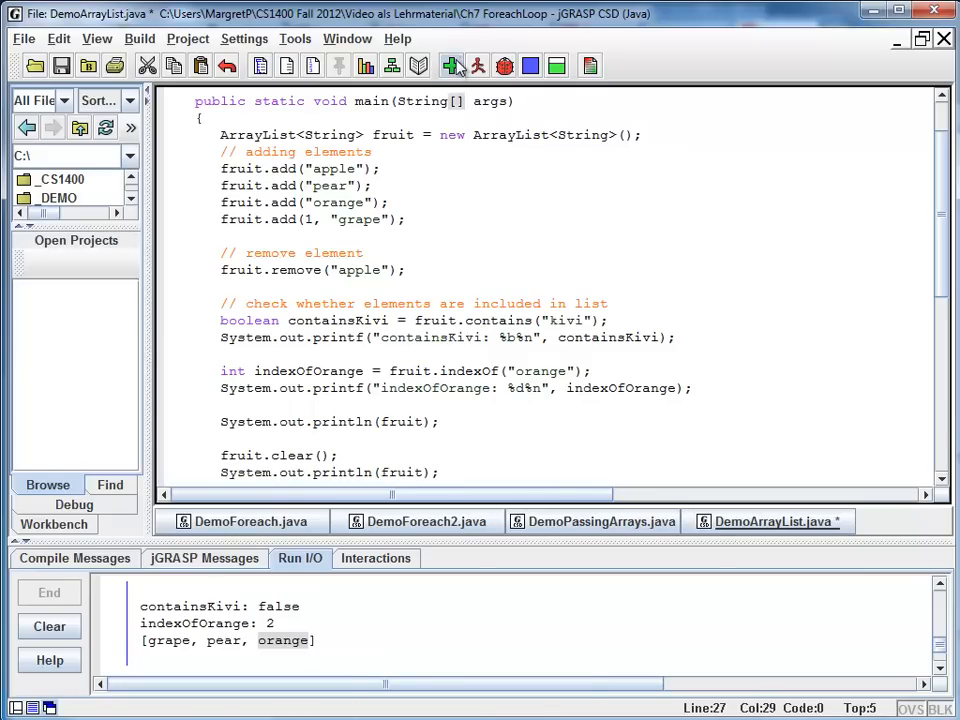
left_click(475, 66)
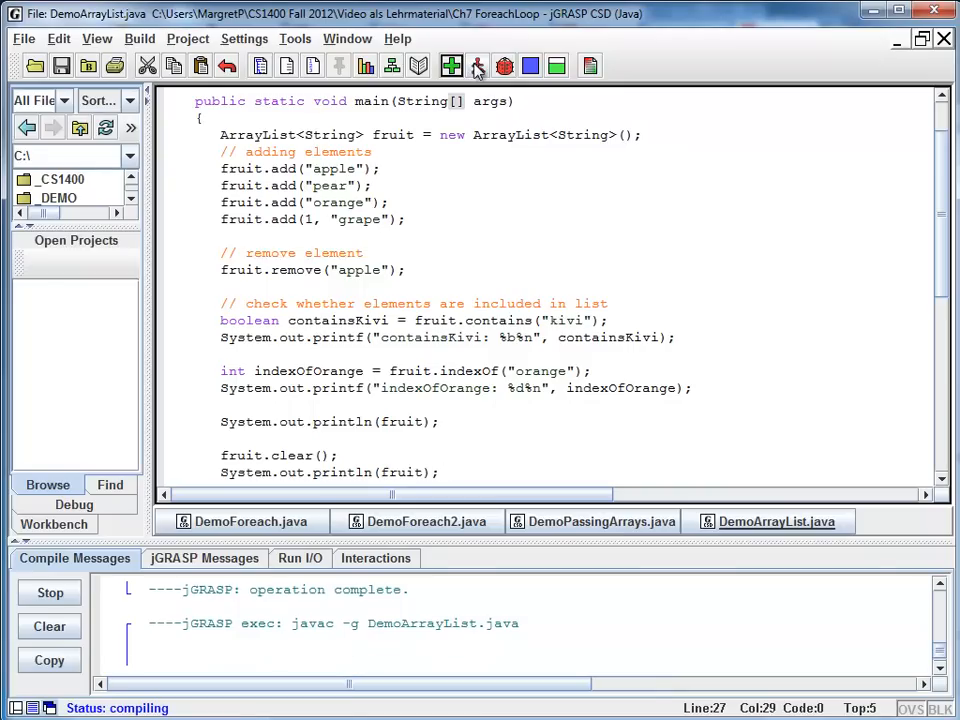
left_click(475, 65)
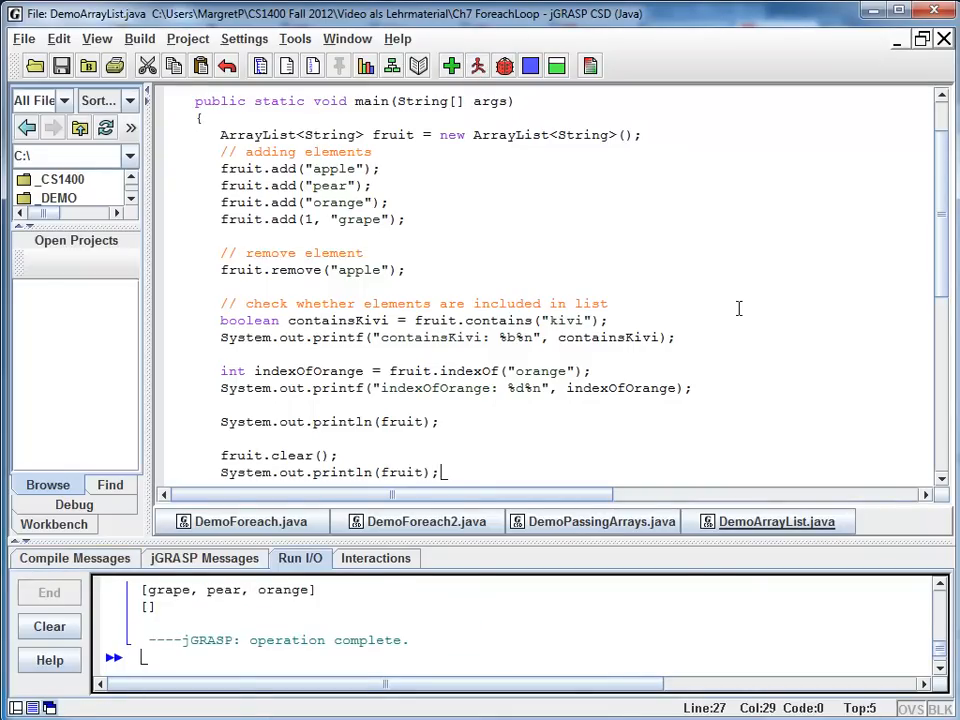